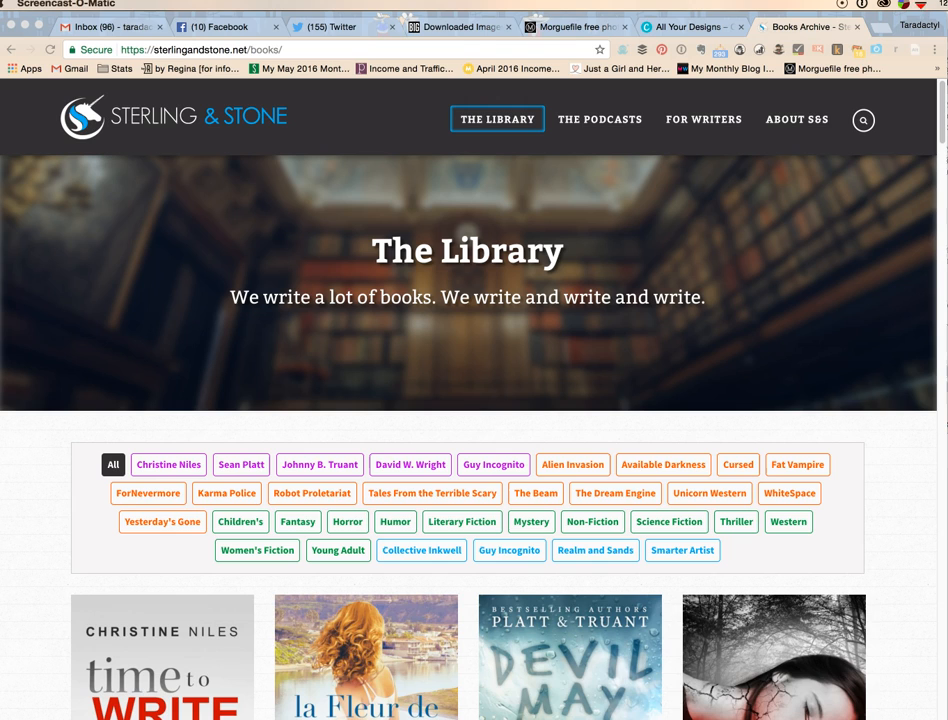
pyautogui.moveTo(51, 638)
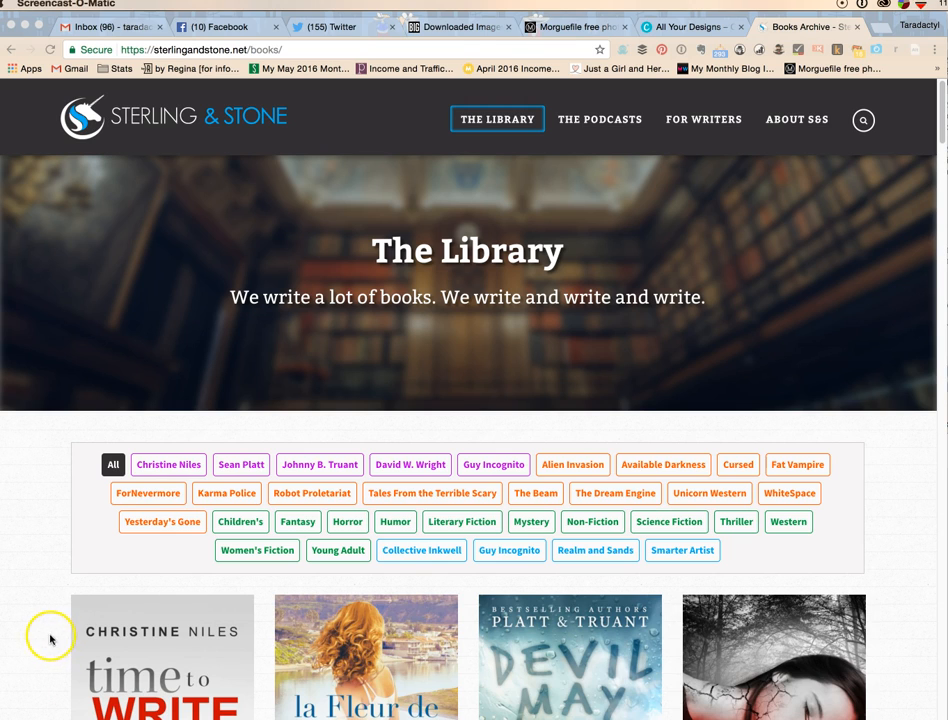
pyautogui.moveTo(207, 408)
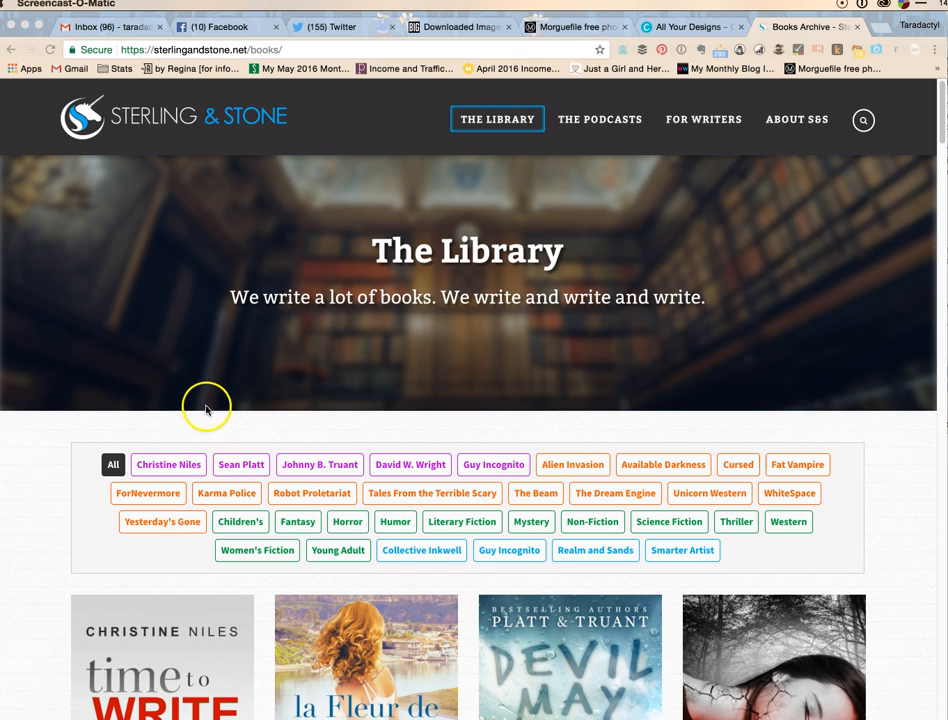
pyautogui.moveTo(596, 140)
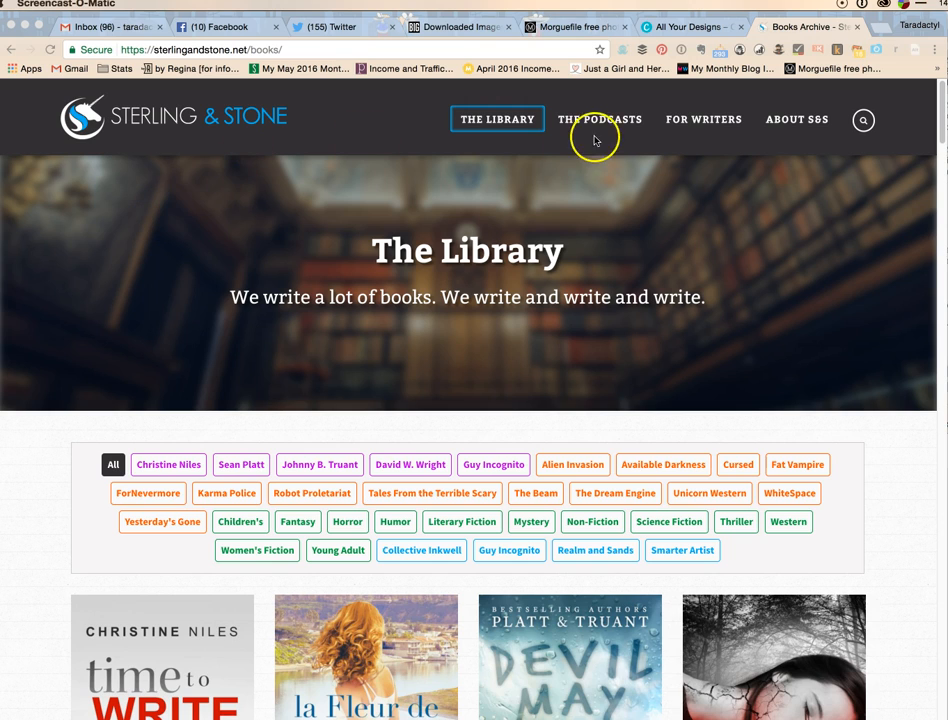
# - Switch Chrome to the 'Downloaded Images | Bigstock' tab
pyautogui.click(458, 28)
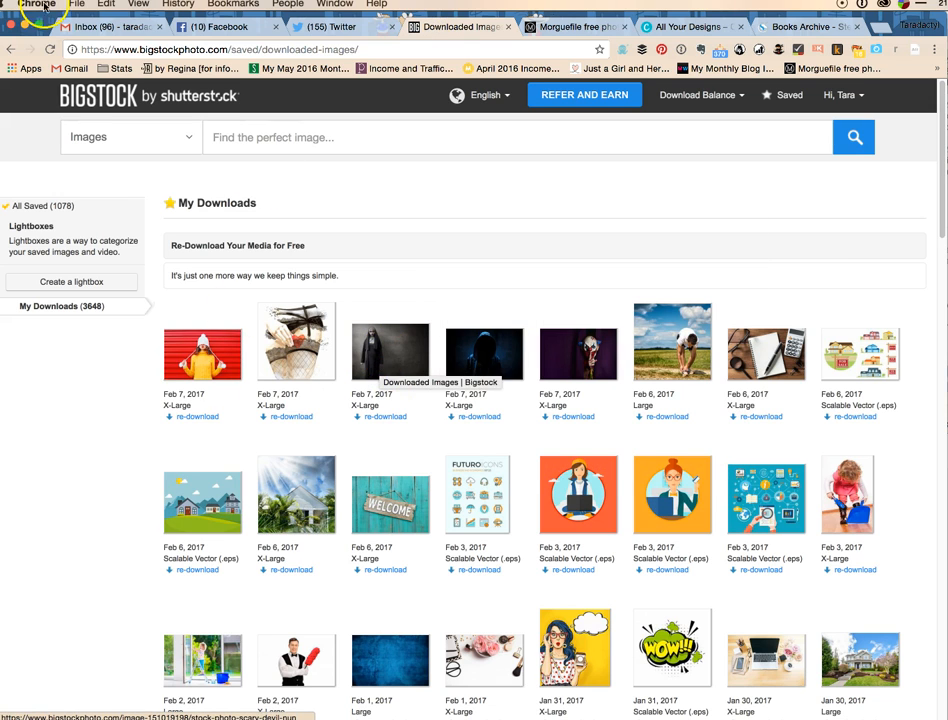
pyautogui.moveTo(360, 177)
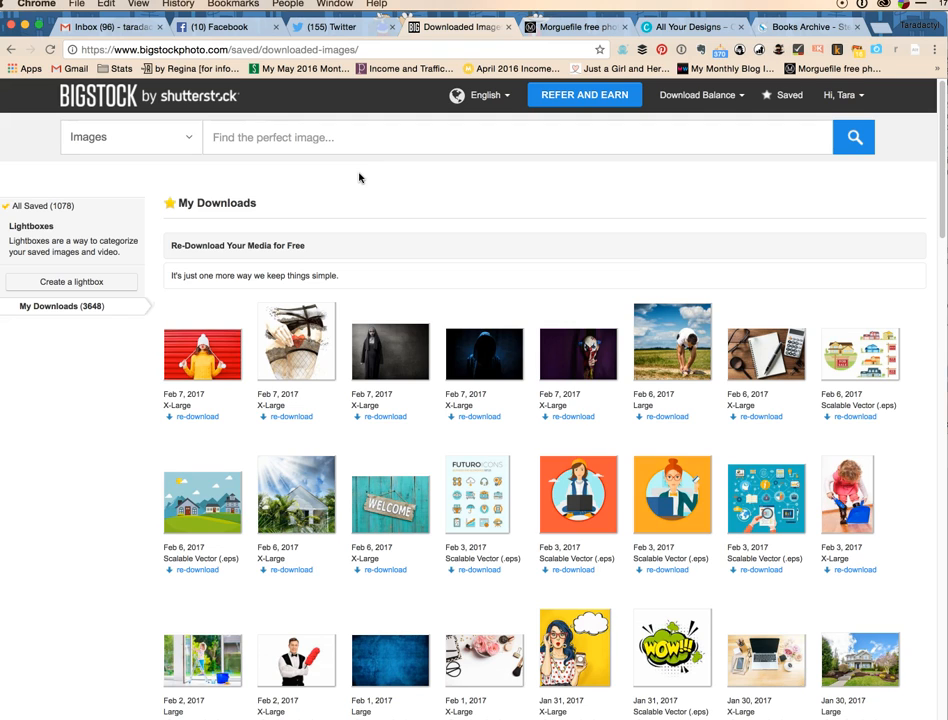
pyautogui.moveTo(461, 254)
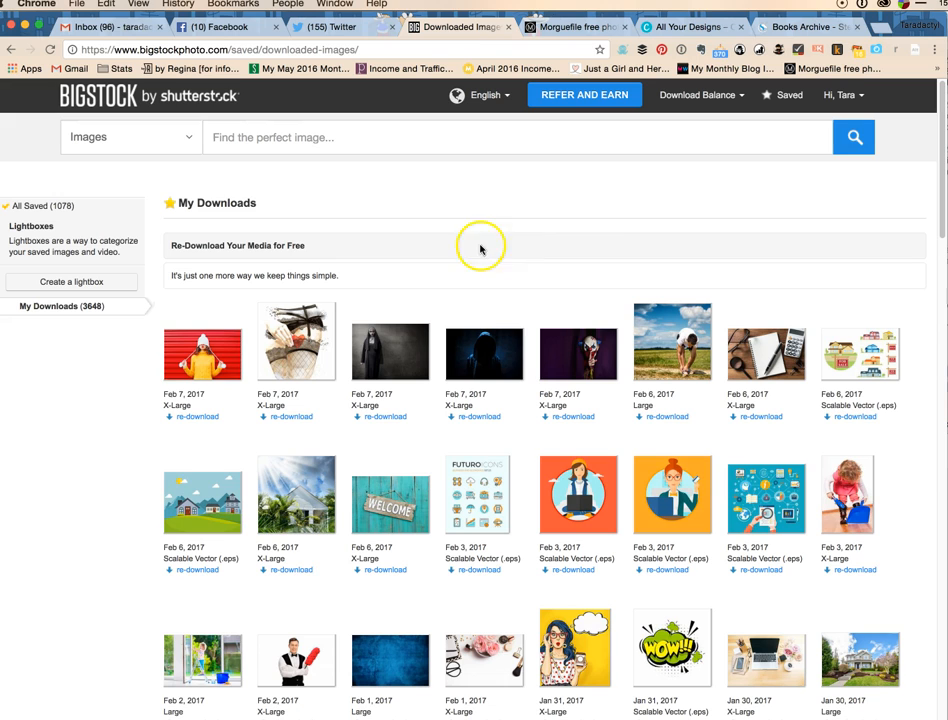
pyautogui.moveTo(597, 216)
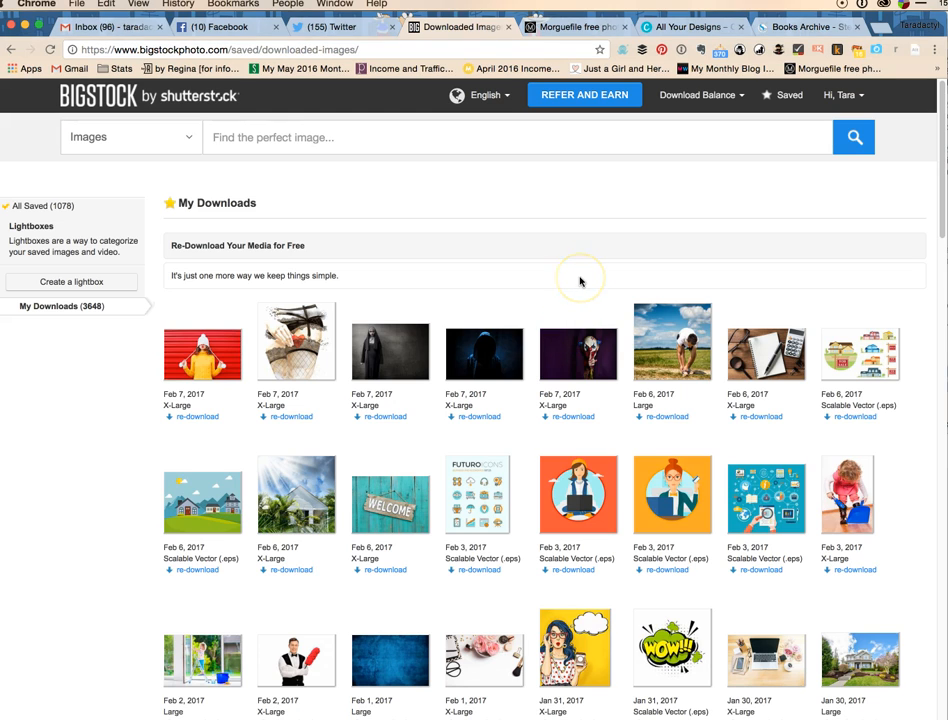
pyautogui.moveTo(632, 235)
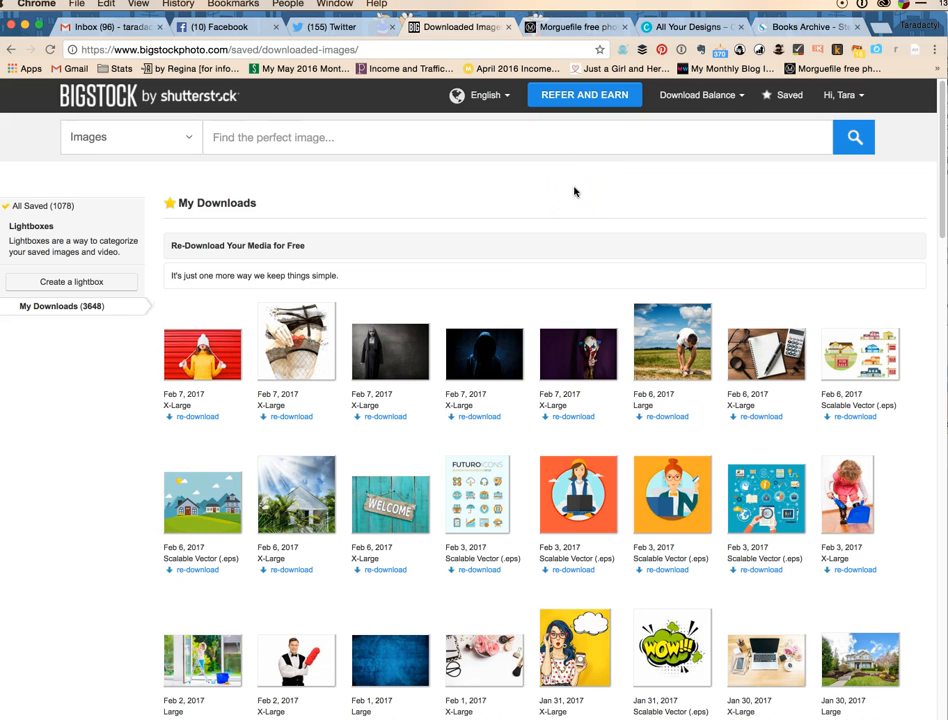
pyautogui.moveTo(578, 193)
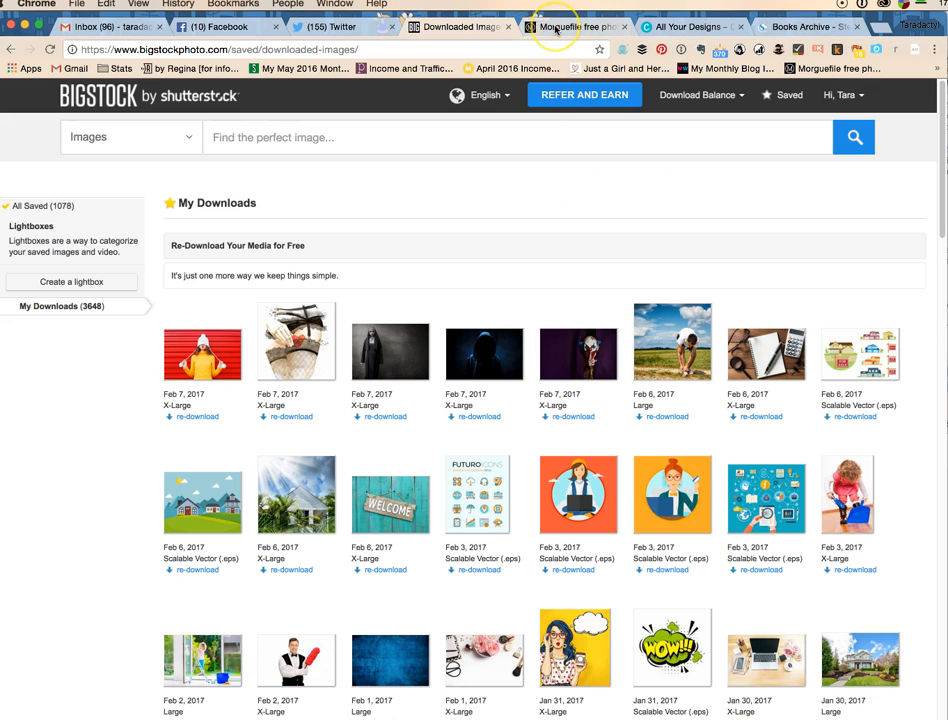
# - Open the scary nun photo's details, then go to Morguefile's 'scary' search results
pyautogui.click(575, 26)
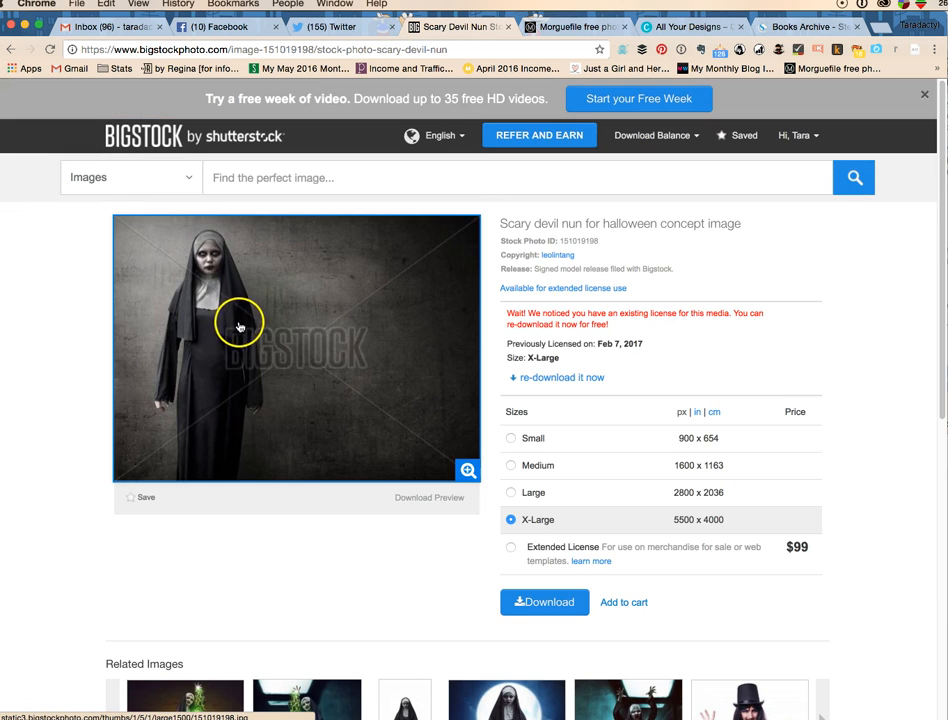
pyautogui.moveTo(669, 212)
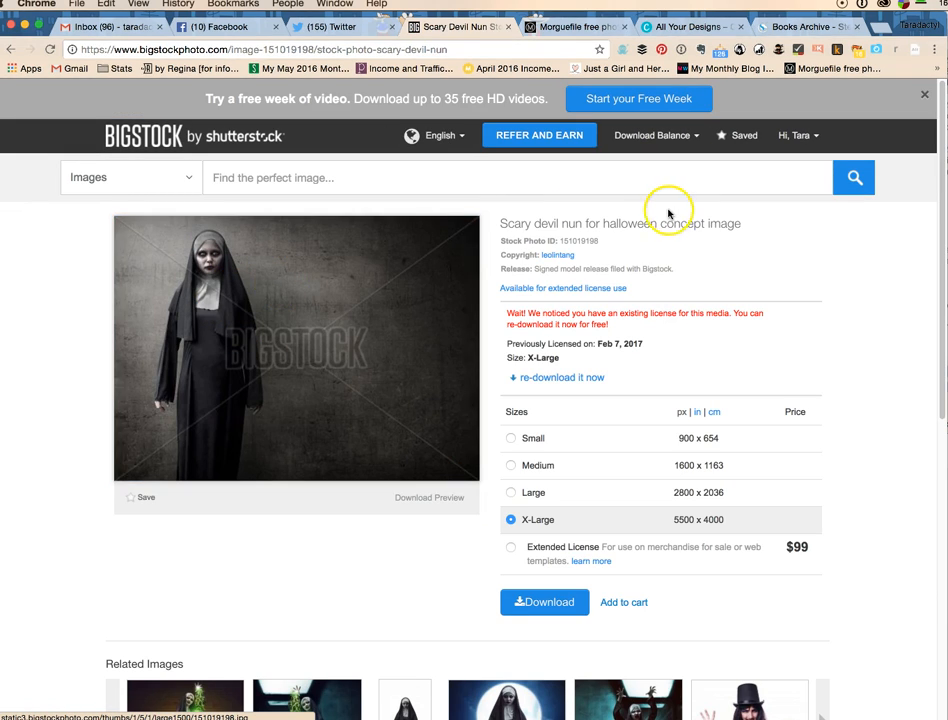
pyautogui.moveTo(618, 204)
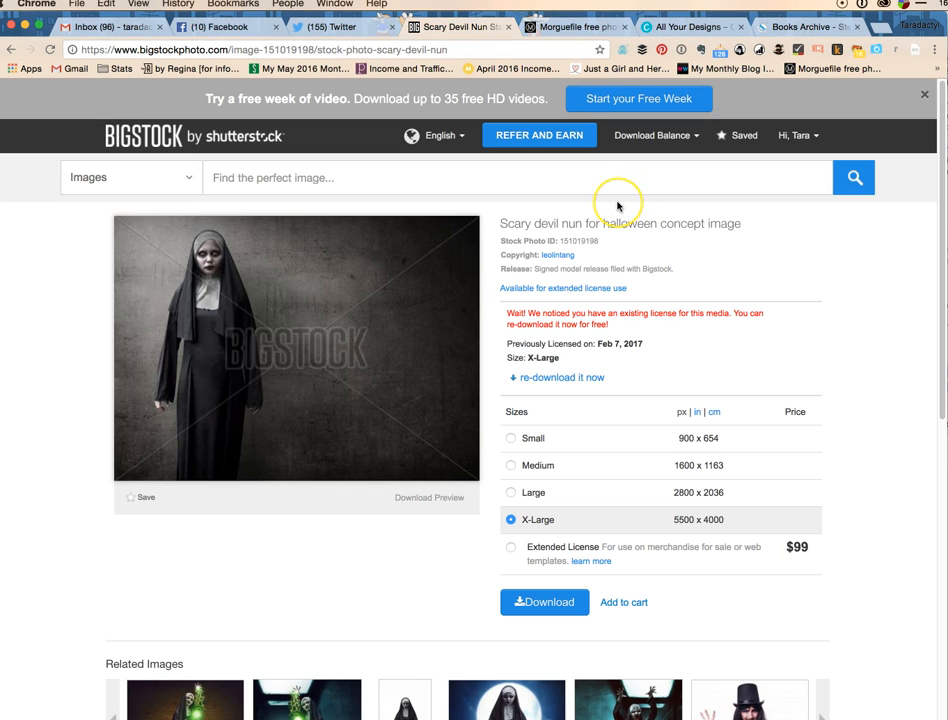
pyautogui.moveTo(675, 153)
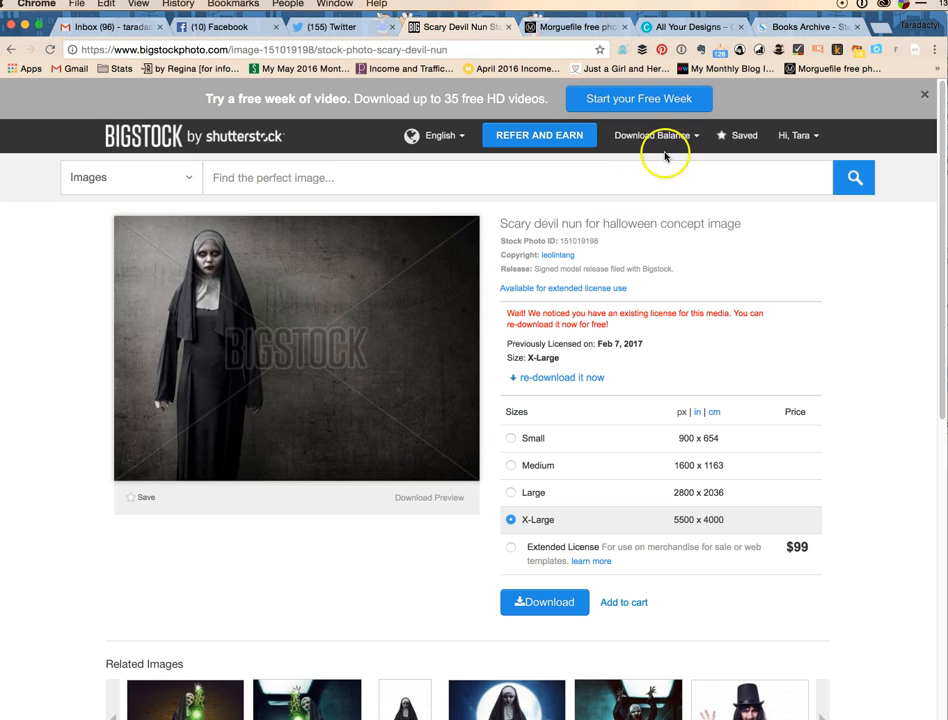
pyautogui.click(574, 28)
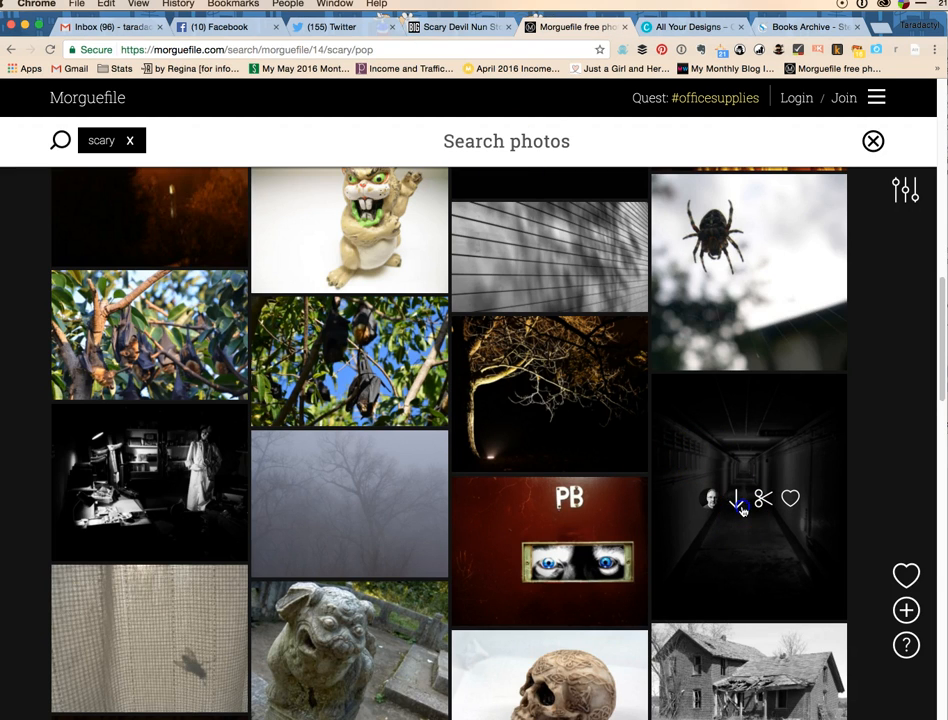
# - Download the dark hallway photo, accept Morguefile's terms, and dismiss the iStock ad
pyautogui.click(738, 500)
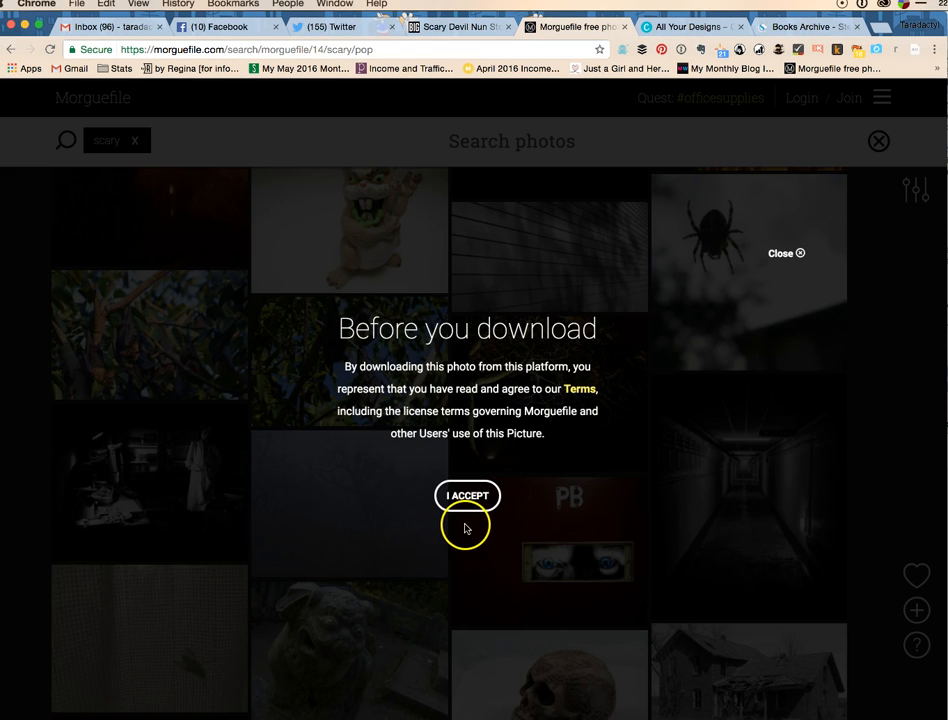
pyautogui.click(467, 496)
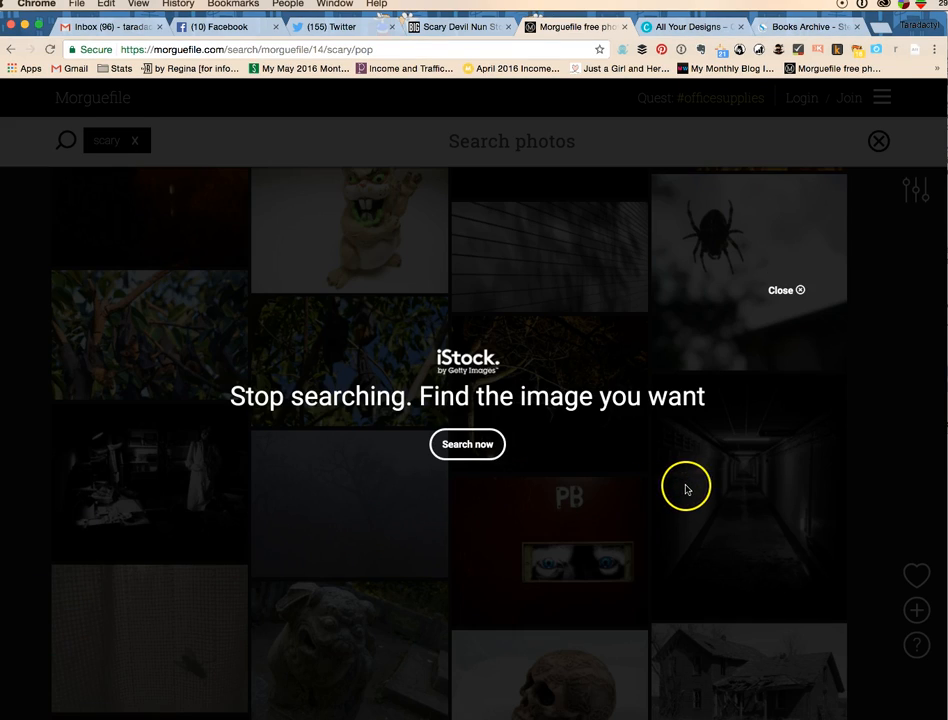
pyautogui.moveTo(388, 696)
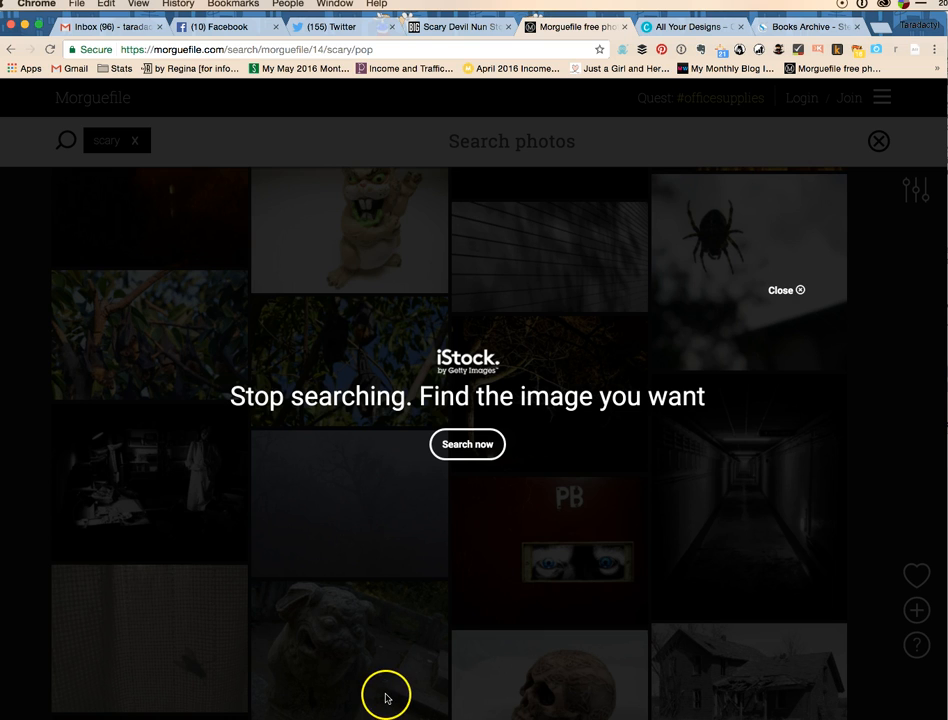
pyautogui.moveTo(625, 249)
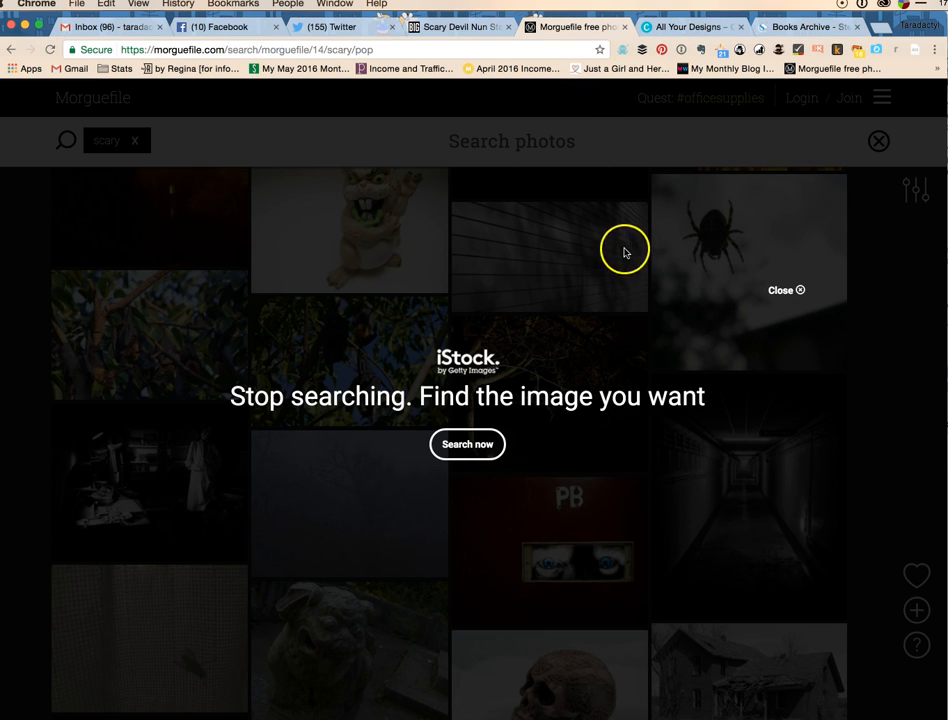
pyautogui.moveTo(789, 289)
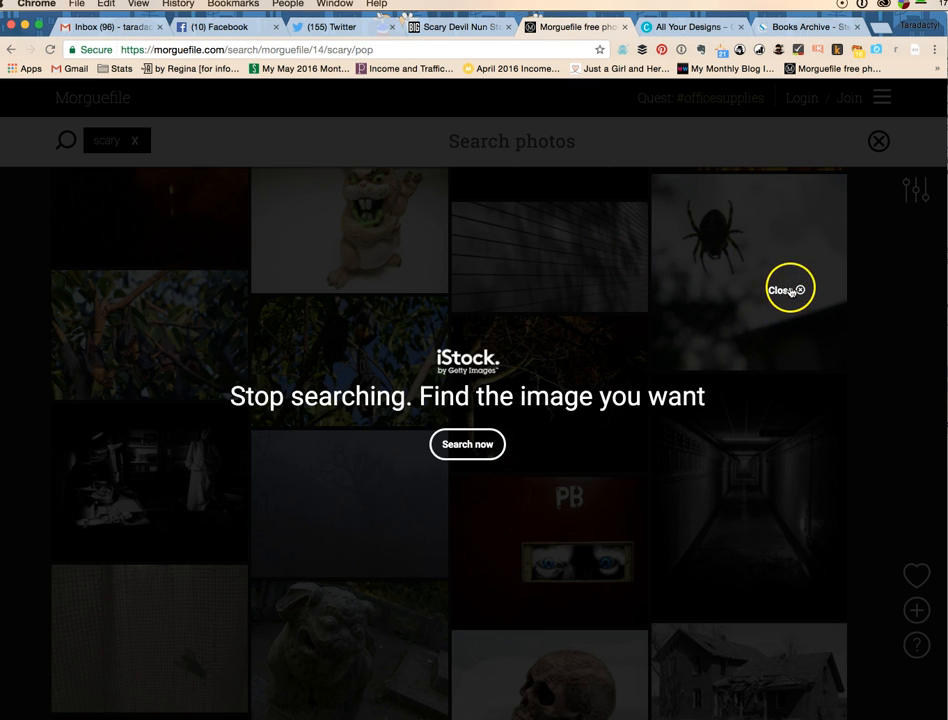
pyautogui.click(787, 288)
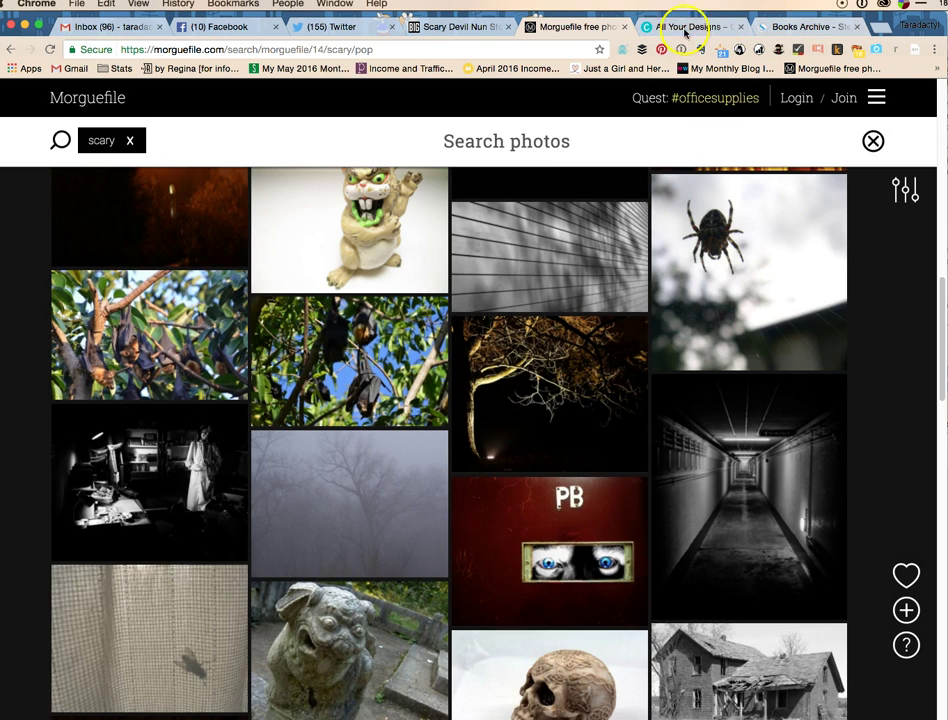
# - Create a new Pinterest Graphic design in Canva and scroll down through the layouts
pyautogui.click(690, 26)
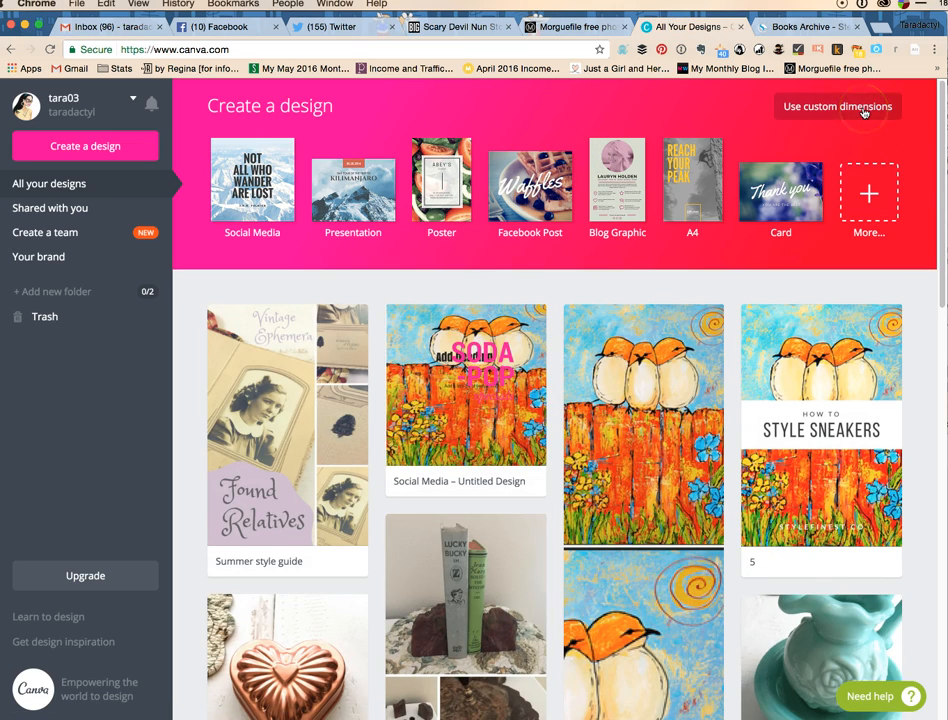
pyautogui.click(85, 145)
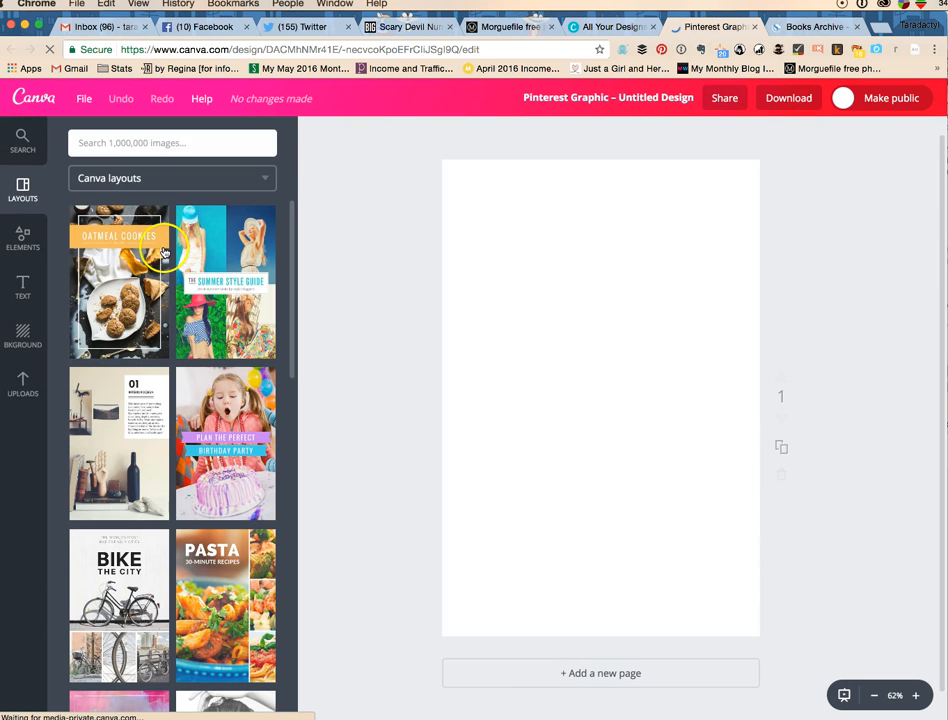
pyautogui.scroll(-3)
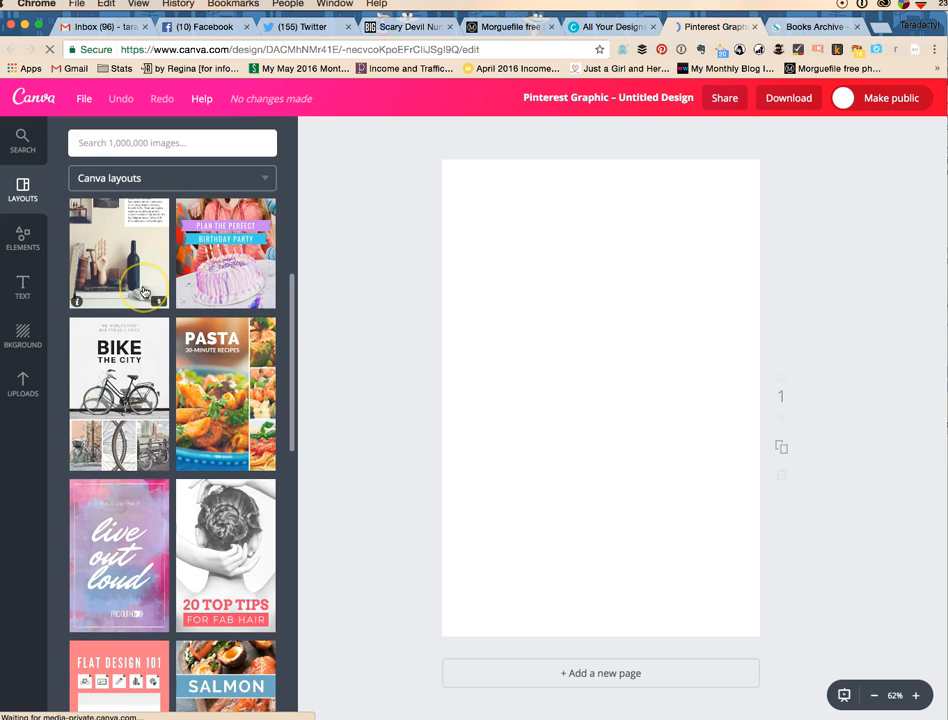
pyautogui.scroll(-3)
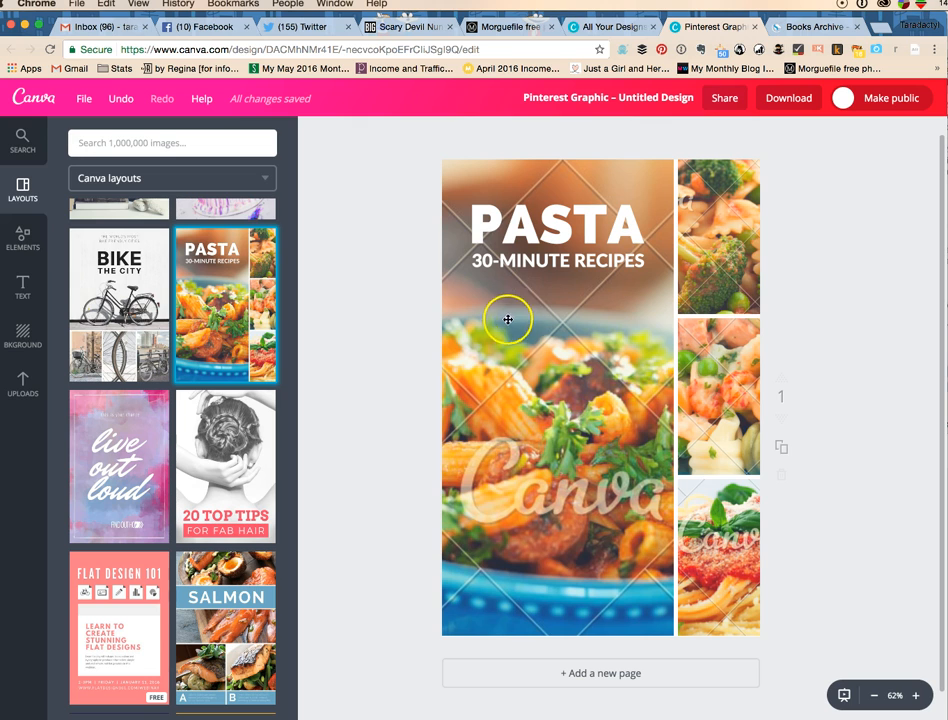
# - Select the pasta layout's large photo and show the uploaded images library
pyautogui.click(509, 319)
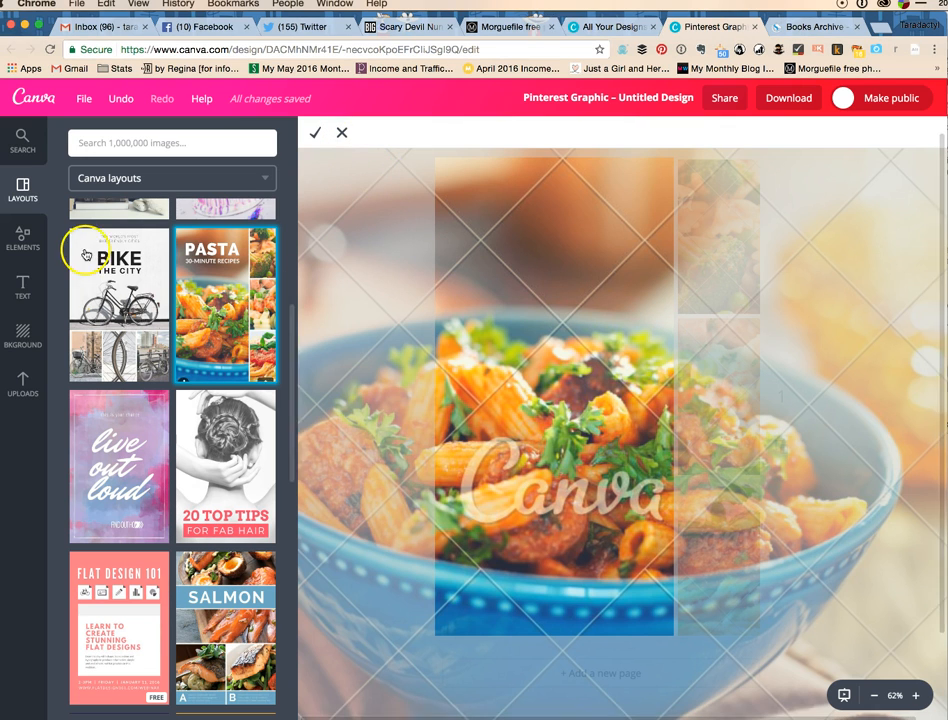
pyautogui.click(225, 303)
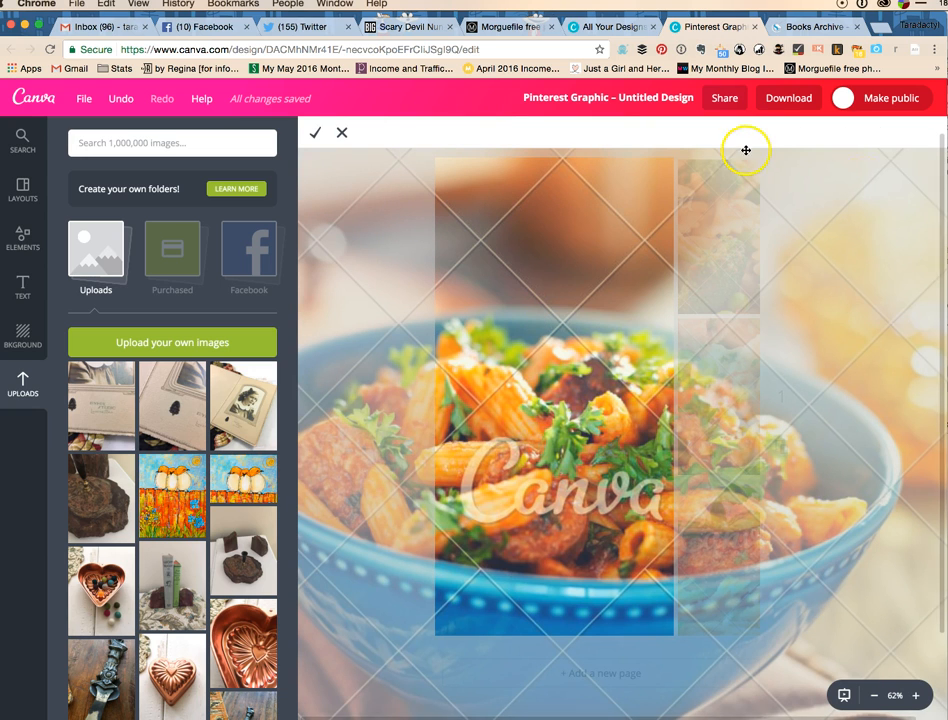
pyautogui.moveTo(523, 237)
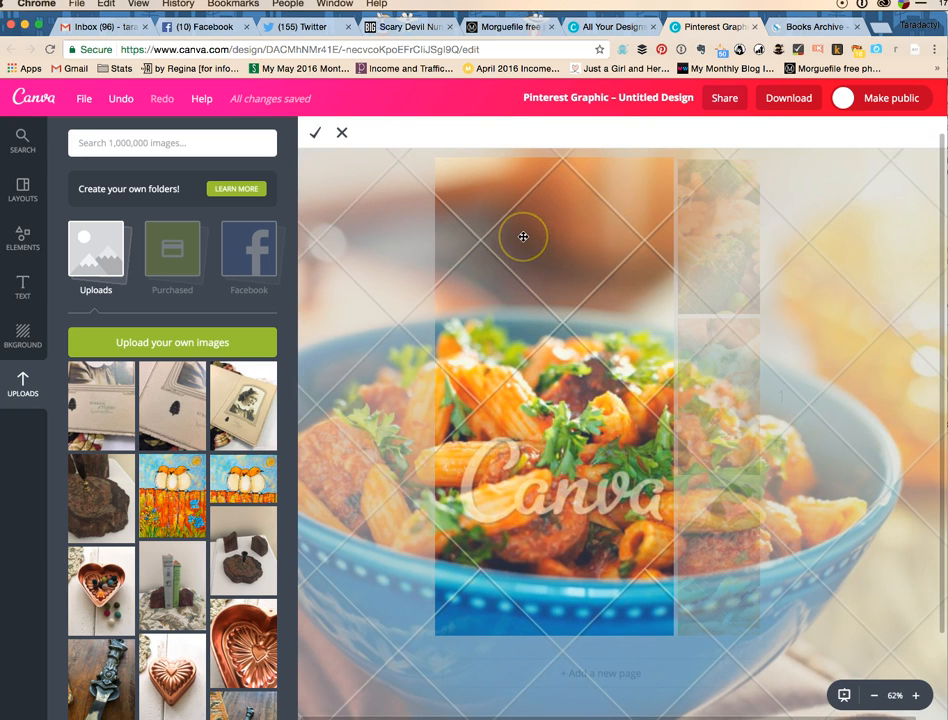
pyautogui.moveTo(551, 258)
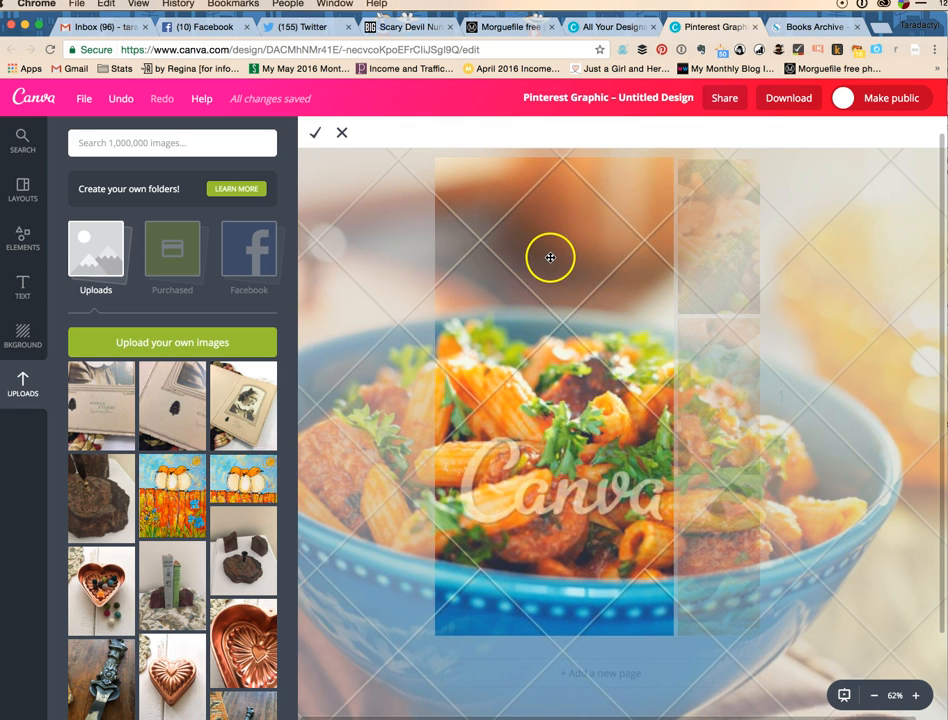
pyautogui.moveTo(472, 248)
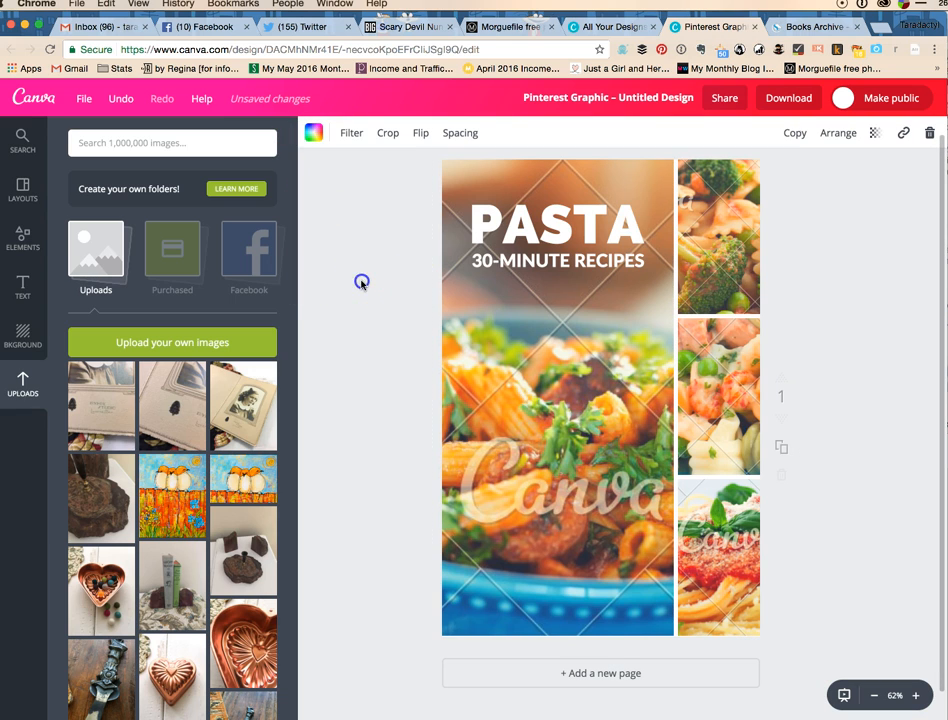
pyautogui.moveTo(180, 376)
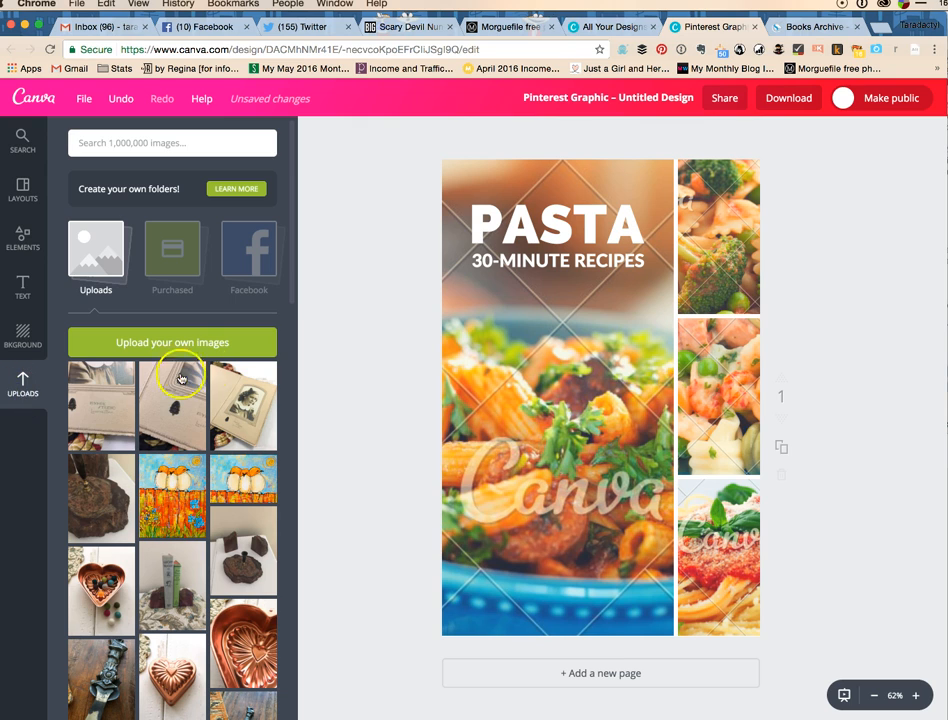
# - Upload the corridor photo, drop it into the large pasta frame, and narrow its column
pyautogui.click(172, 342)
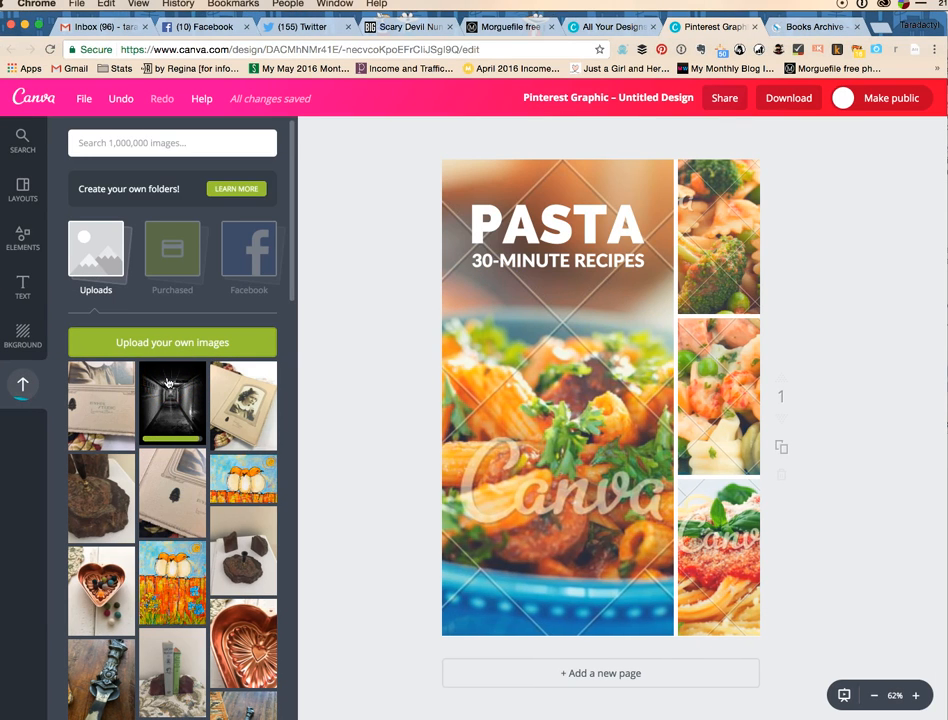
pyautogui.click(170, 403)
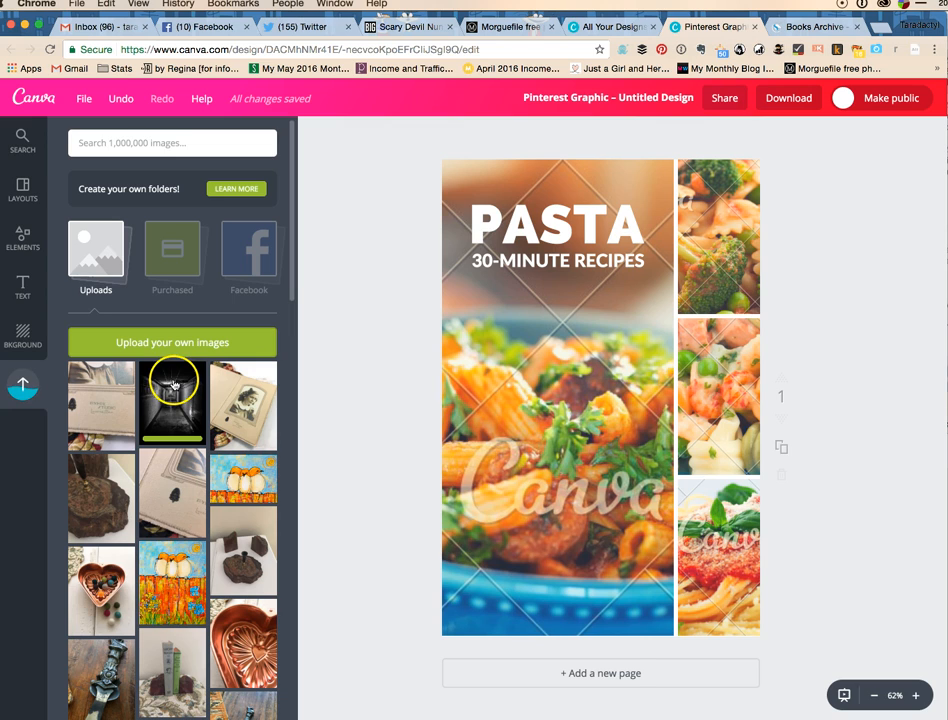
pyautogui.moveTo(180, 410)
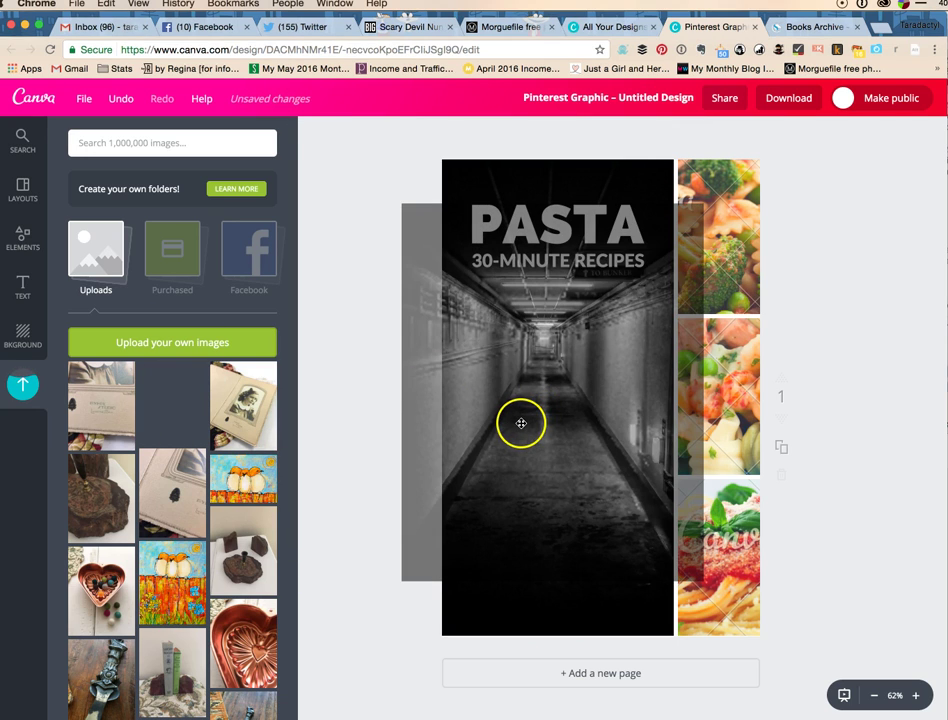
pyautogui.click(520, 423)
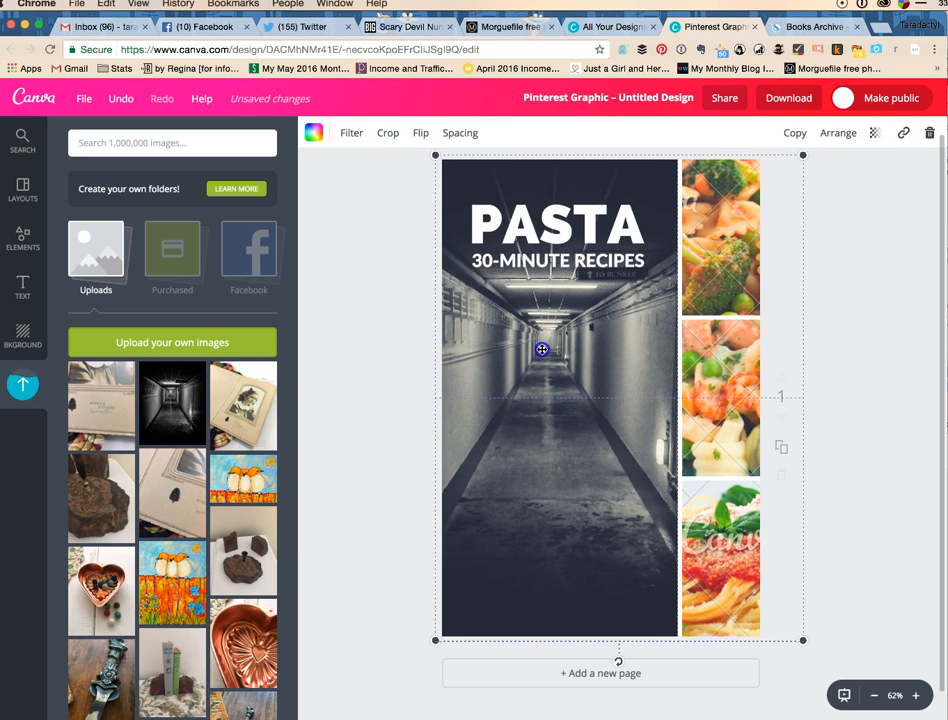
pyautogui.moveTo(542, 349); pyautogui.dragTo(505, 366)
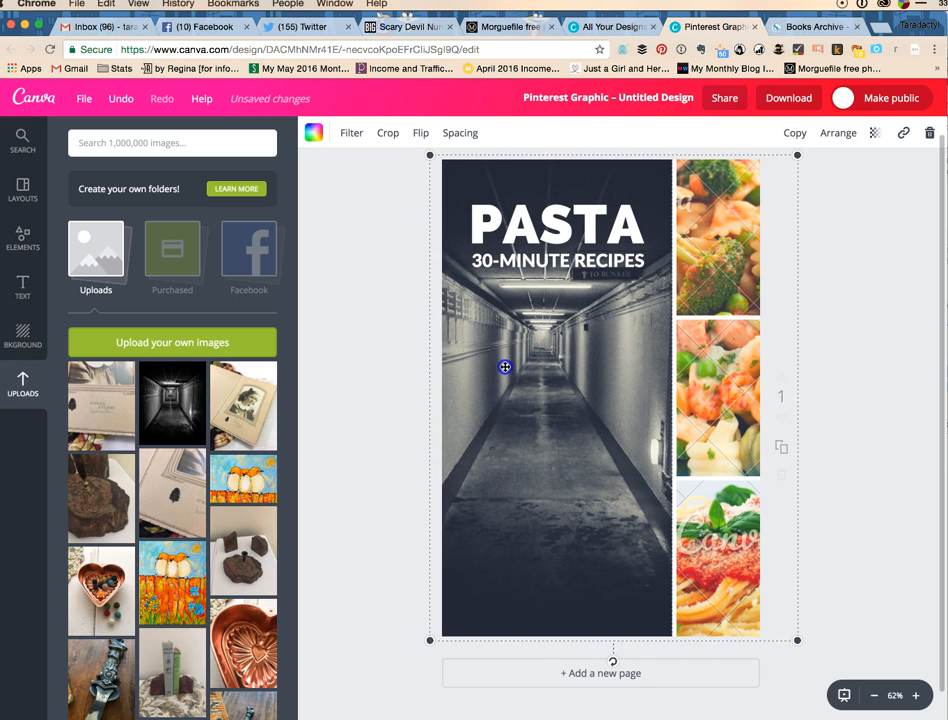
pyautogui.moveTo(505, 366); pyautogui.dragTo(468, 363)
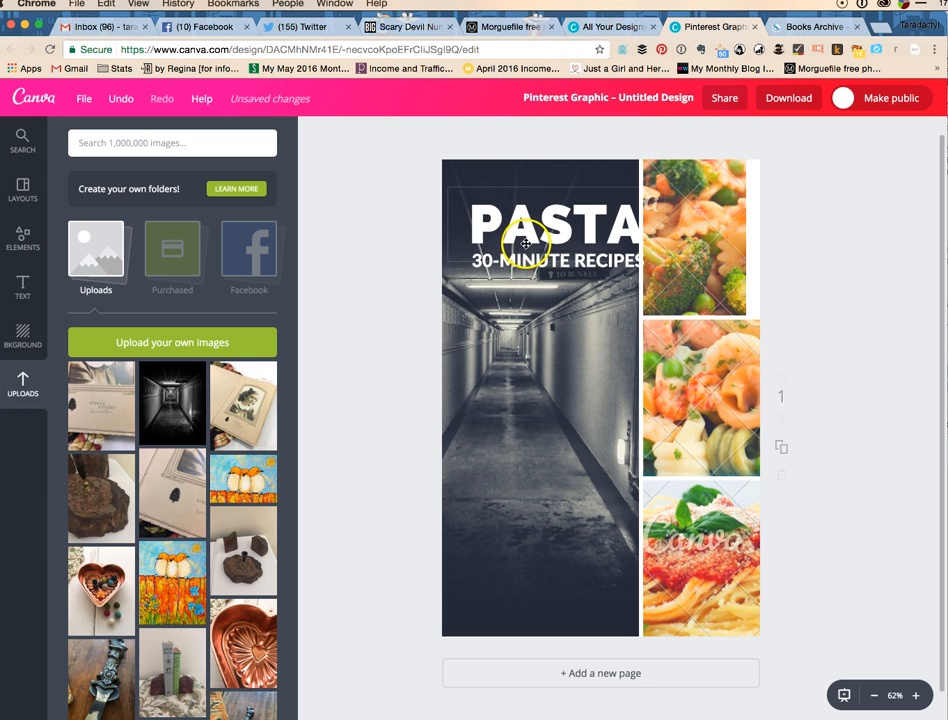
# - Change the headline to HORROR in Shadows Into Light and drag it lower on the photo
pyautogui.click(523, 243)
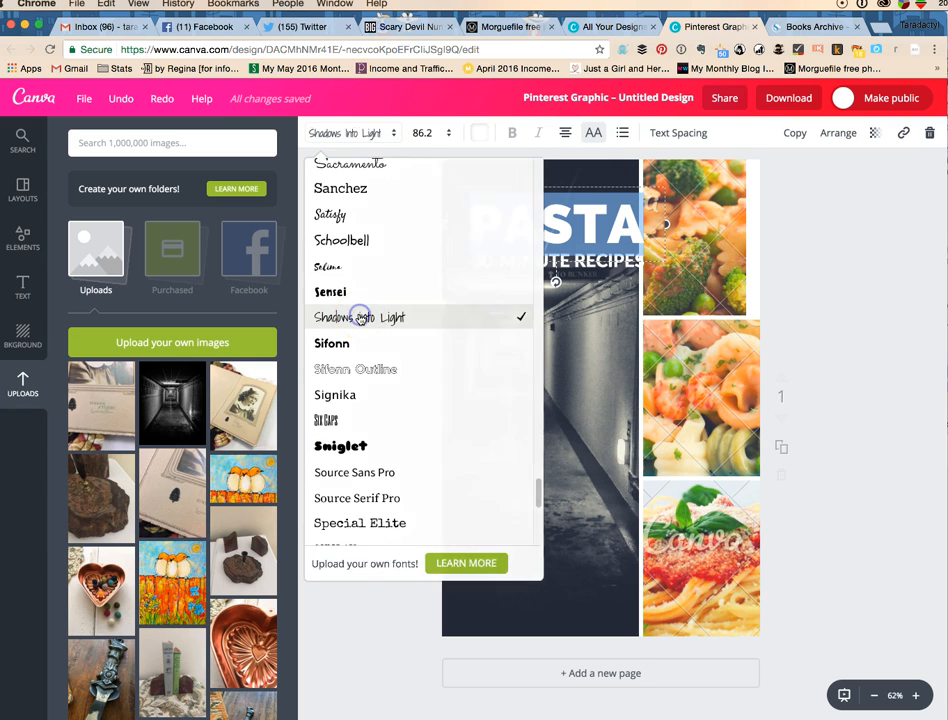
pyautogui.click(360, 317)
pyautogui.write('A')
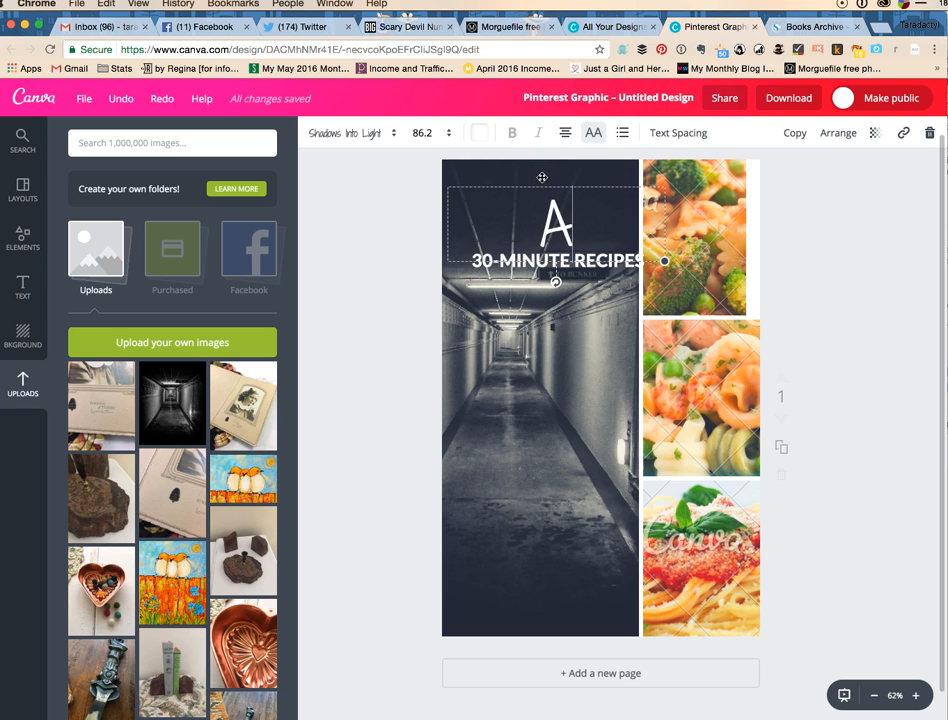
pyautogui.write('HORROR')
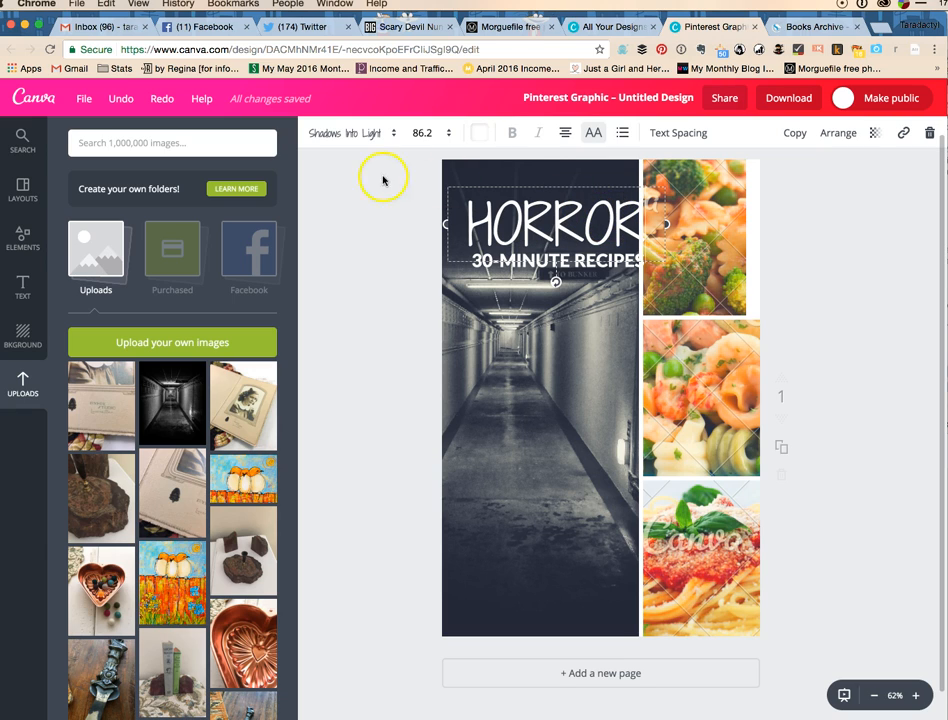
pyautogui.moveTo(326, 233)
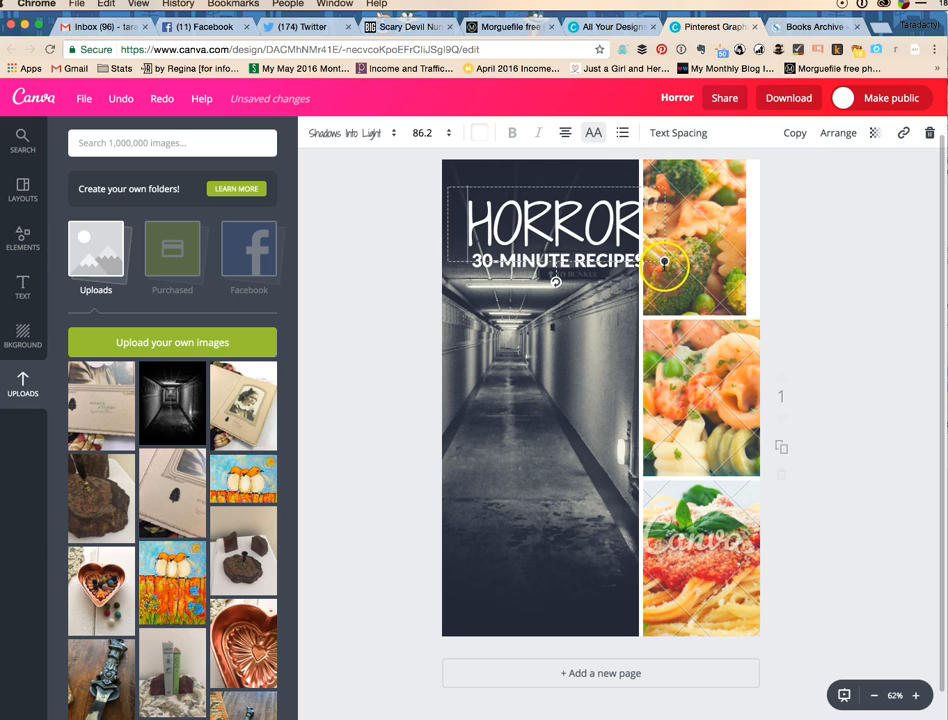
pyautogui.click(555, 230)
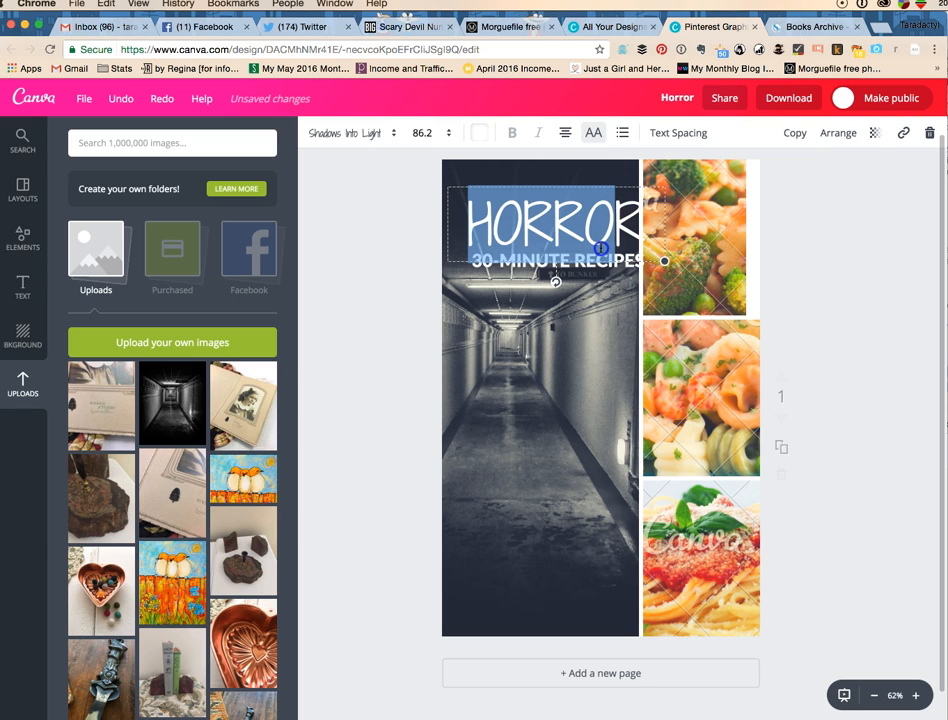
pyautogui.click(428, 132)
pyautogui.write('72')
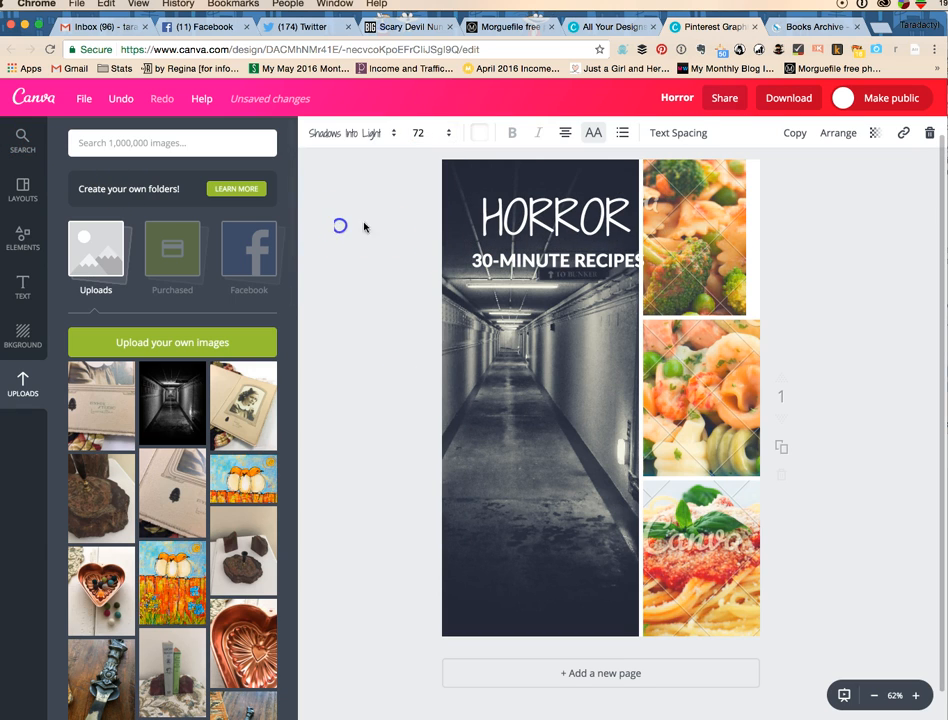
pyautogui.moveTo(555, 215); pyautogui.dragTo(540, 440)
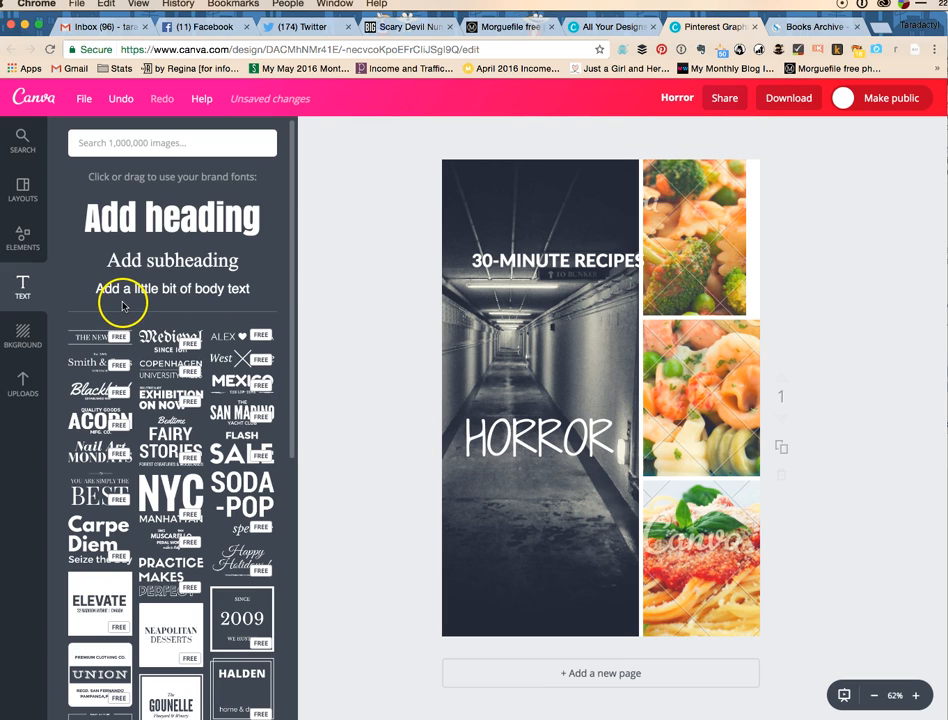
pyautogui.moveTo(240, 372)
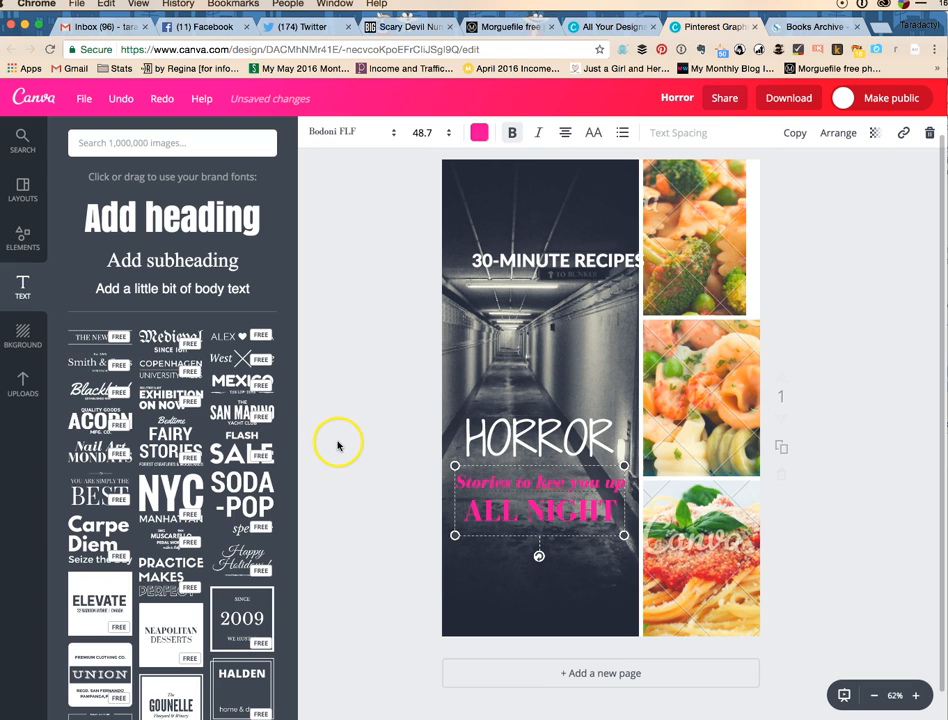
# - Colour the 'Stories to kee you up ALL NIGHT' subtitle white
pyautogui.click(477, 133)
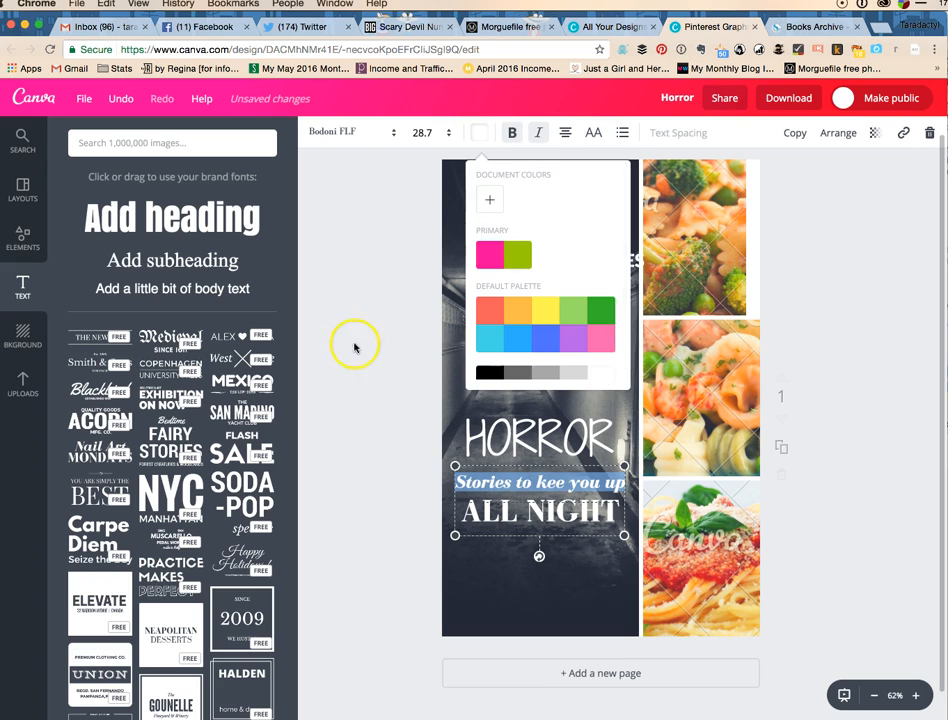
pyautogui.click(354, 345)
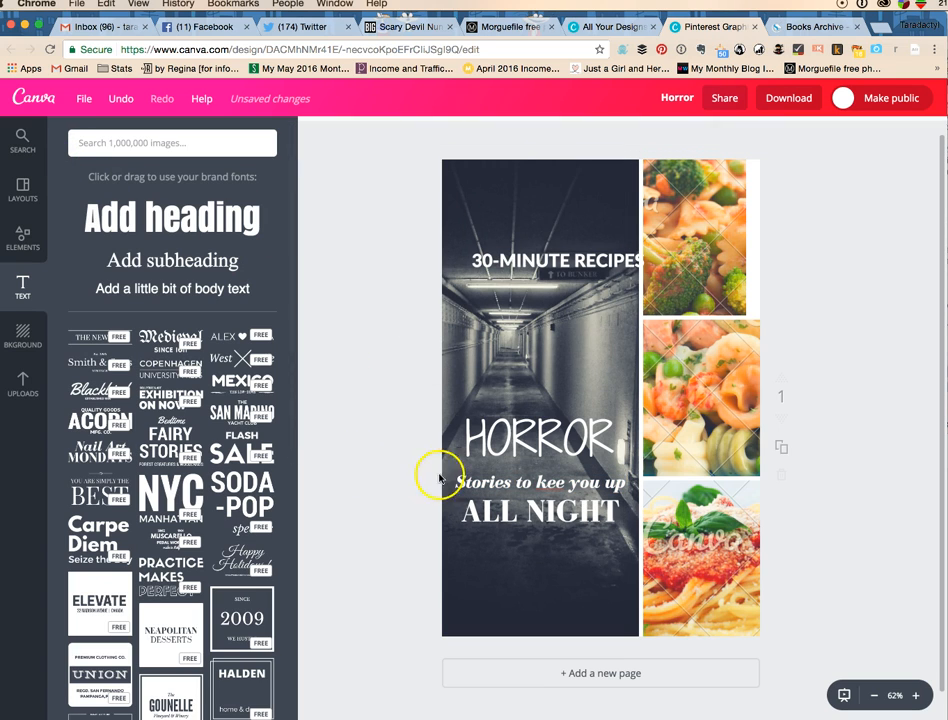
# - Move the subtitle to the photo's bottom, fix its typo, and place HORROR just above
pyautogui.moveTo(540, 497); pyautogui.dragTo(540, 550)
pyautogui.write('p')
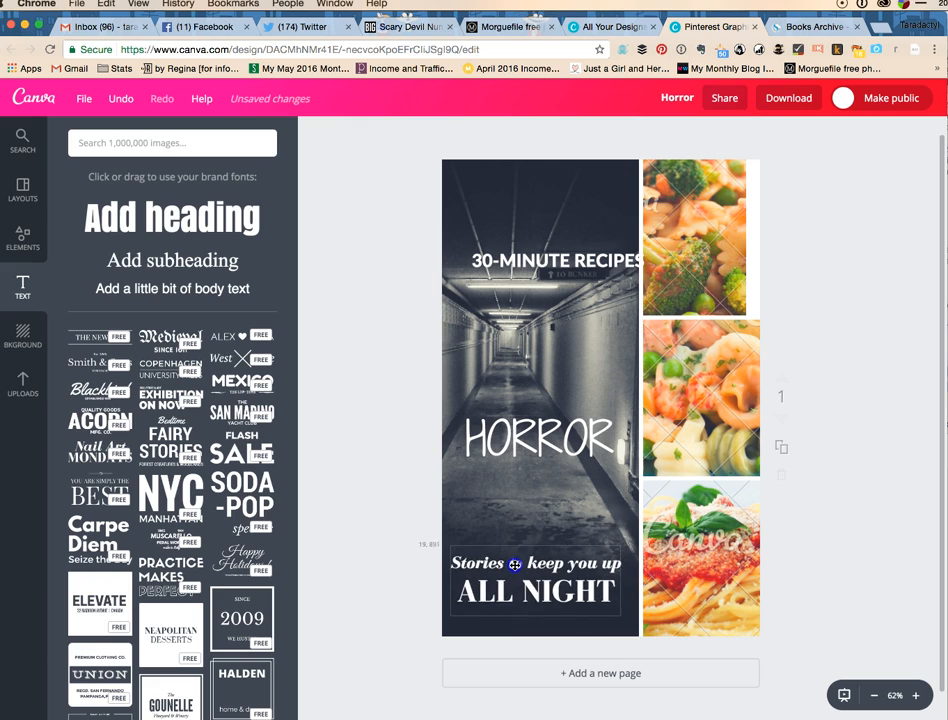
pyautogui.moveTo(515, 565); pyautogui.dragTo(521, 574)
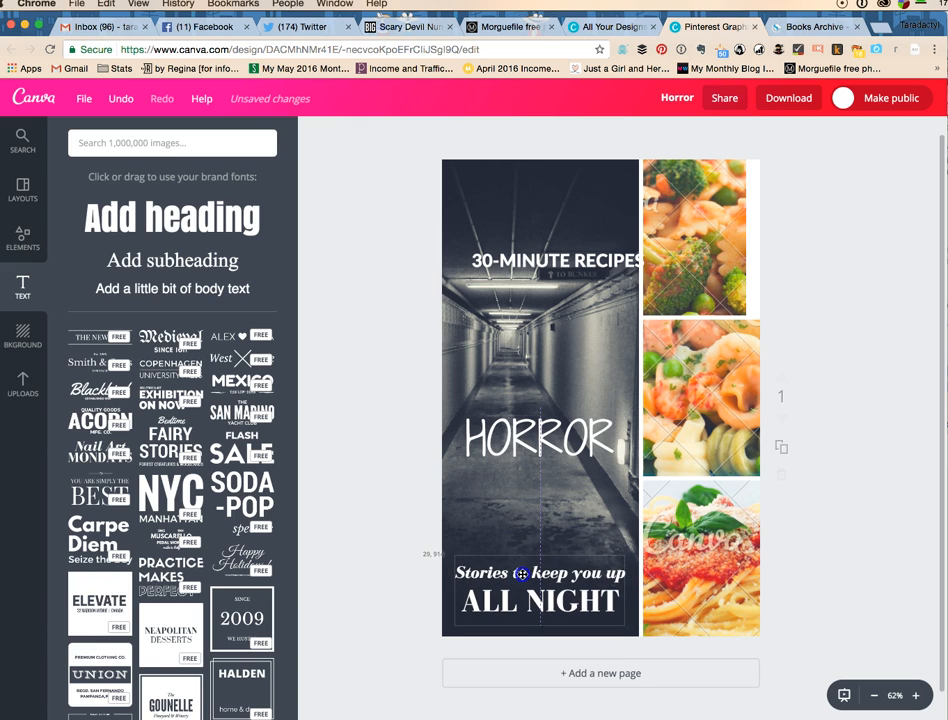
pyautogui.click(540, 439)
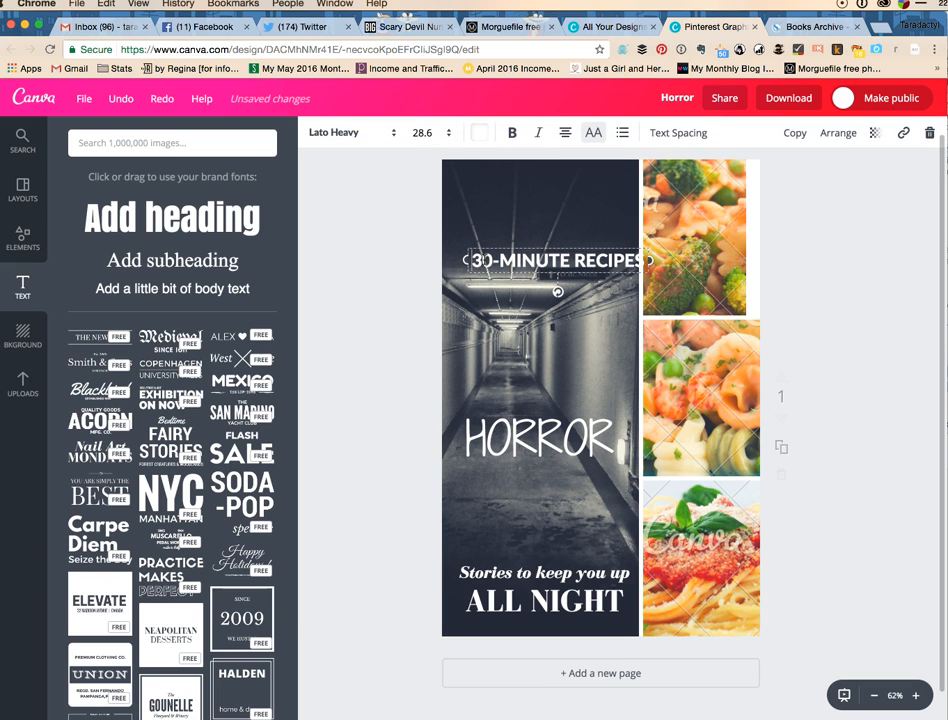
pyautogui.moveTo(930, 133)
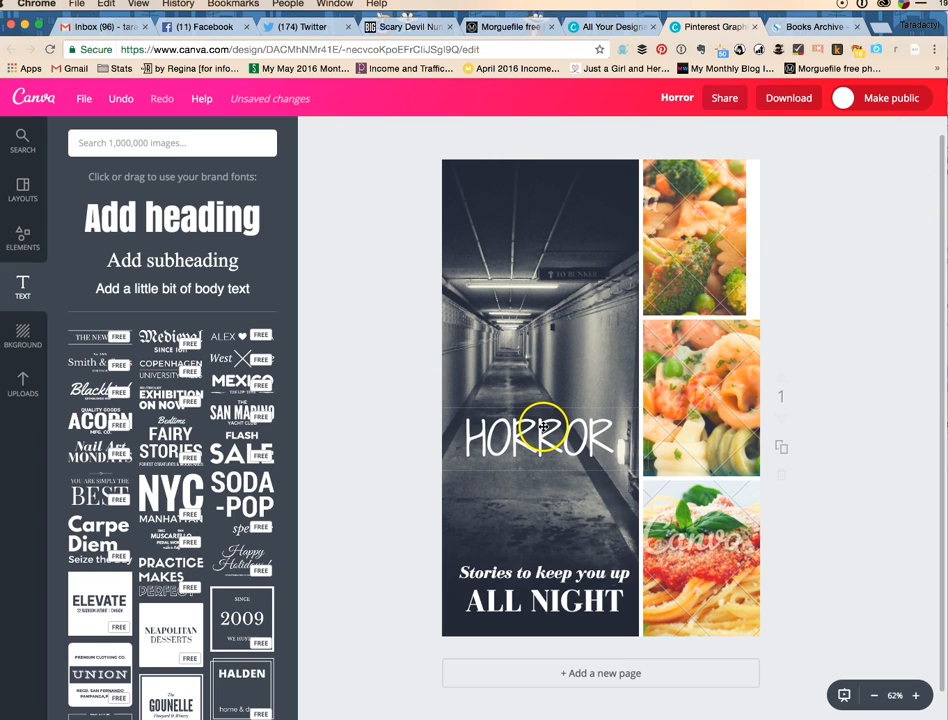
pyautogui.moveTo(543, 435); pyautogui.dragTo(543, 535)
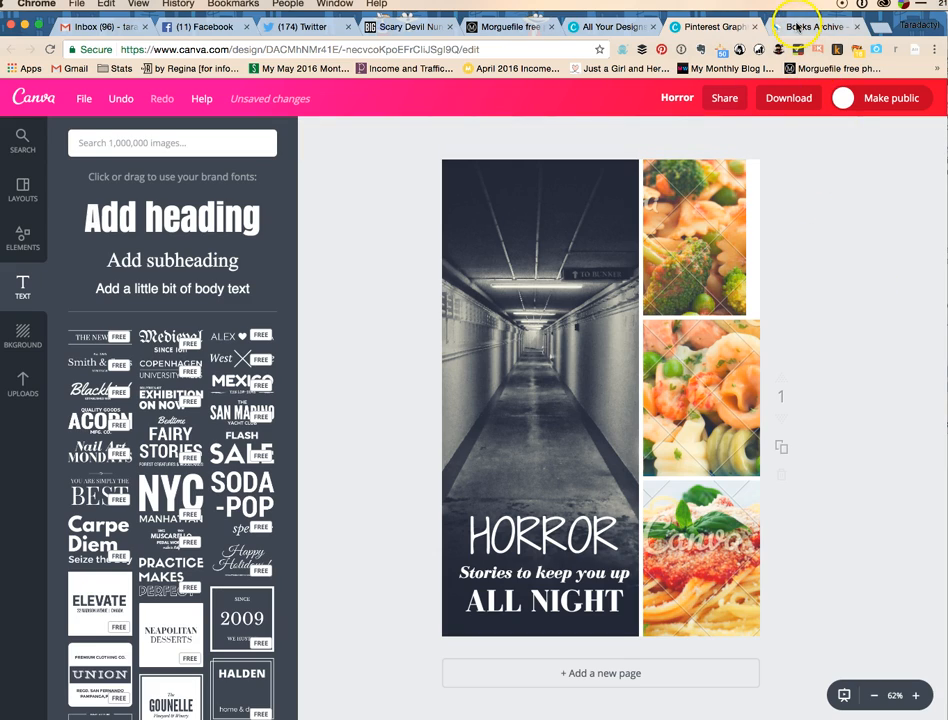
# - Save the Devil May Care book cover image to the desktop
pyautogui.click(812, 27)
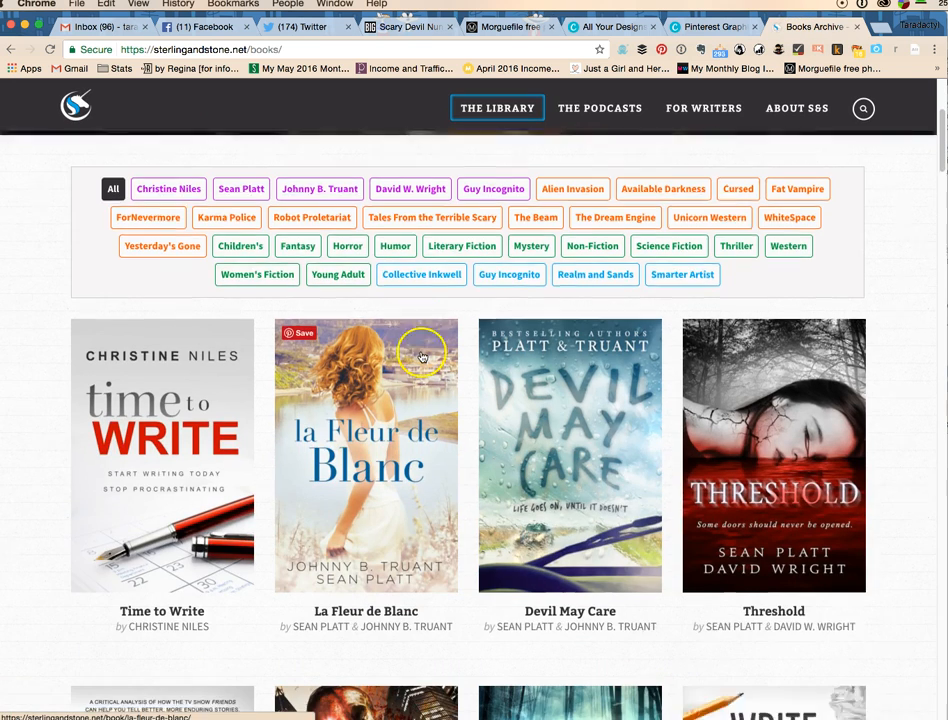
pyautogui.click(569, 455)
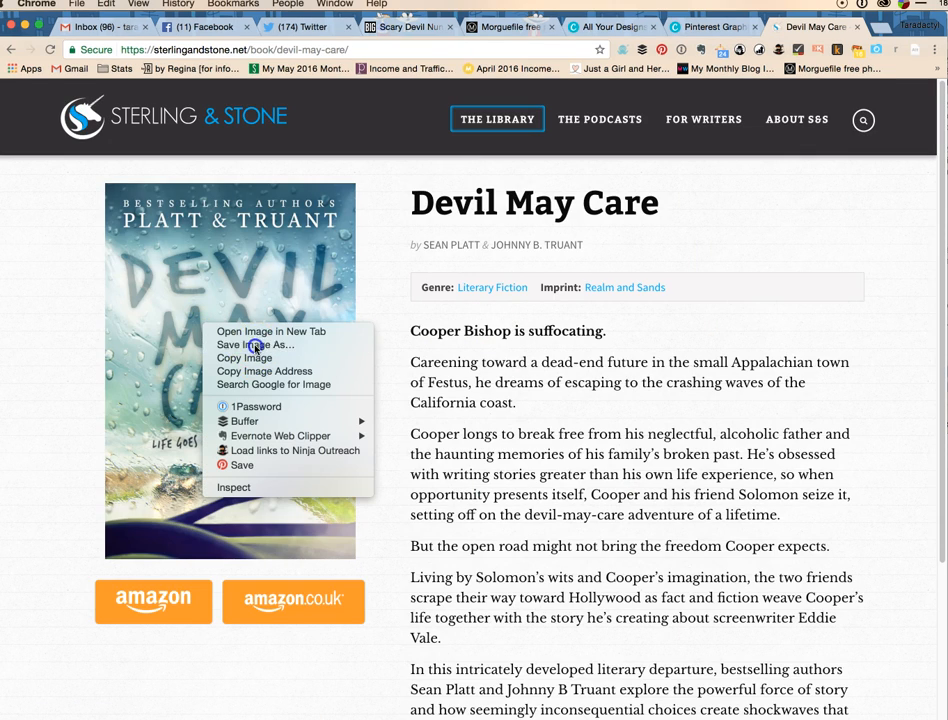
pyautogui.click(256, 344)
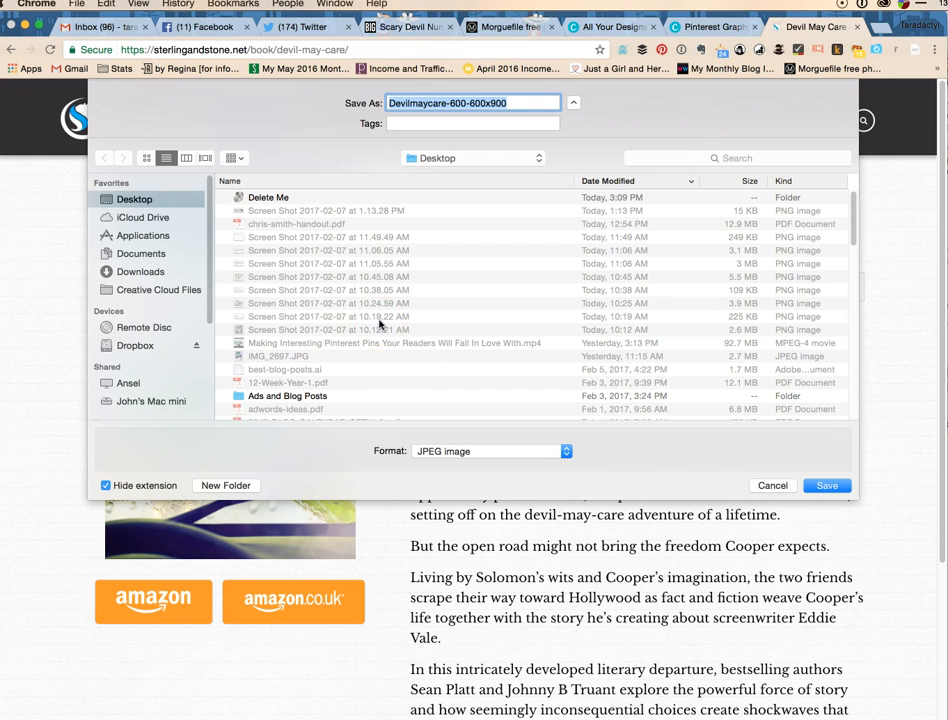
pyautogui.click(831, 485)
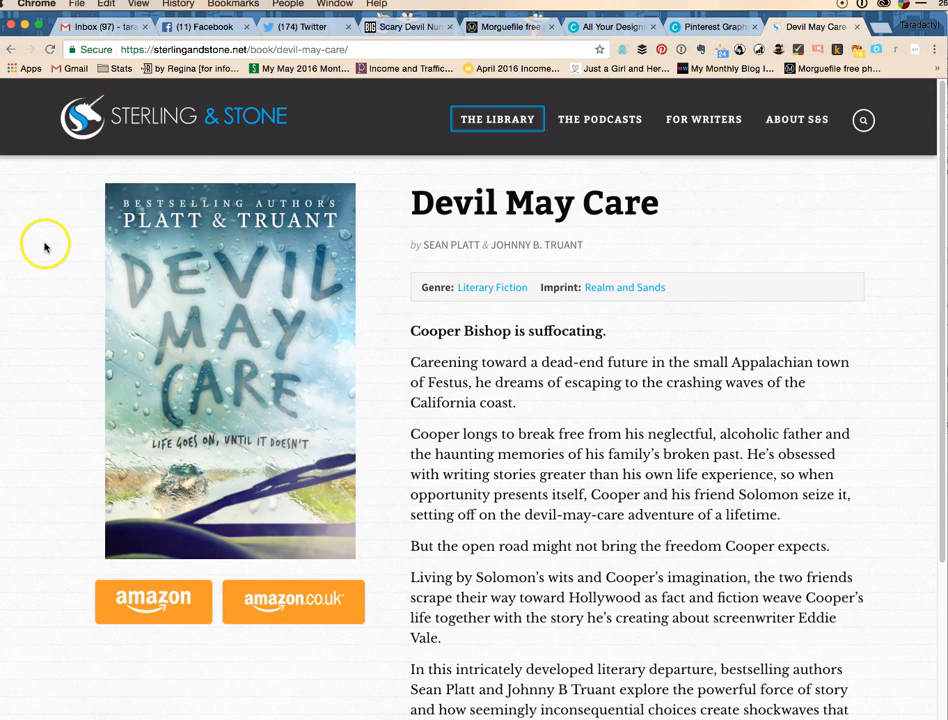
# - Filter the Sterling & Stone library to Horror and save the Available Darkness cover
pyautogui.click(497, 118)
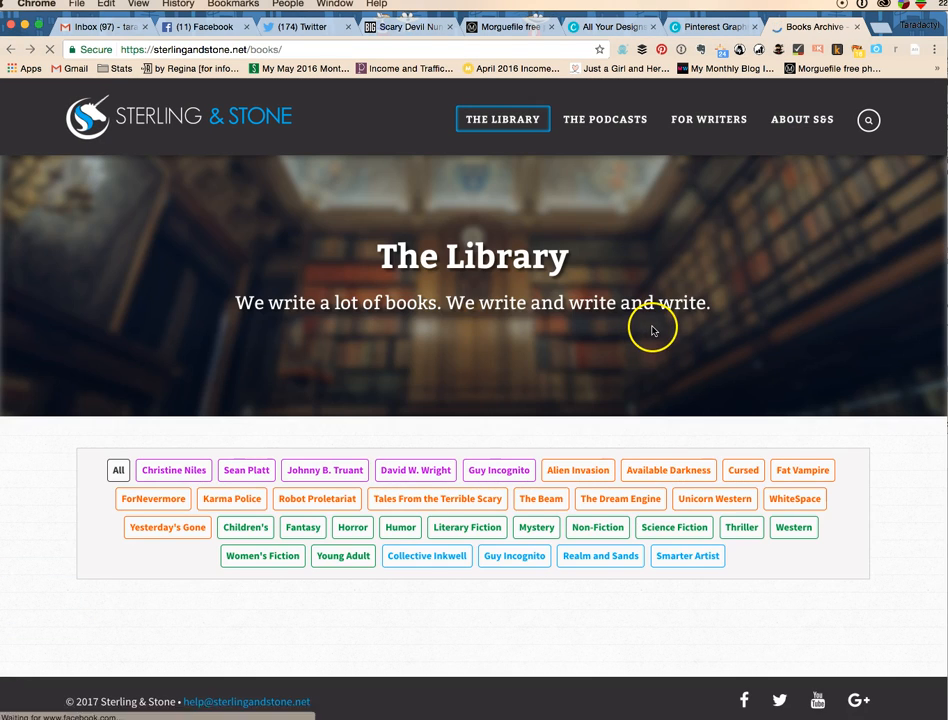
pyautogui.scroll(-3)
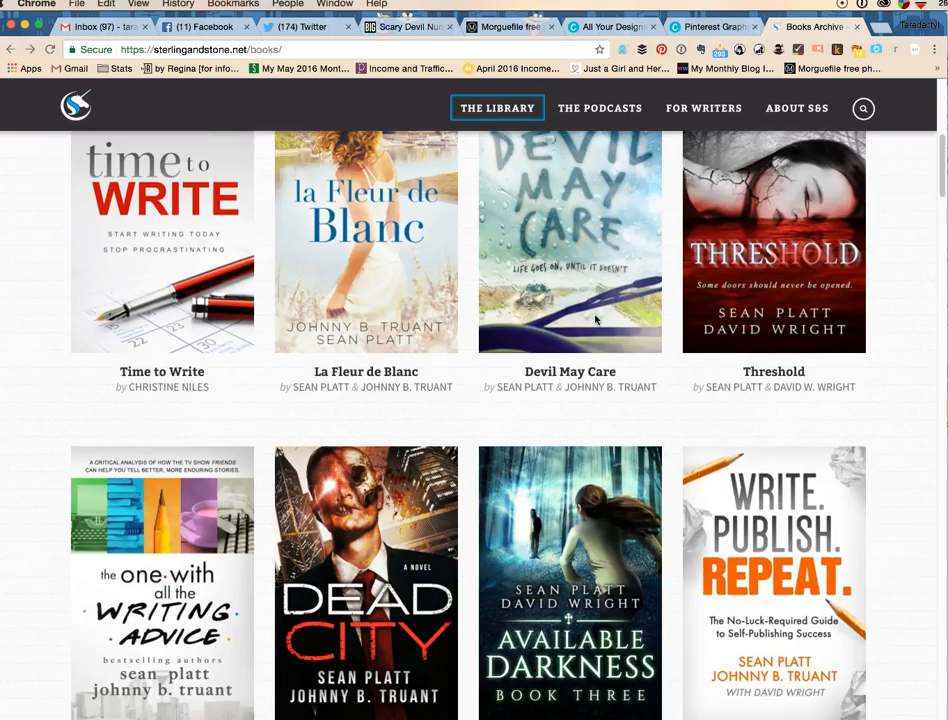
pyautogui.scroll(3)
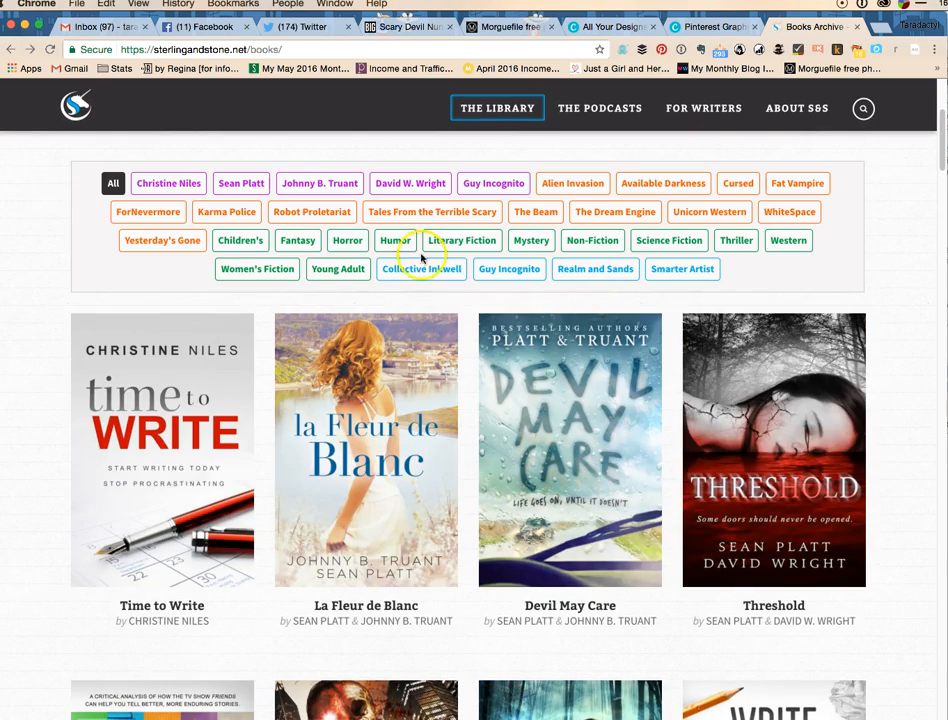
pyautogui.click(347, 242)
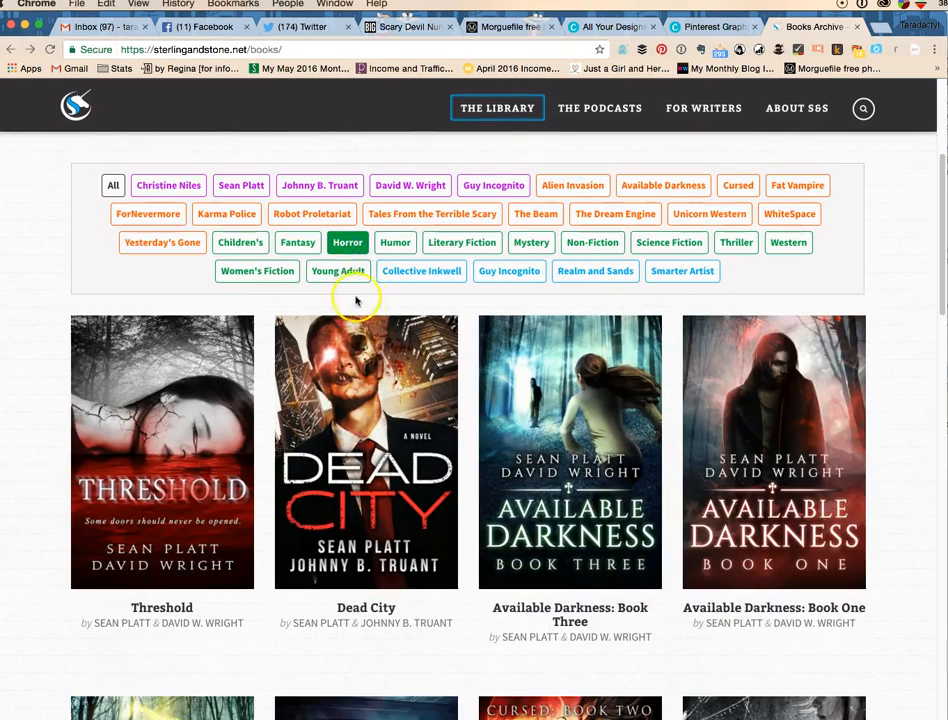
pyautogui.scroll(-3)
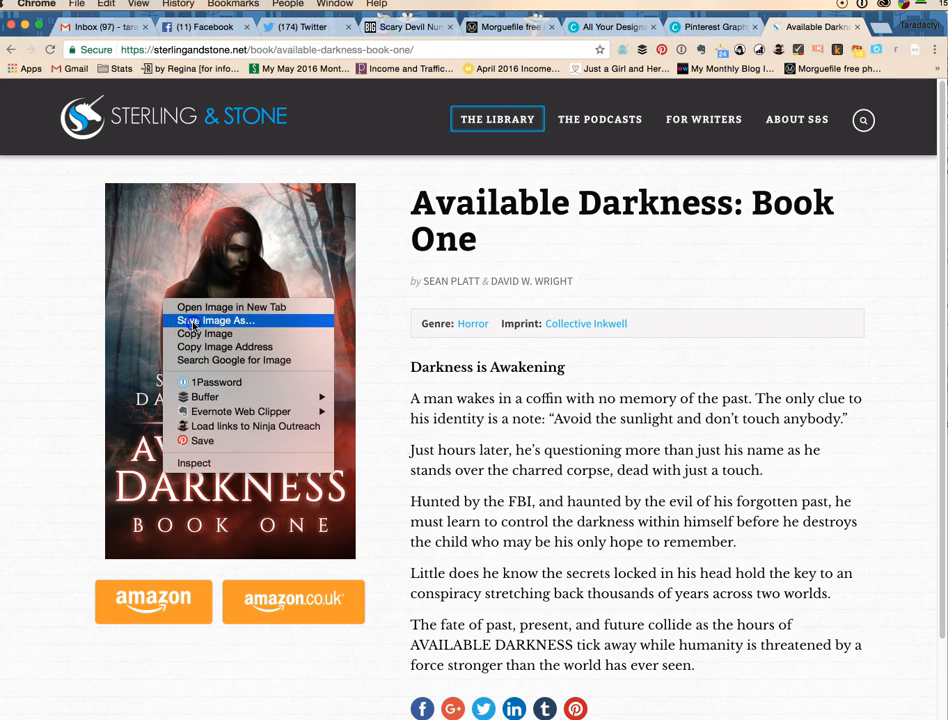
pyautogui.click(212, 320)
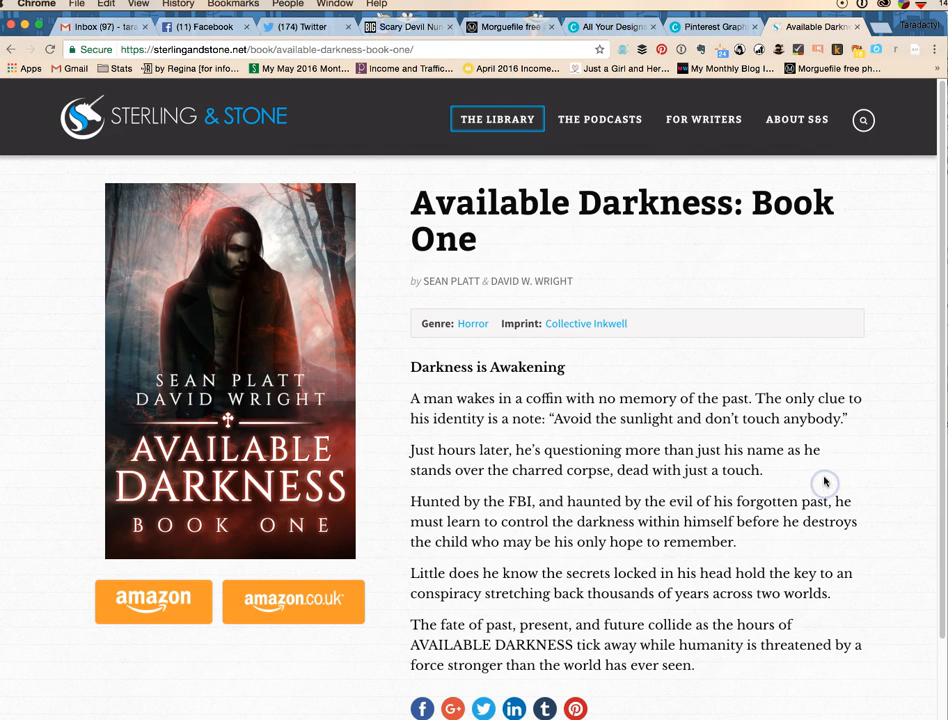
pyautogui.scroll(-3)
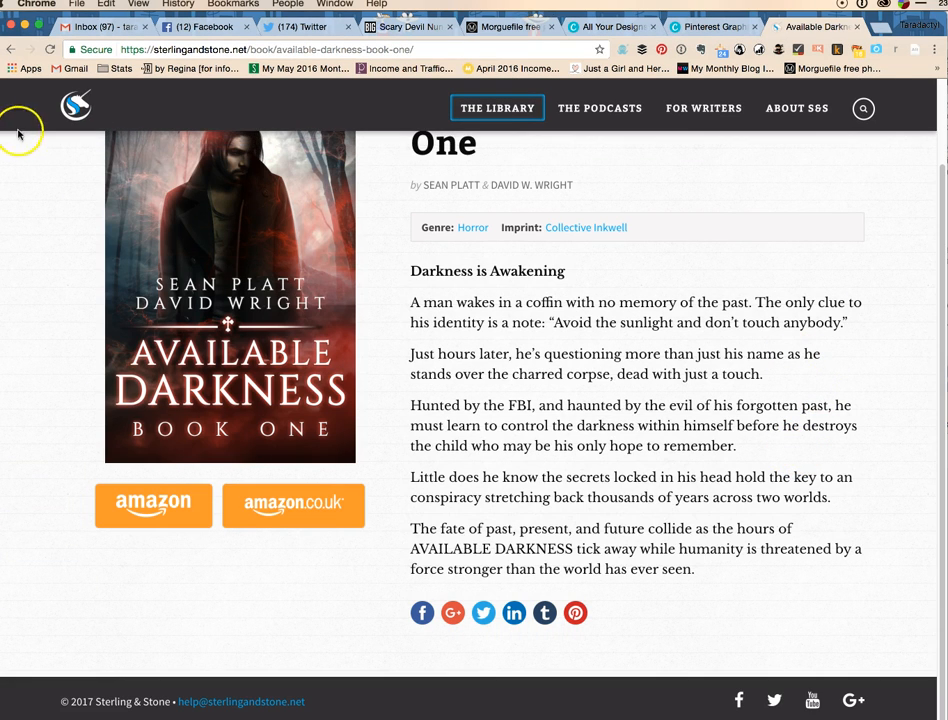
# - Find ForNevermore: Book One in the Sterling & Stone library and save its cover image
pyautogui.click(497, 108)
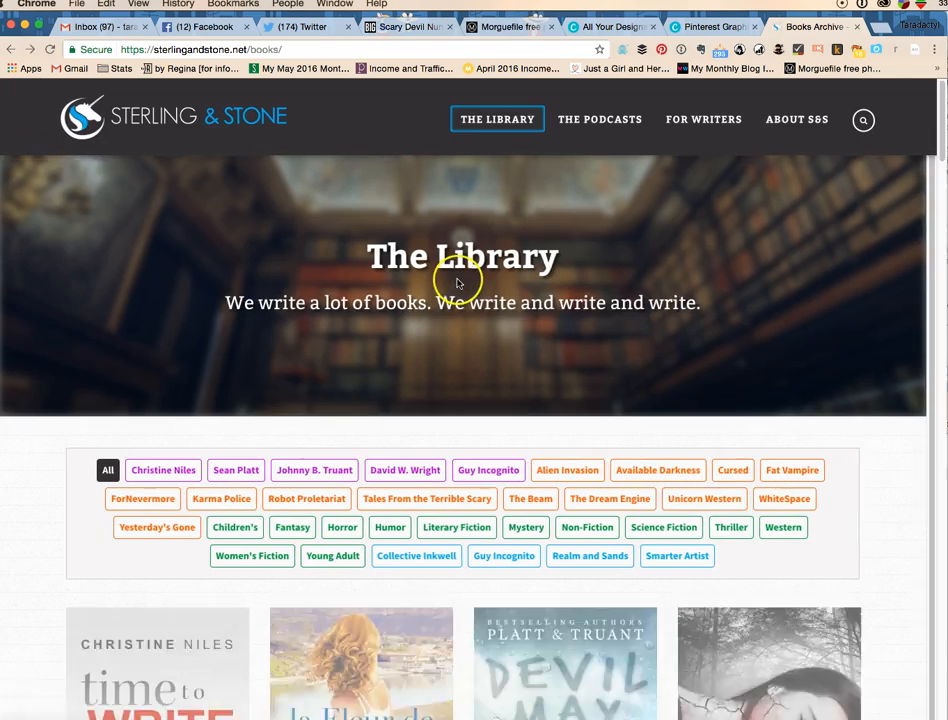
pyautogui.scroll(-3)
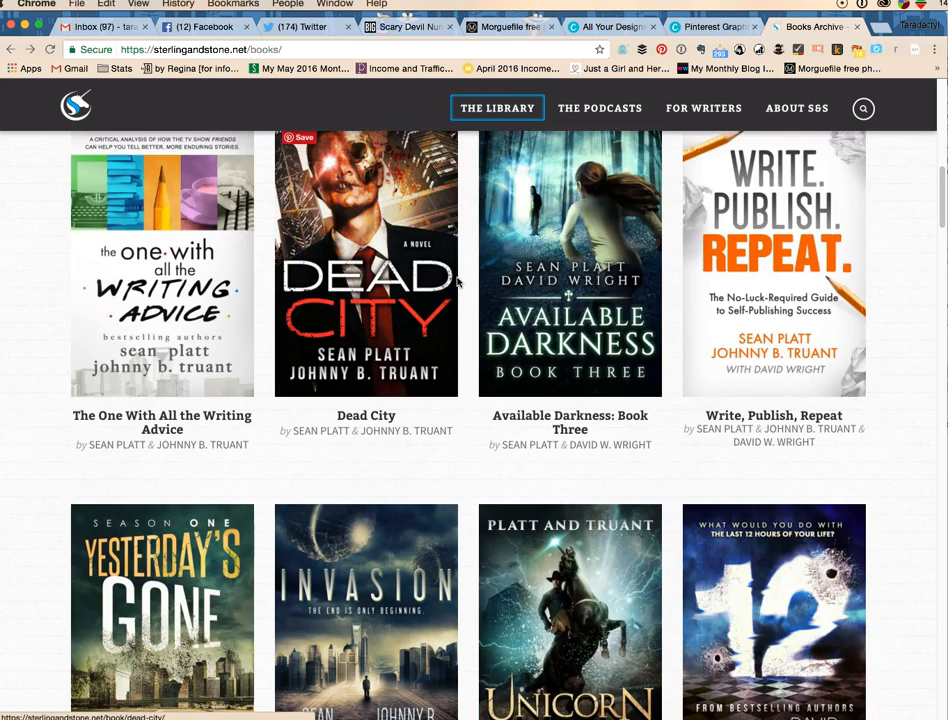
pyautogui.scroll(-3)
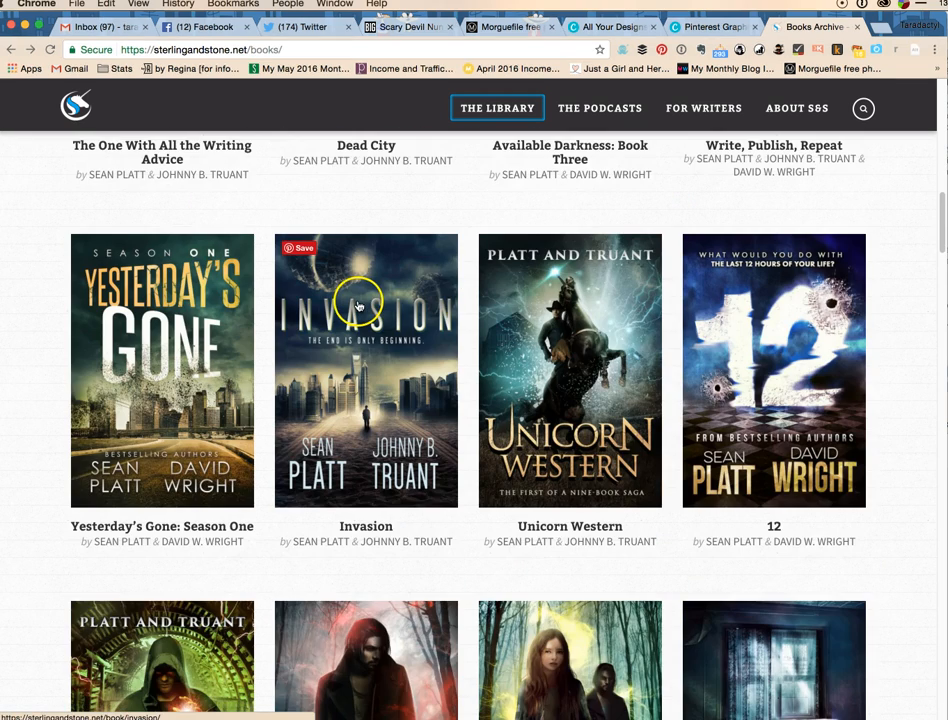
pyautogui.click(360, 300)
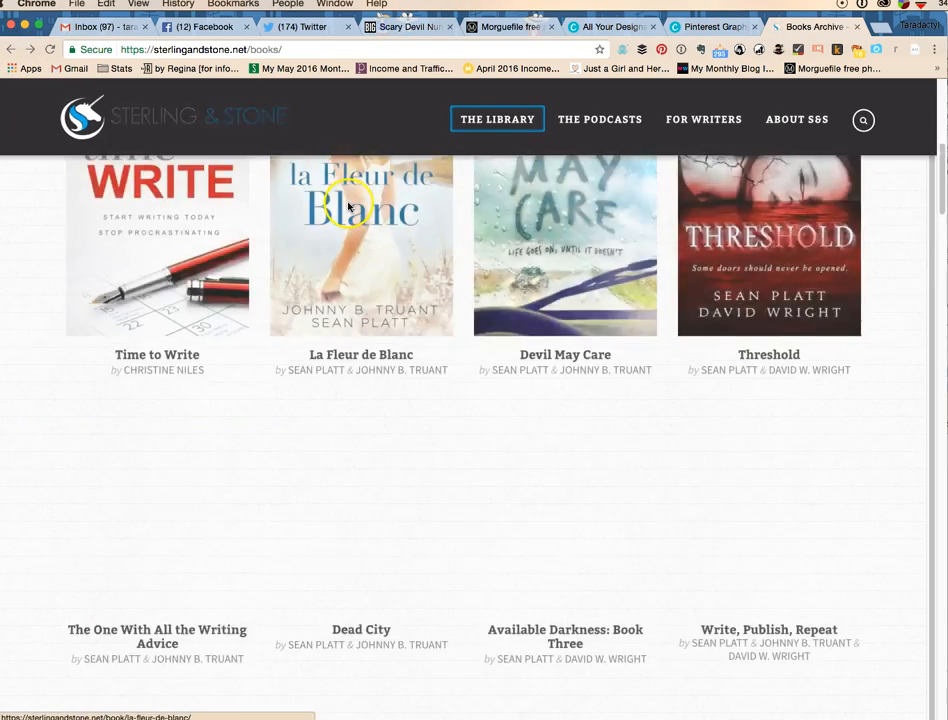
pyautogui.scroll(-3)
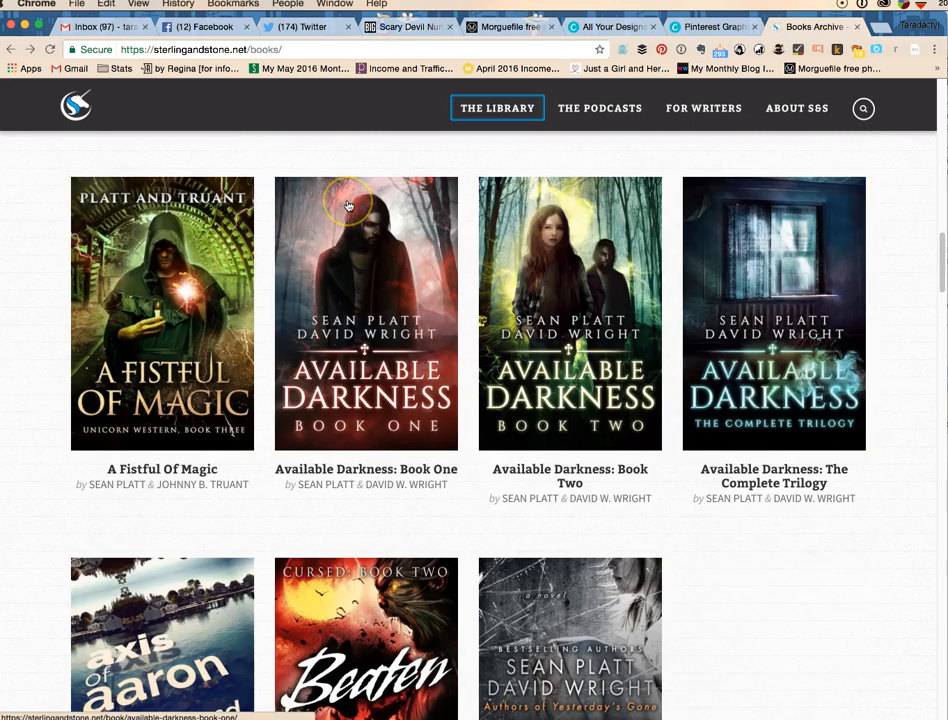
pyautogui.scroll(-3)
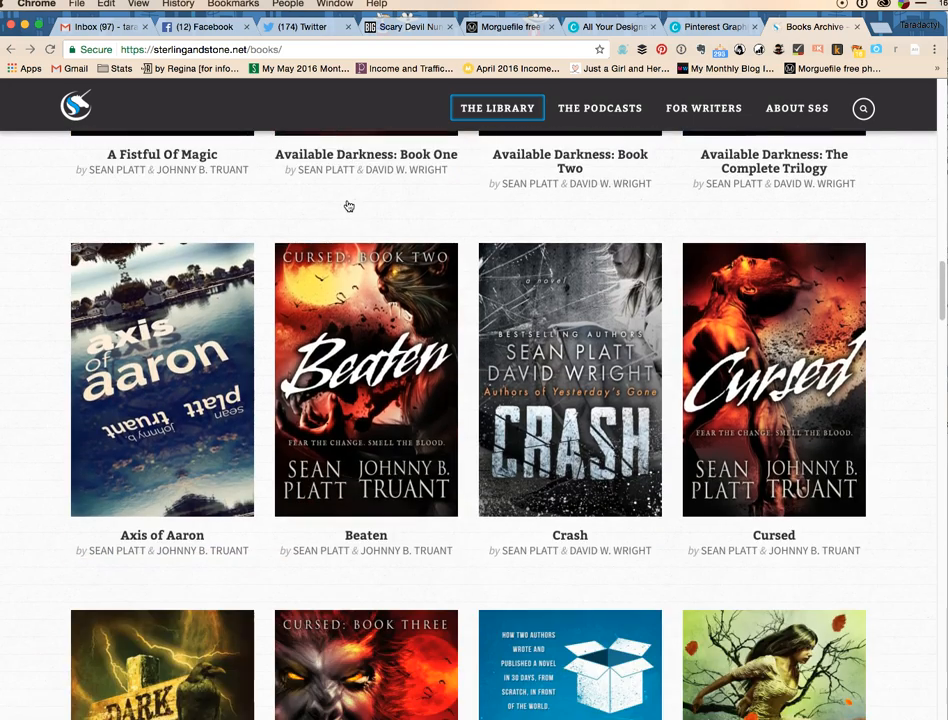
pyautogui.scroll(-3)
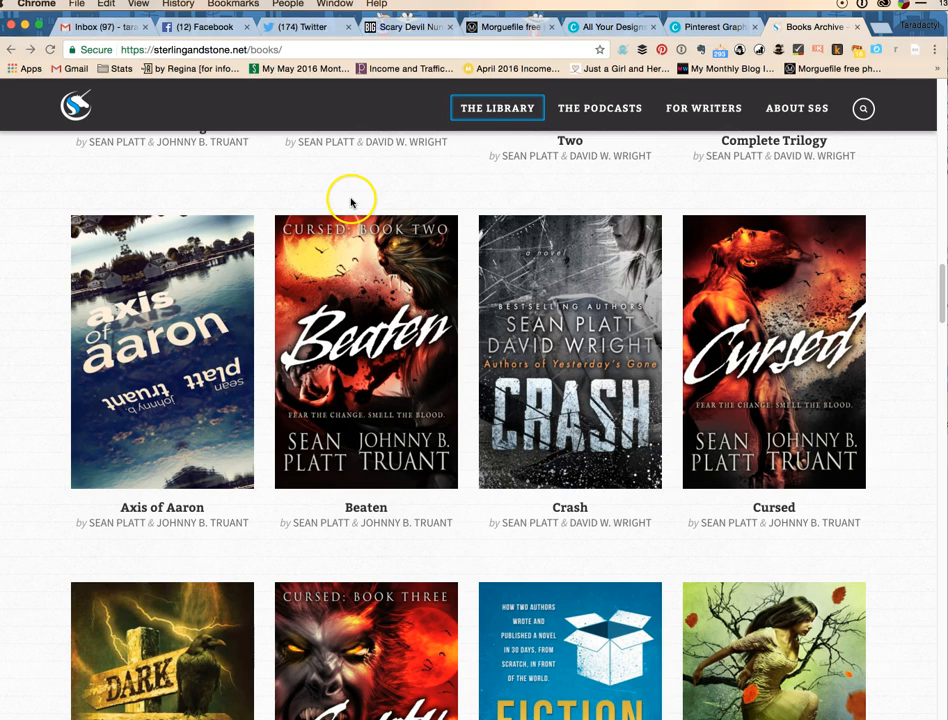
pyautogui.scroll(-3)
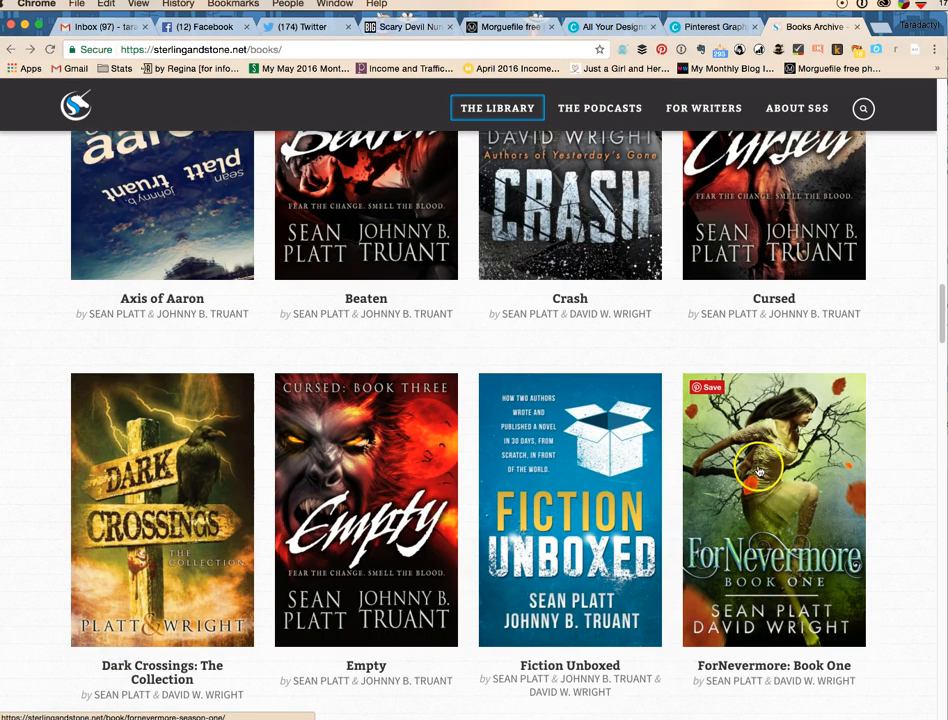
pyautogui.click(758, 468)
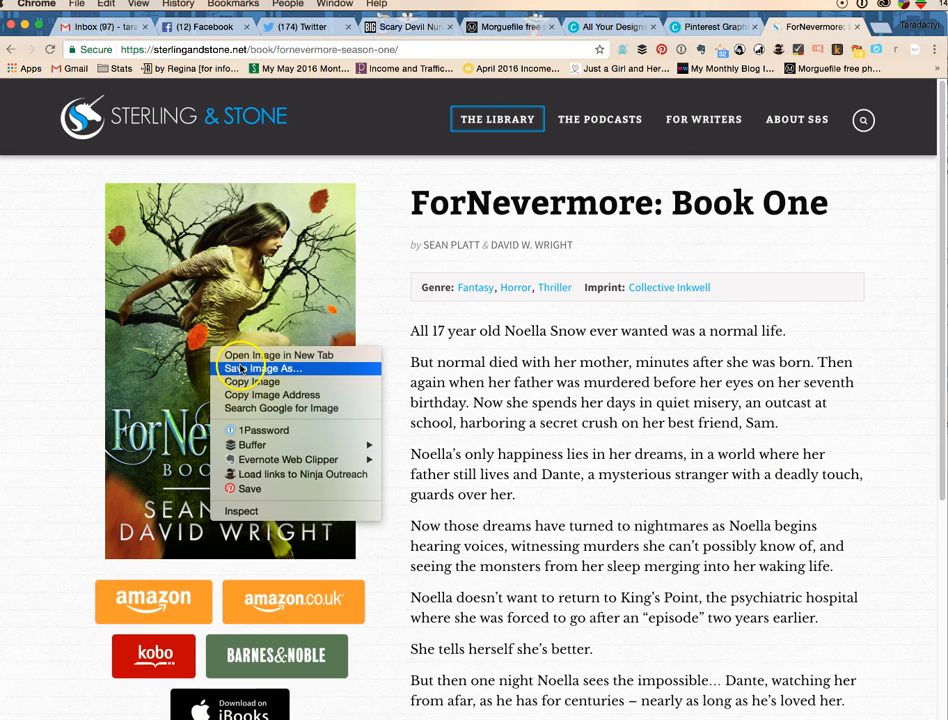
pyautogui.click(263, 362)
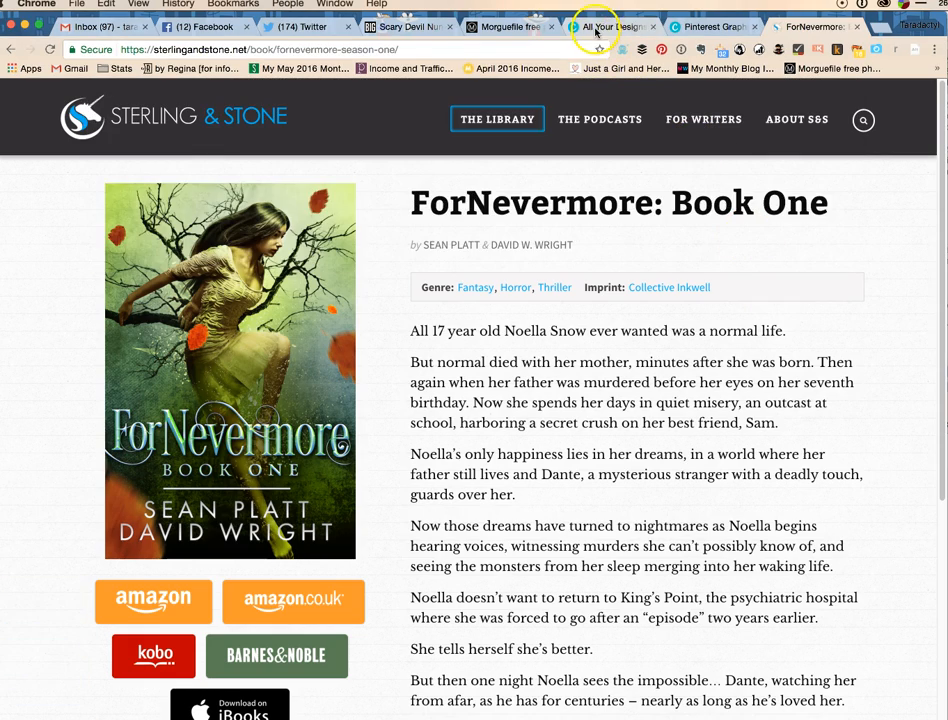
# - Upload the three saved book covers to Canva and delete the top-right pasta photo
pyautogui.click(598, 27)
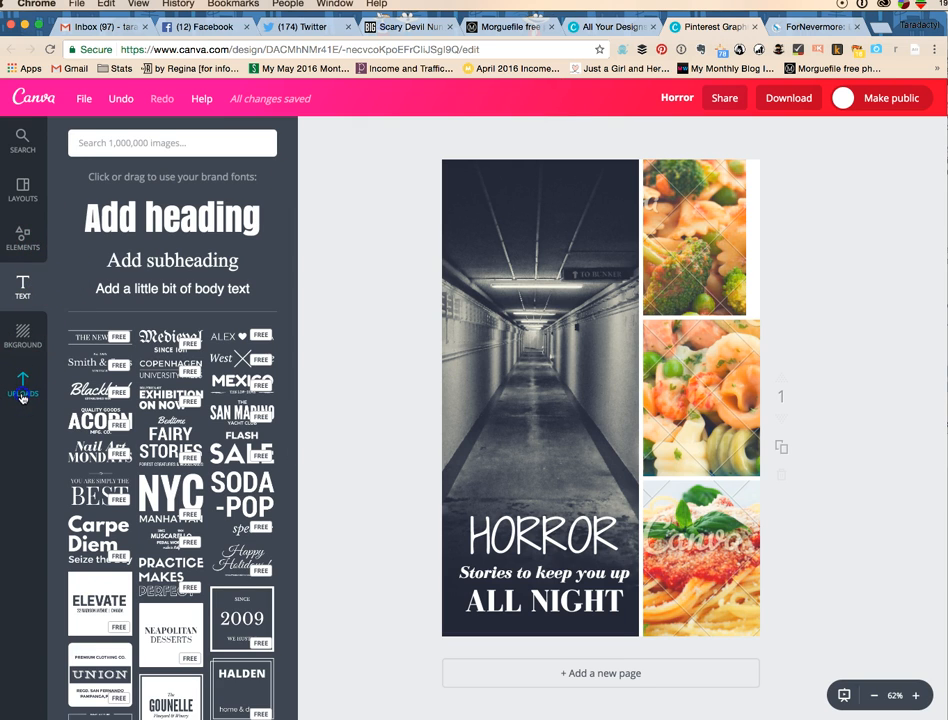
pyautogui.click(22, 370)
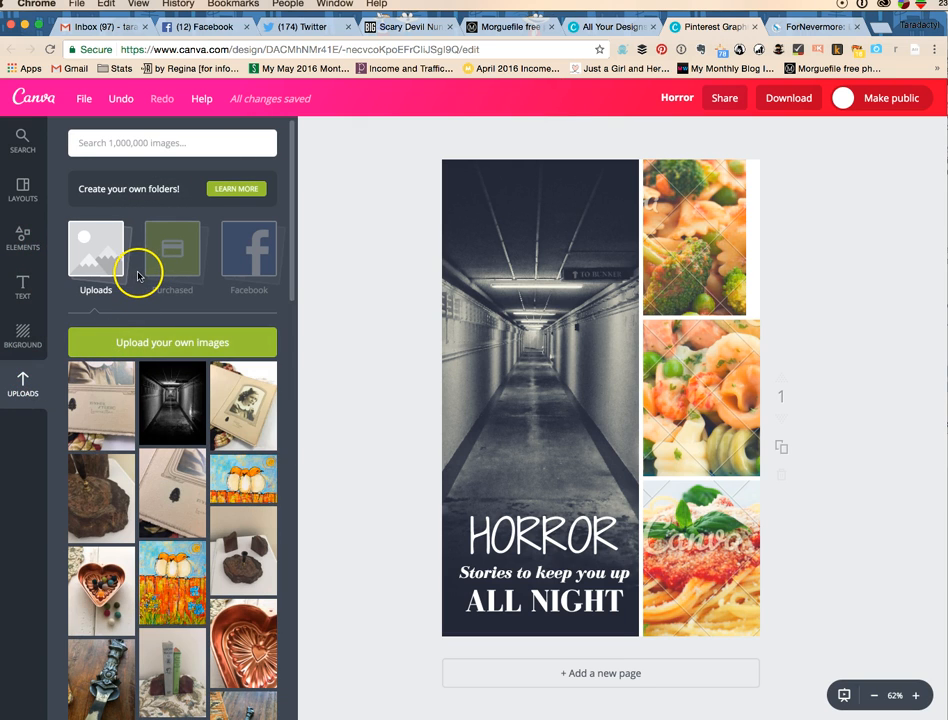
pyautogui.click(172, 342)
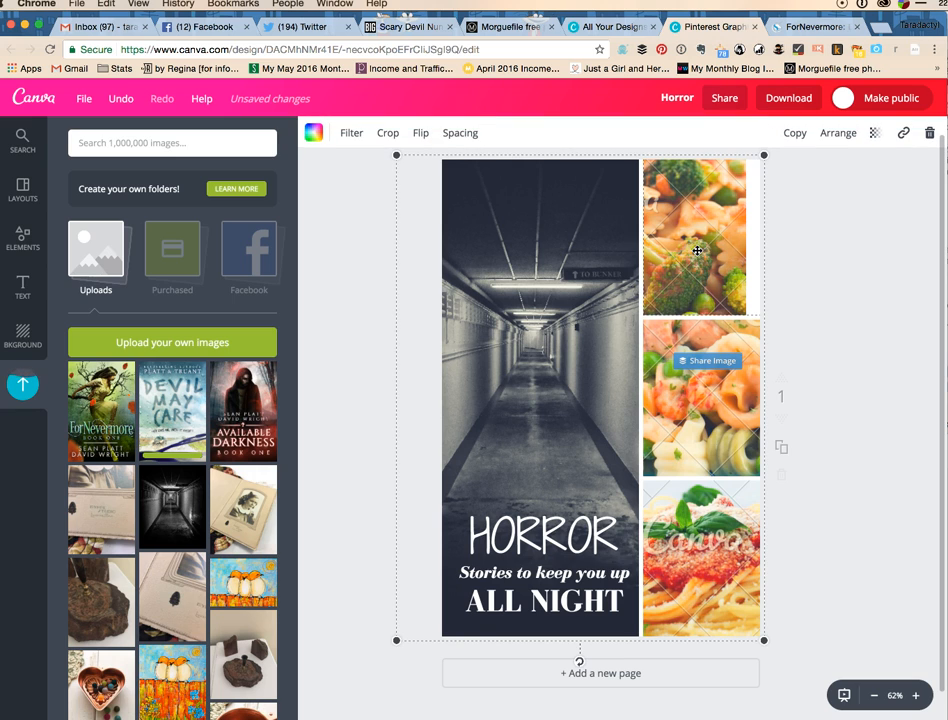
pyautogui.click(939, 132)
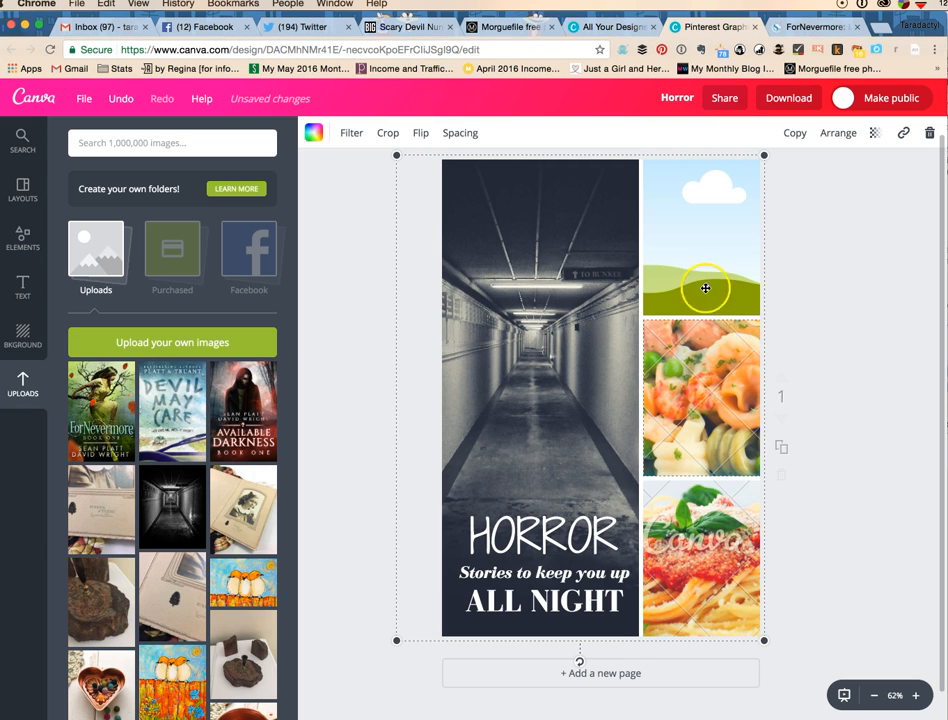
pyautogui.moveTo(719, 366)
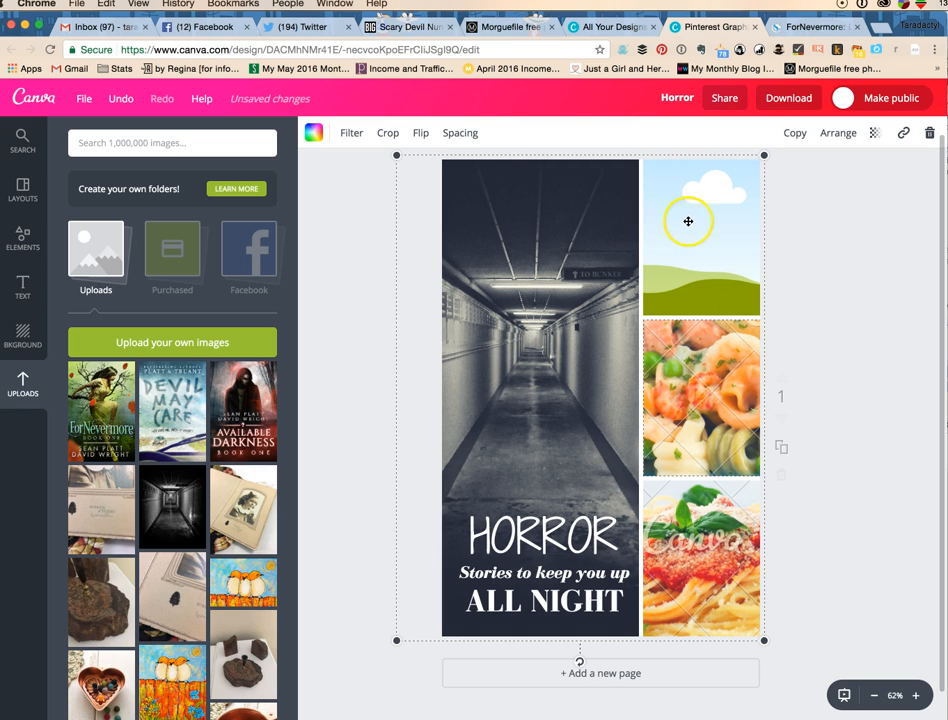
pyautogui.moveTo(693, 242)
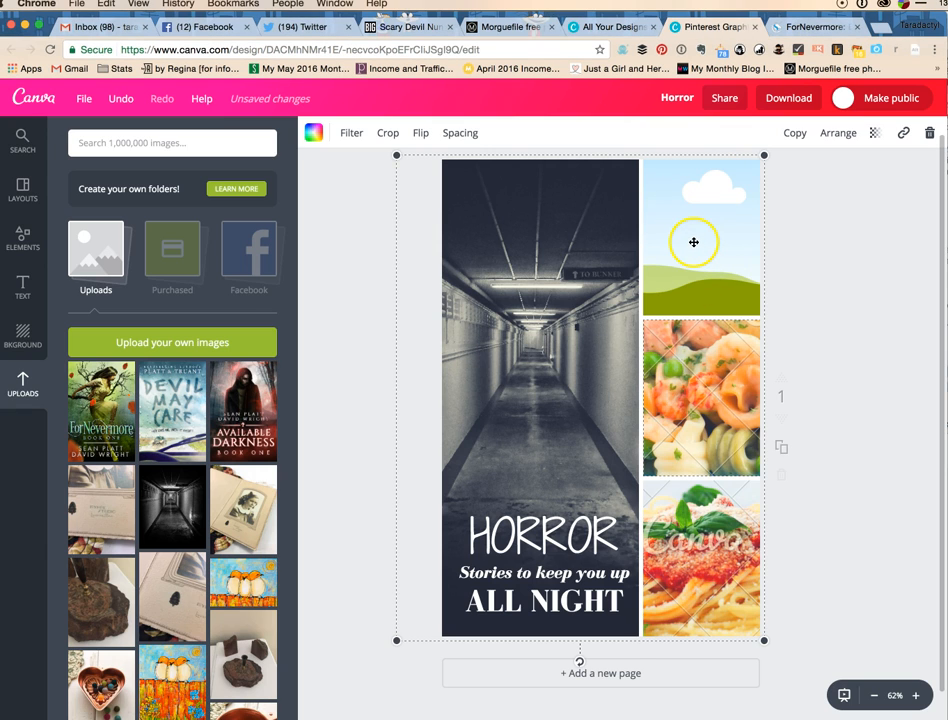
pyautogui.moveTo(665, 571)
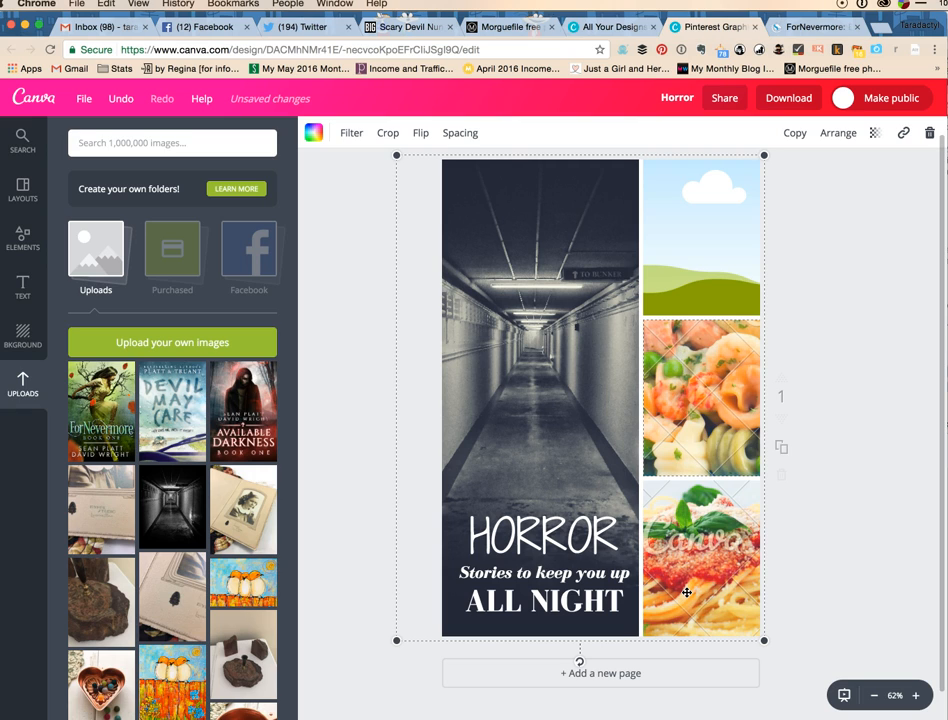
pyautogui.moveTo(645, 428)
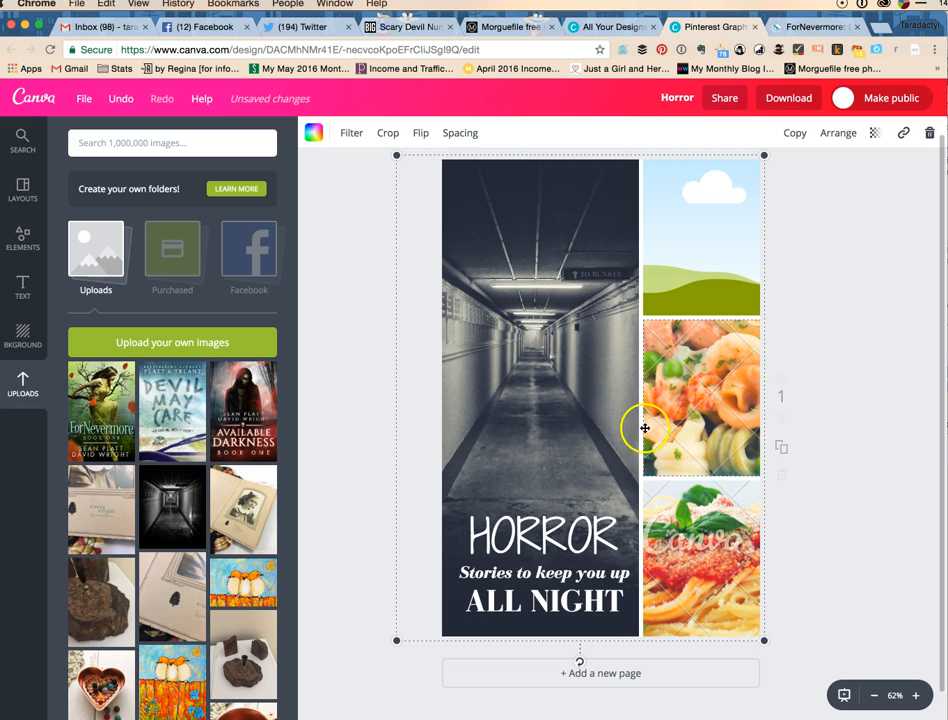
pyautogui.moveTo(358, 189)
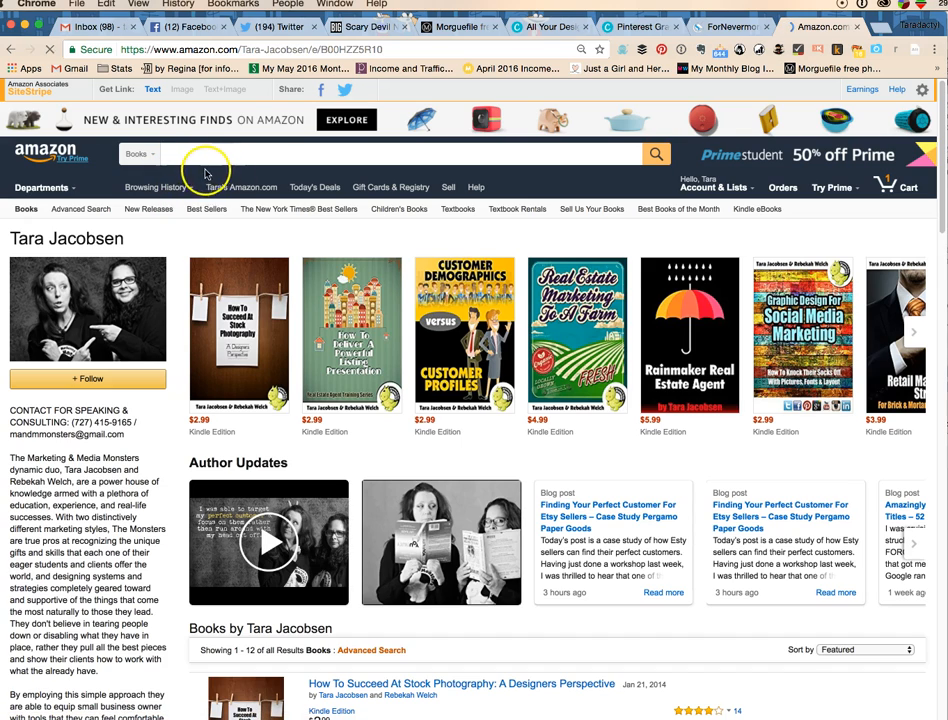
# - Type 'tal' while heading to the Amazon author page of Kindle marketing books
pyautogui.write('tal')
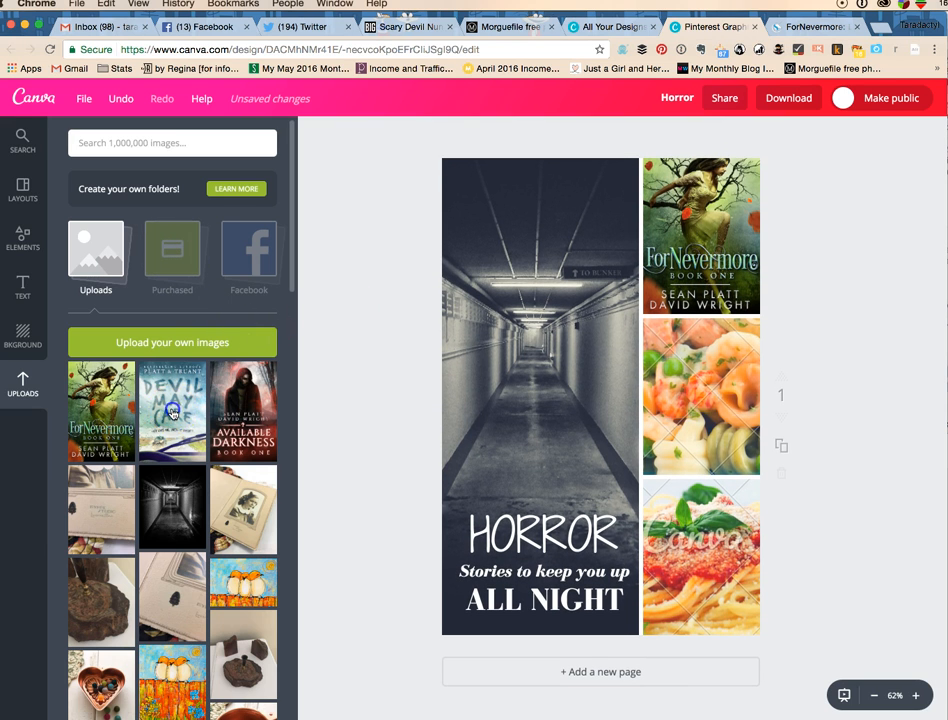
# - Drag the Devil May Care cover into the pin's middle right-hand frame
pyautogui.moveTo(171, 410); pyautogui.dragTo(700, 395)
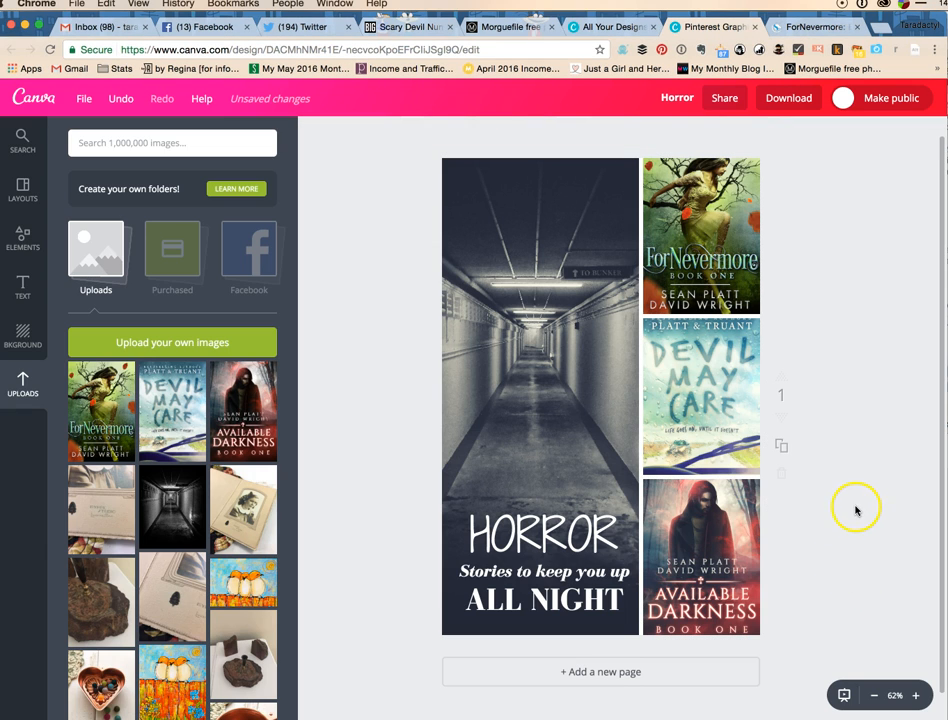
pyautogui.moveTo(791, 356)
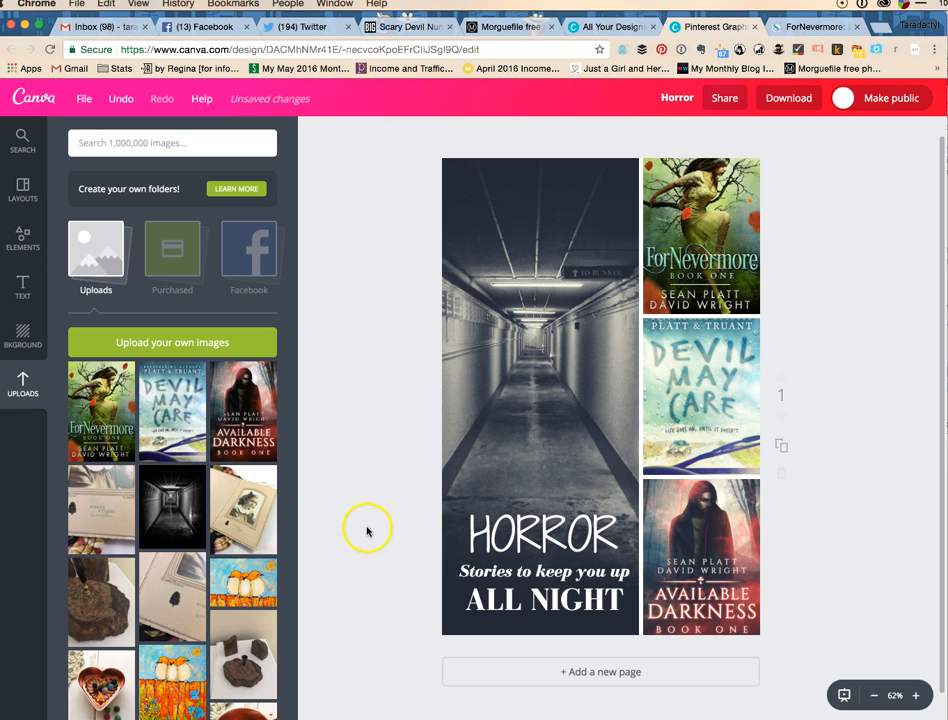
# - Give the tagline a handwritten script font, setting ALL NIGHT in Gochi Hand
pyautogui.click(543, 571)
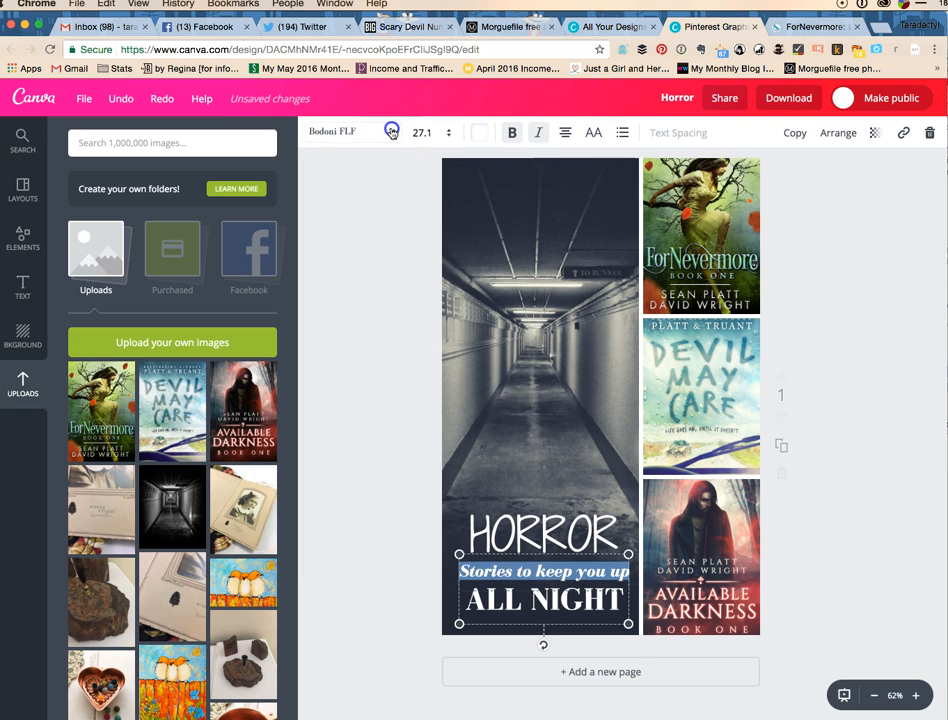
pyautogui.click(335, 131)
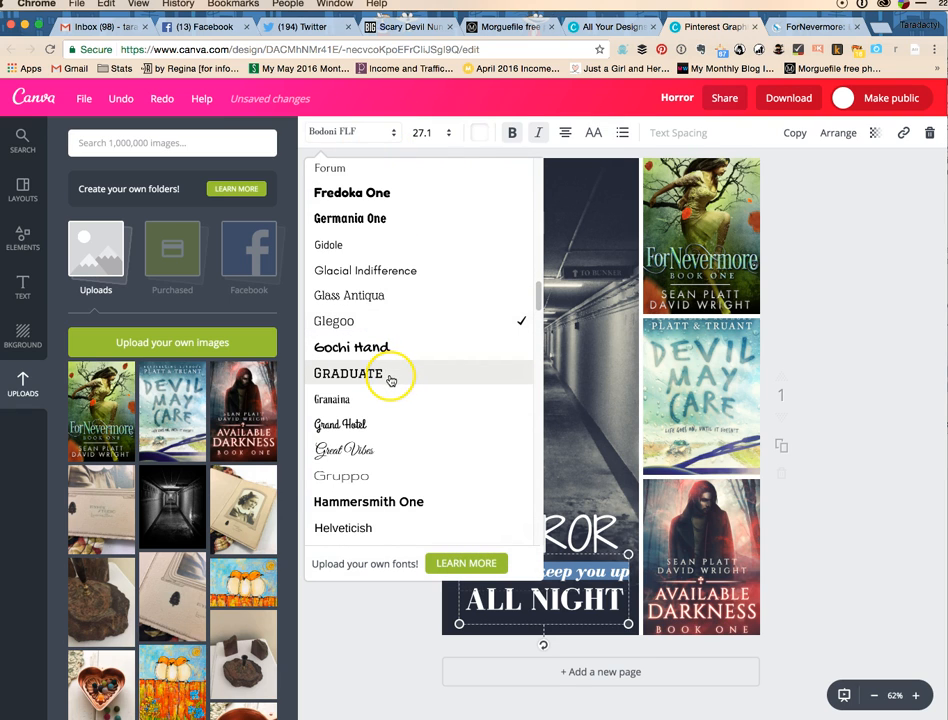
pyautogui.click(344, 450)
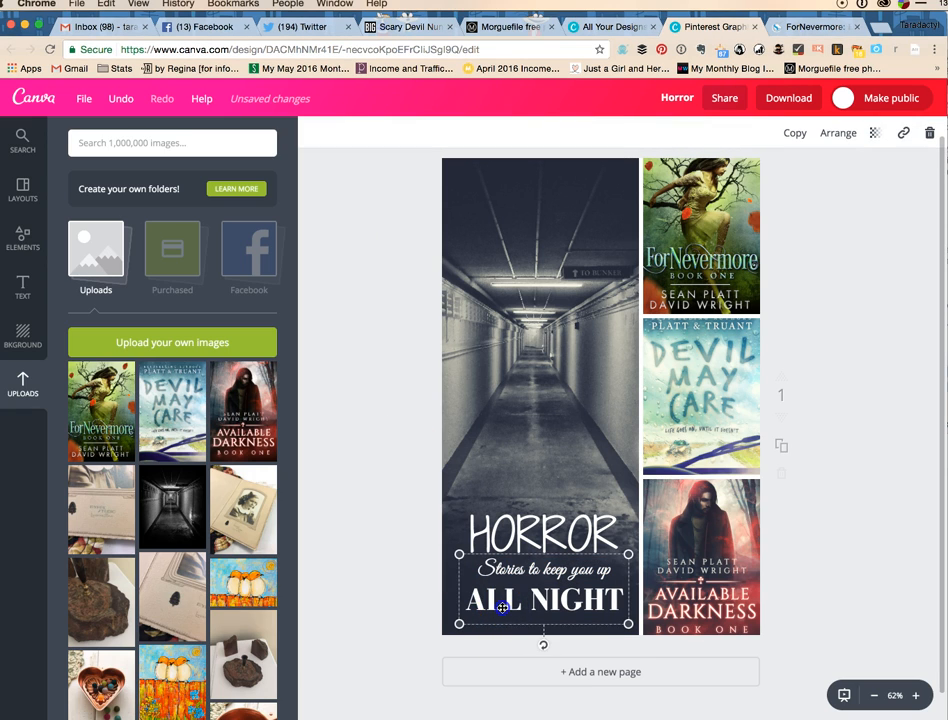
pyautogui.doubleClick(543, 598)
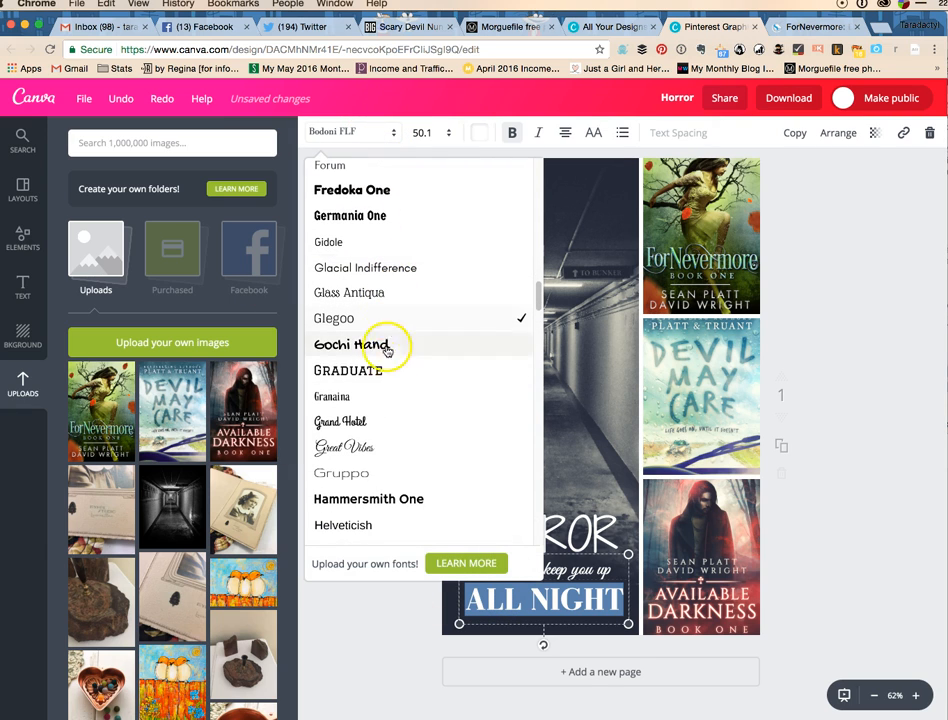
pyautogui.click(350, 344)
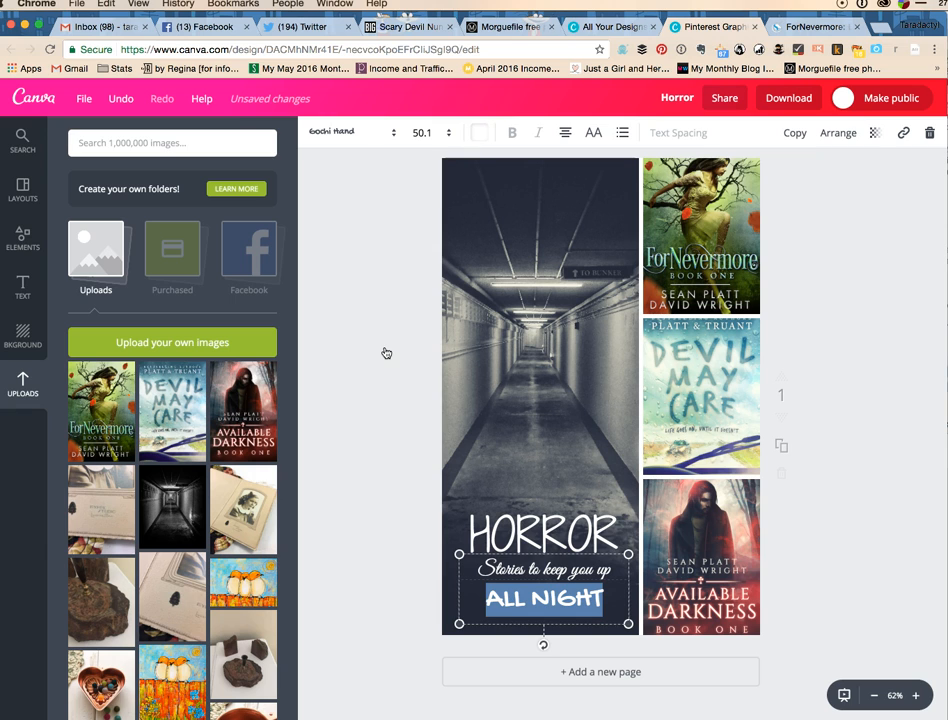
pyautogui.click(390, 132)
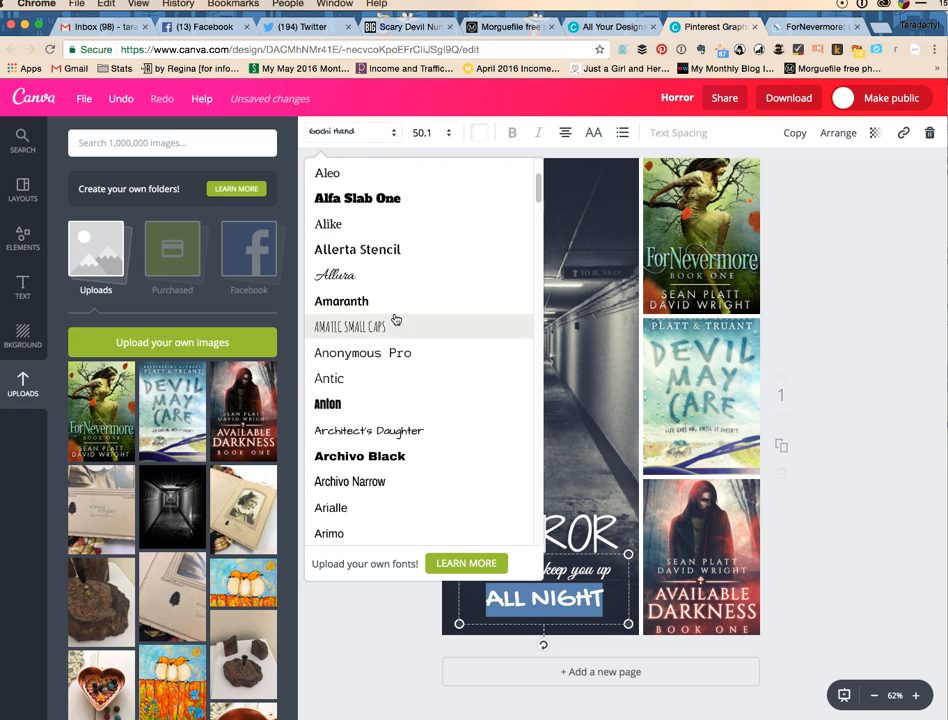
# - Scroll through the font list looking for a brush-style script font
pyautogui.scroll(-3)
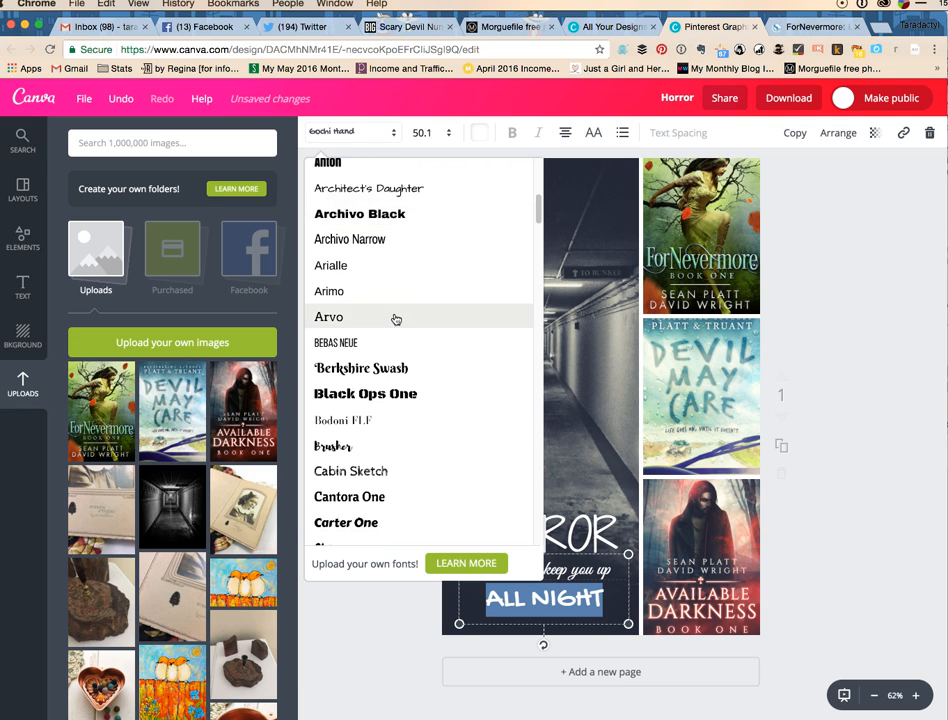
pyautogui.scroll(-3)
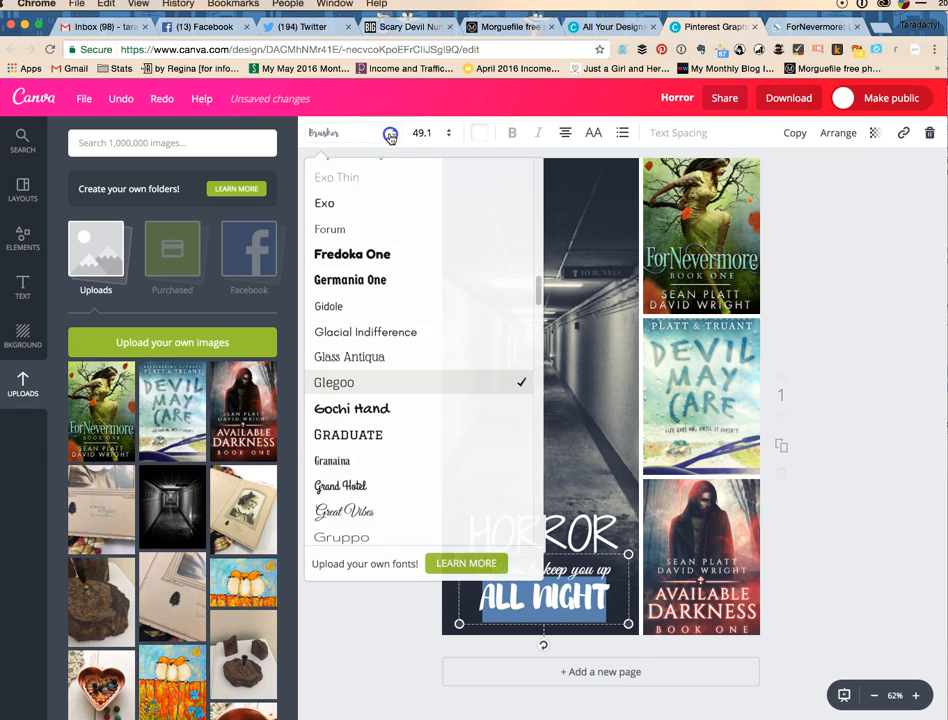
pyautogui.scroll(-3)
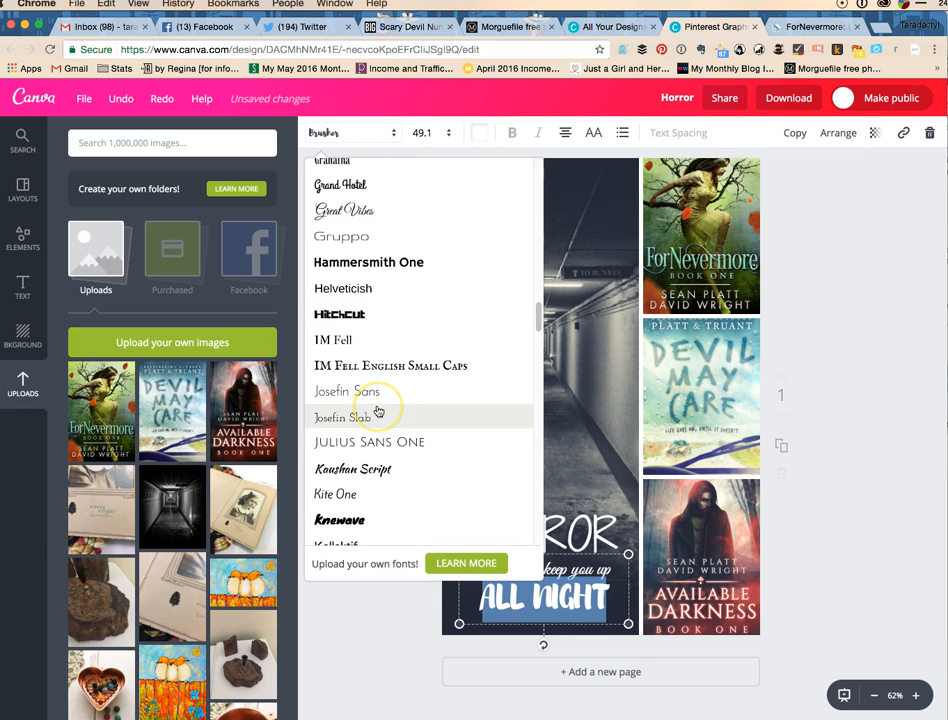
pyautogui.scroll(-3)
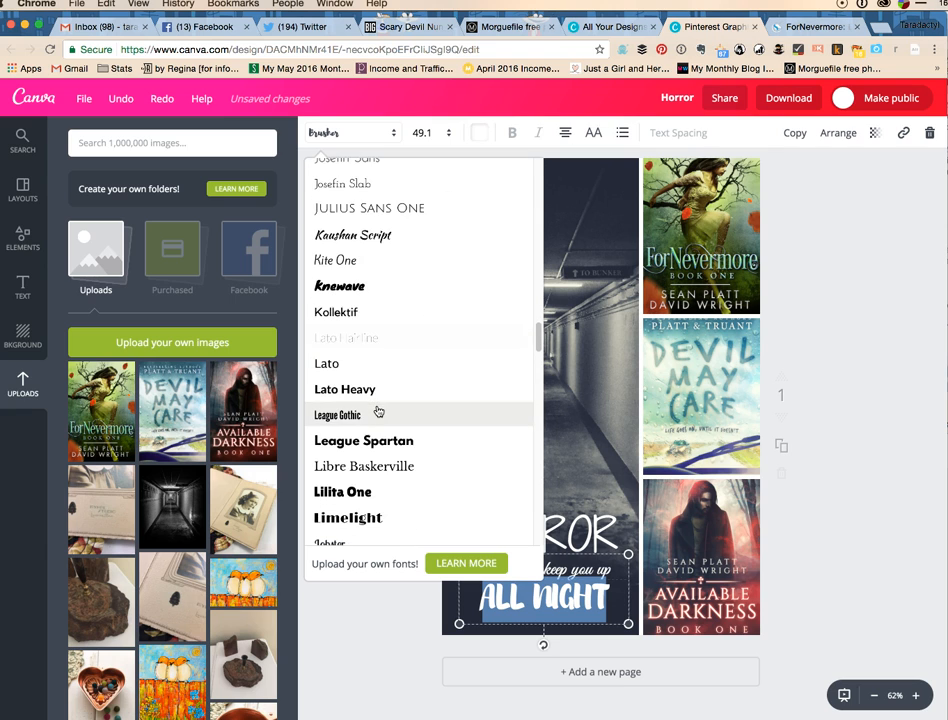
pyautogui.scroll(-3)
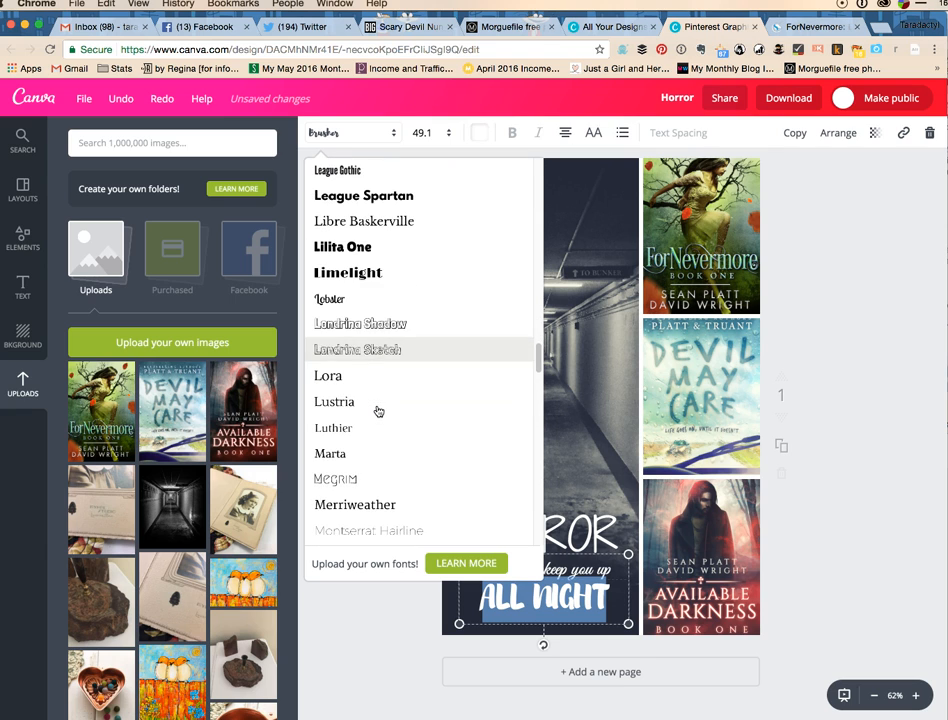
pyautogui.scroll(-3)
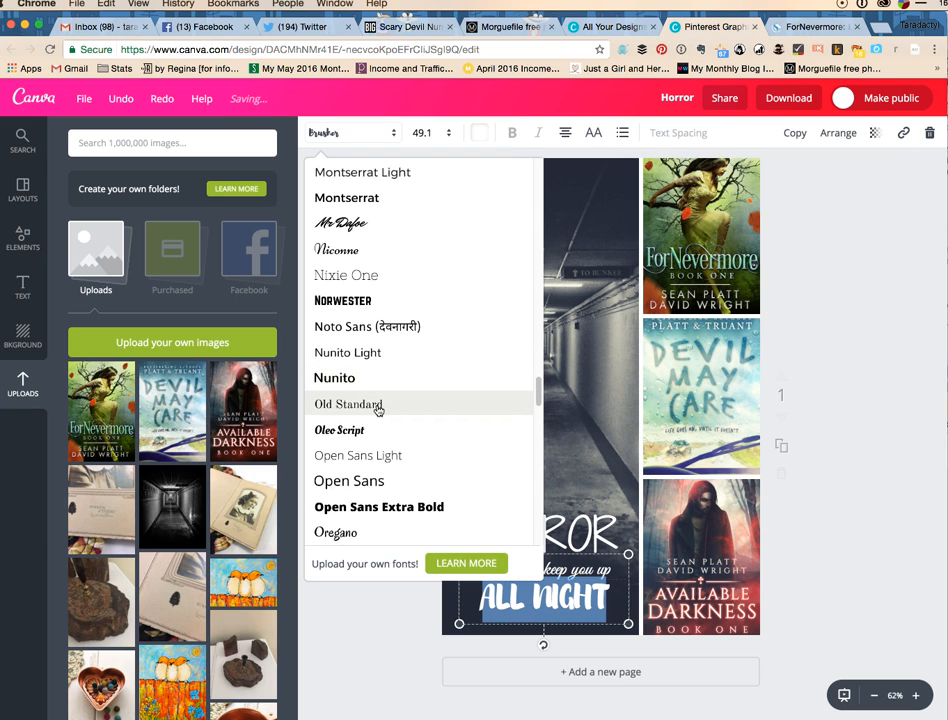
pyautogui.scroll(-3)
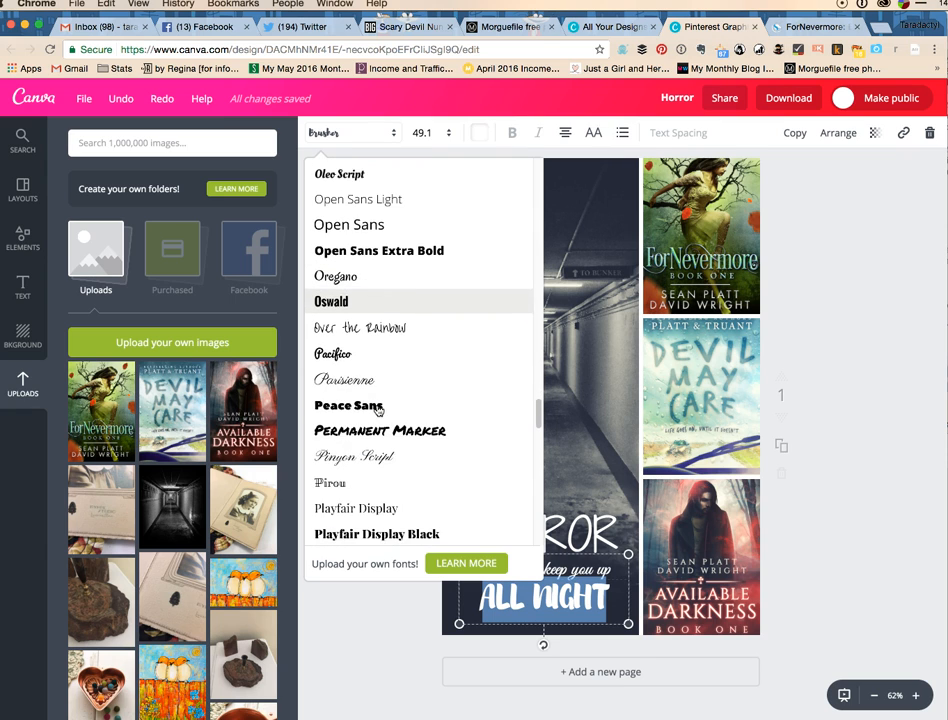
pyautogui.scroll(-3)
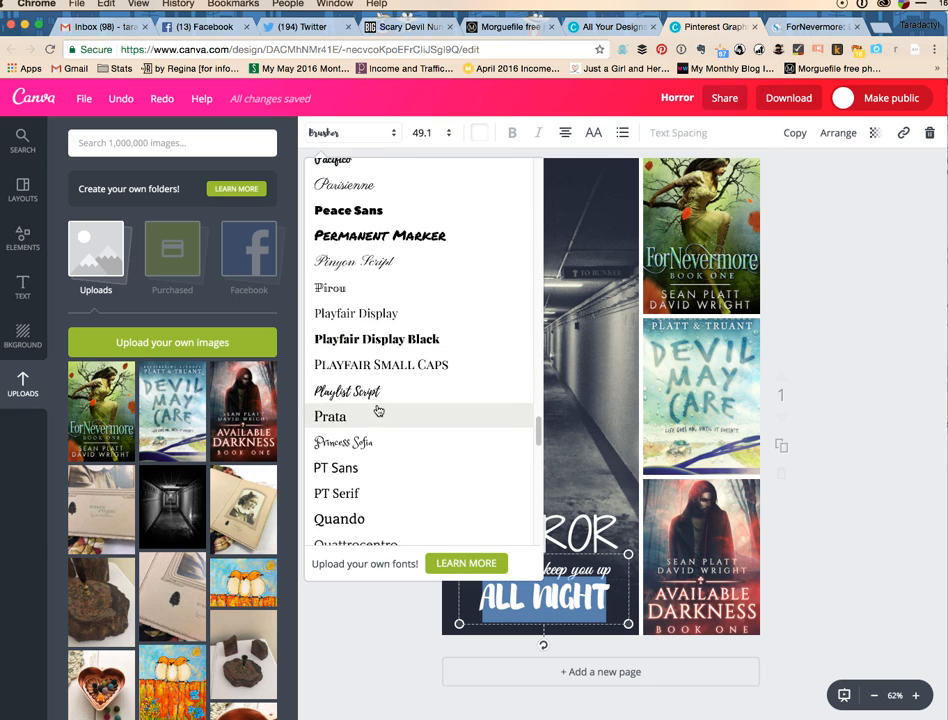
pyautogui.scroll(-3)
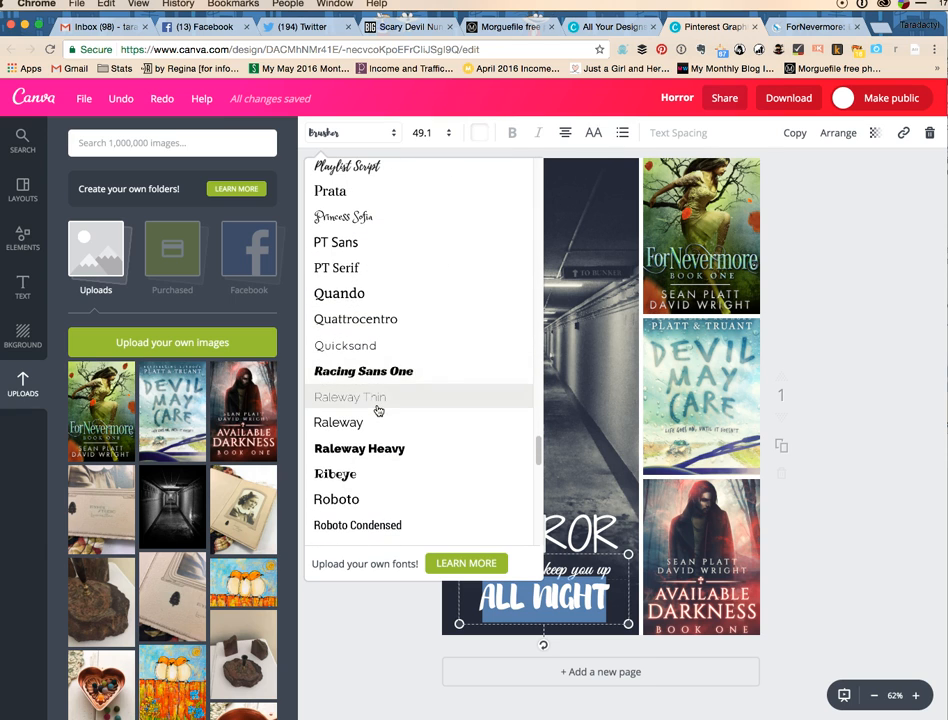
pyautogui.scroll(-3)
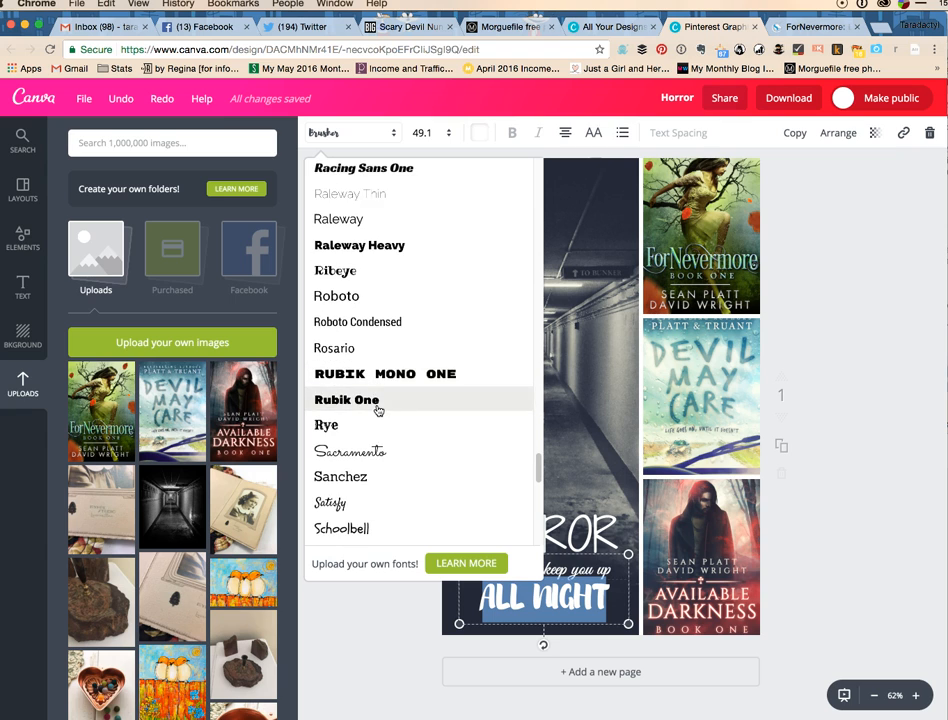
pyautogui.scroll(-3)
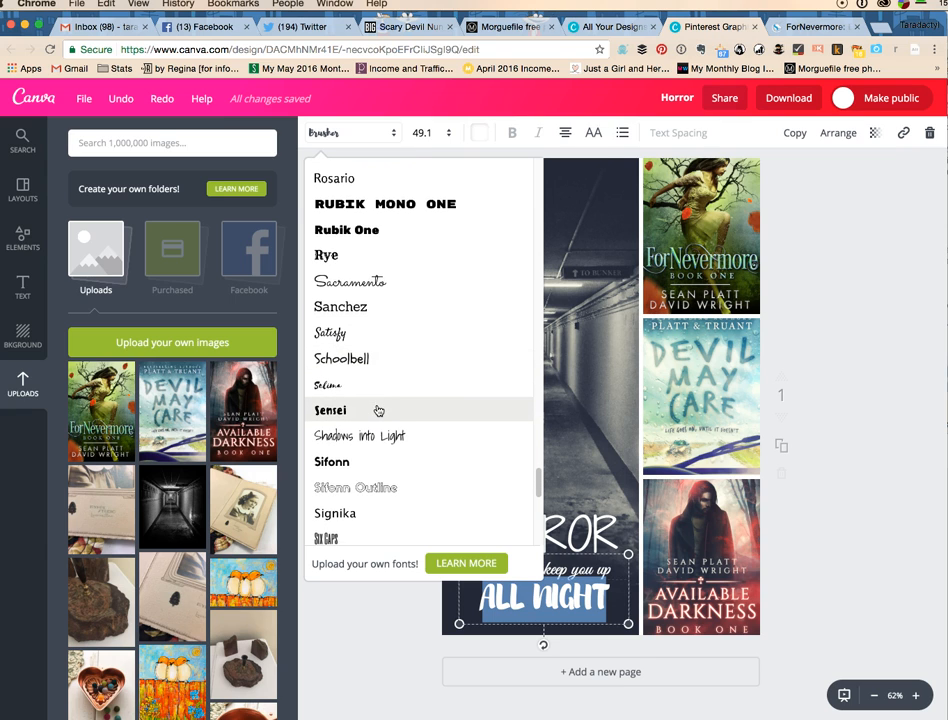
# - Apply the brush font, change the heading to HORROR STORIES, and remove ALL NIGHT
pyautogui.click(360, 436)
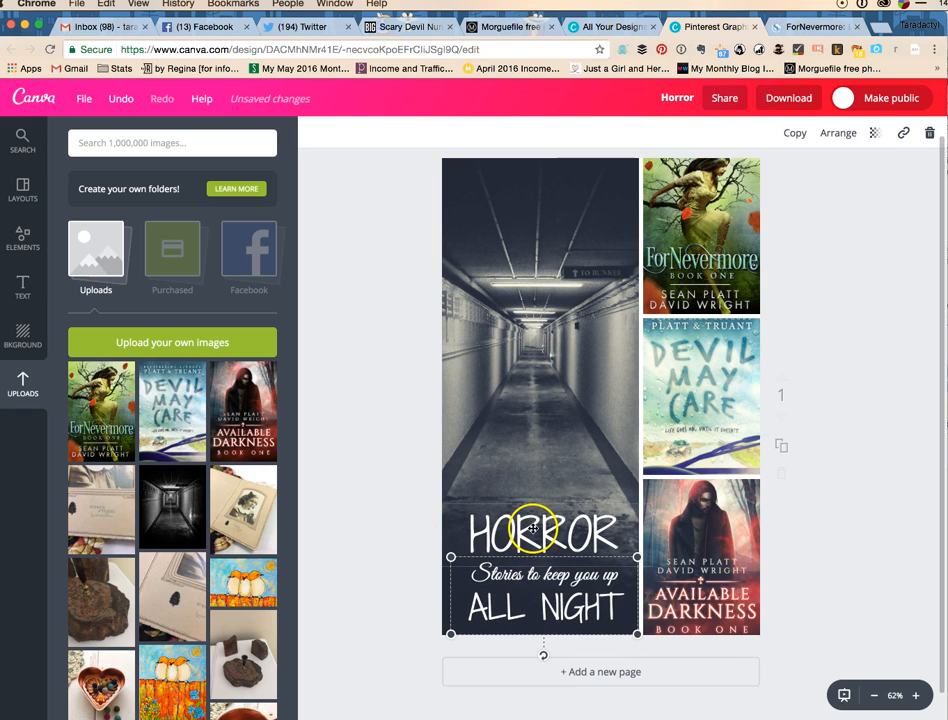
pyautogui.doubleClick(540, 532)
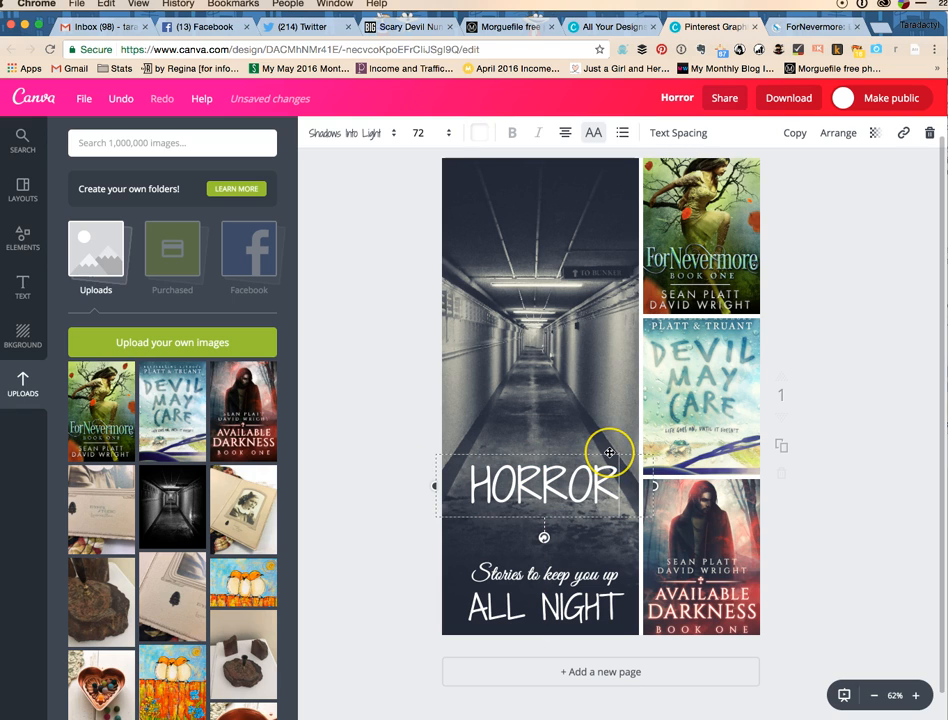
pyautogui.write('STORIES')
pyautogui.click(540, 593)
pyautogui.write(' all night')
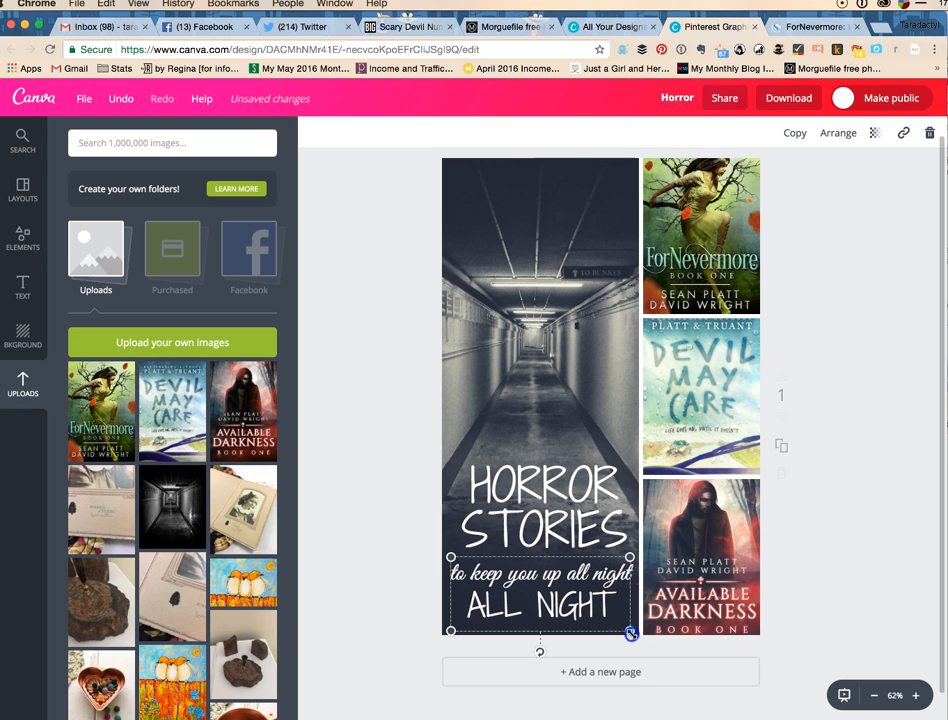
pyautogui.doubleClick(538, 605)
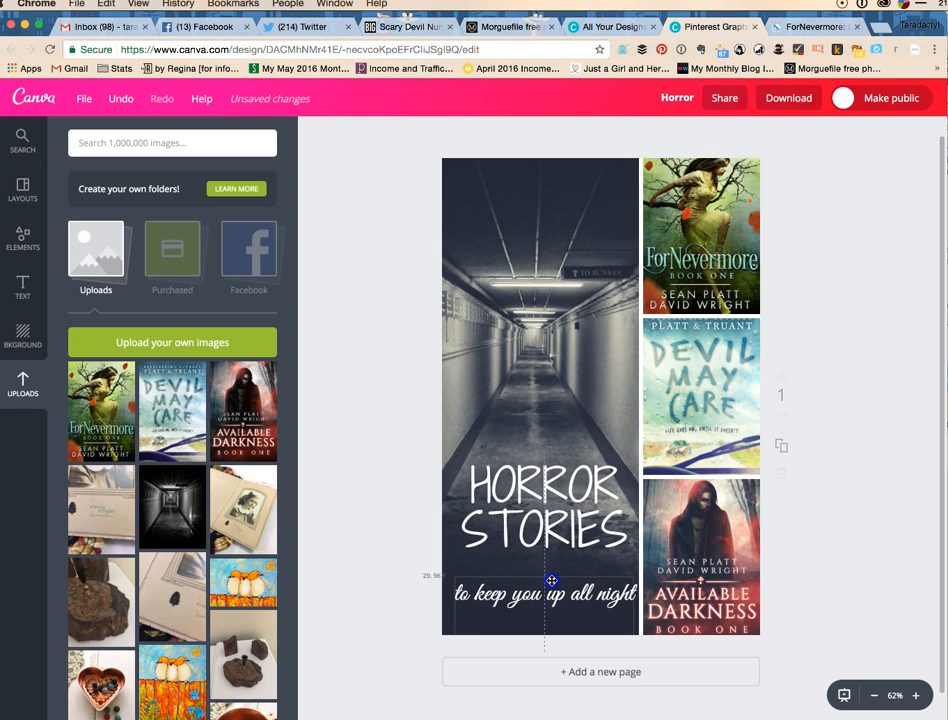
# - Move the HORROR STORIES heading up toward the middle and select the tagline
pyautogui.click(530, 532)
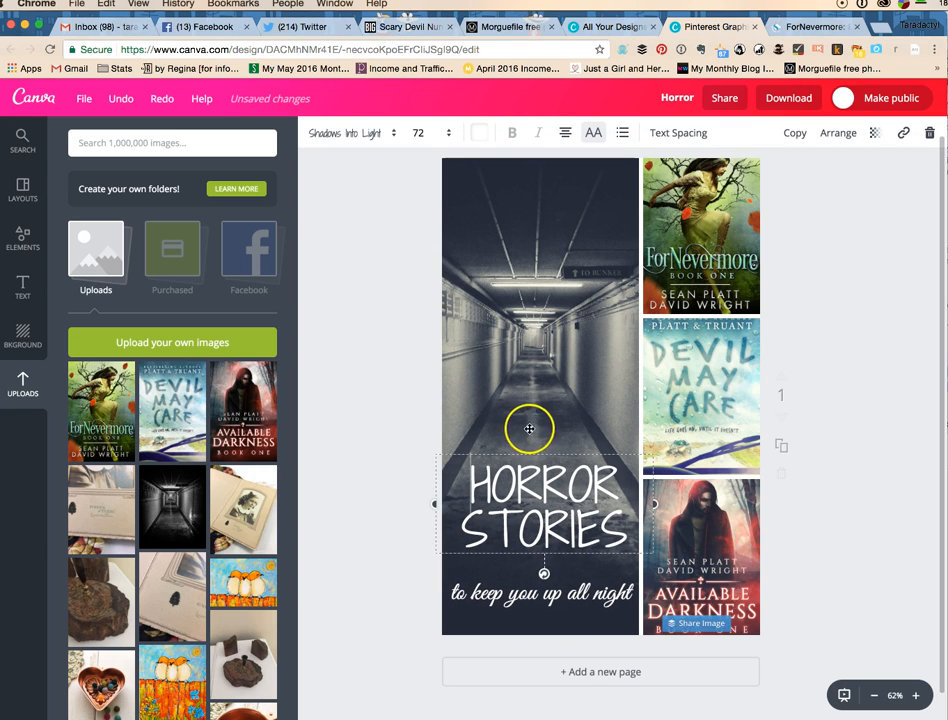
pyautogui.moveTo(529, 429); pyautogui.dragTo(526, 471)
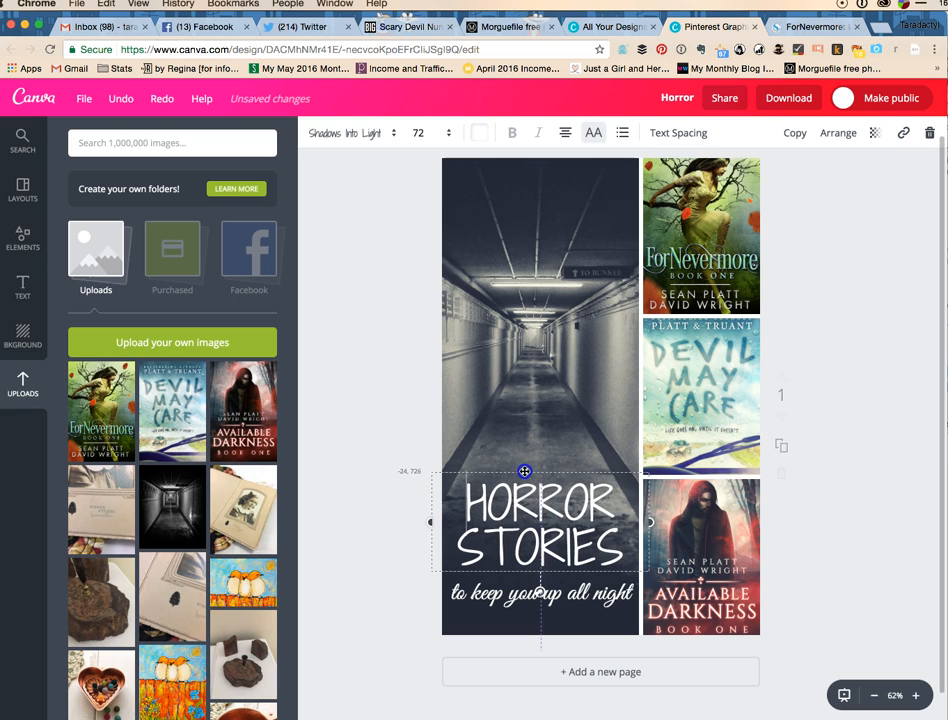
pyautogui.click(335, 465)
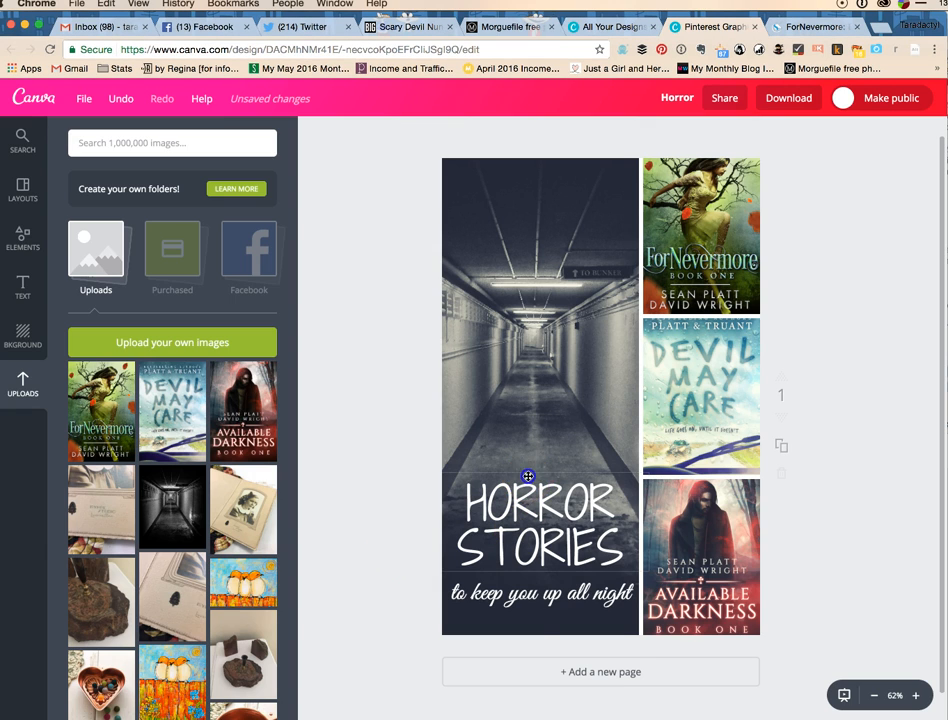
pyautogui.moveTo(528, 475); pyautogui.dragTo(525, 408)
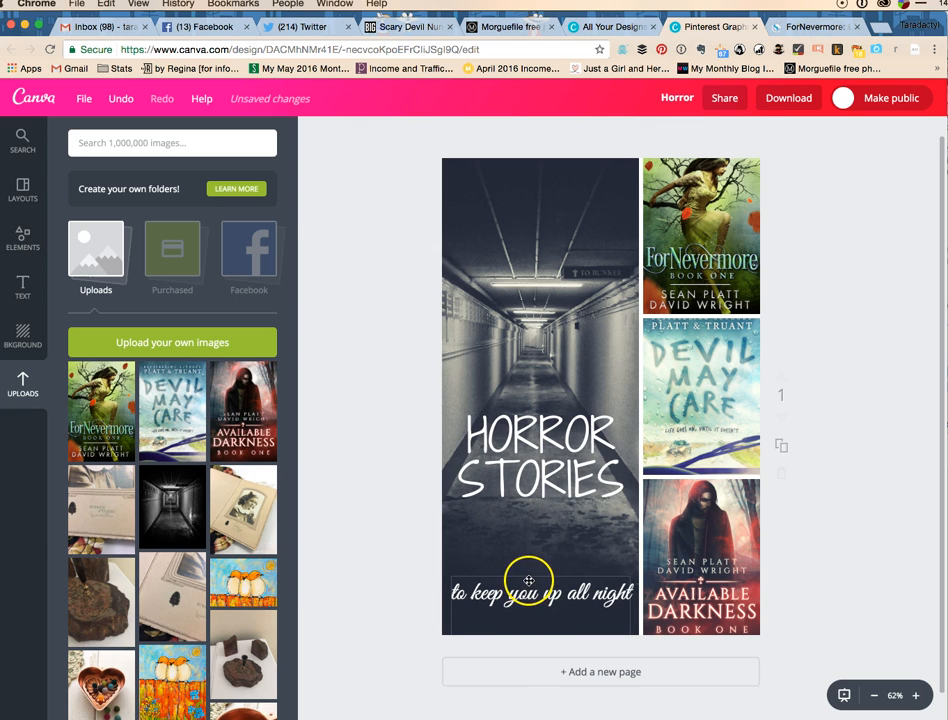
pyautogui.click(525, 593)
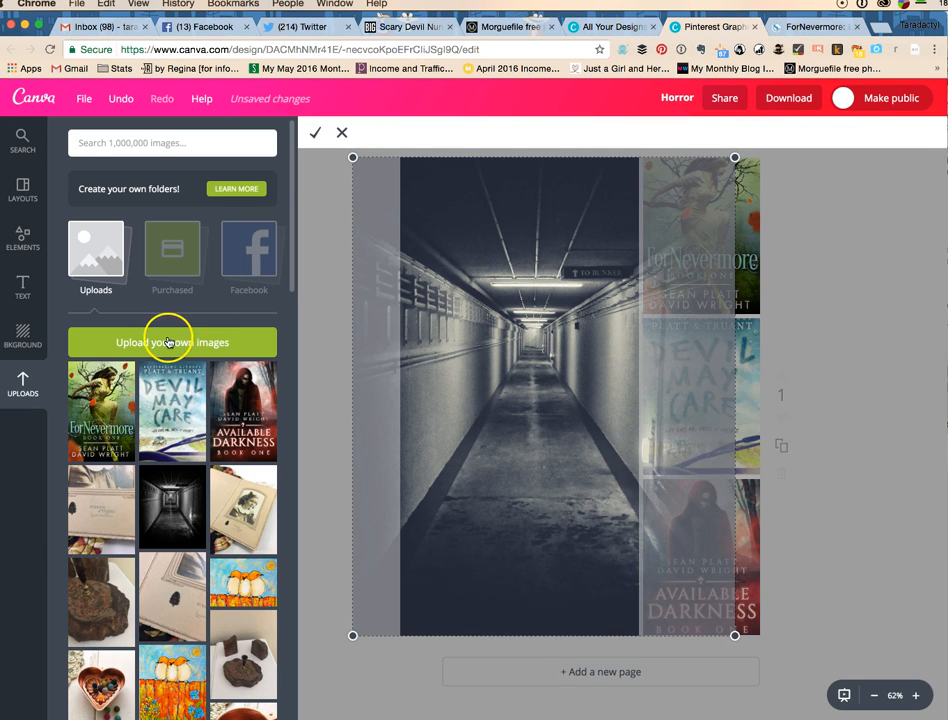
# - Upload the scary clown photo from the computer into Canva
pyautogui.click(172, 342)
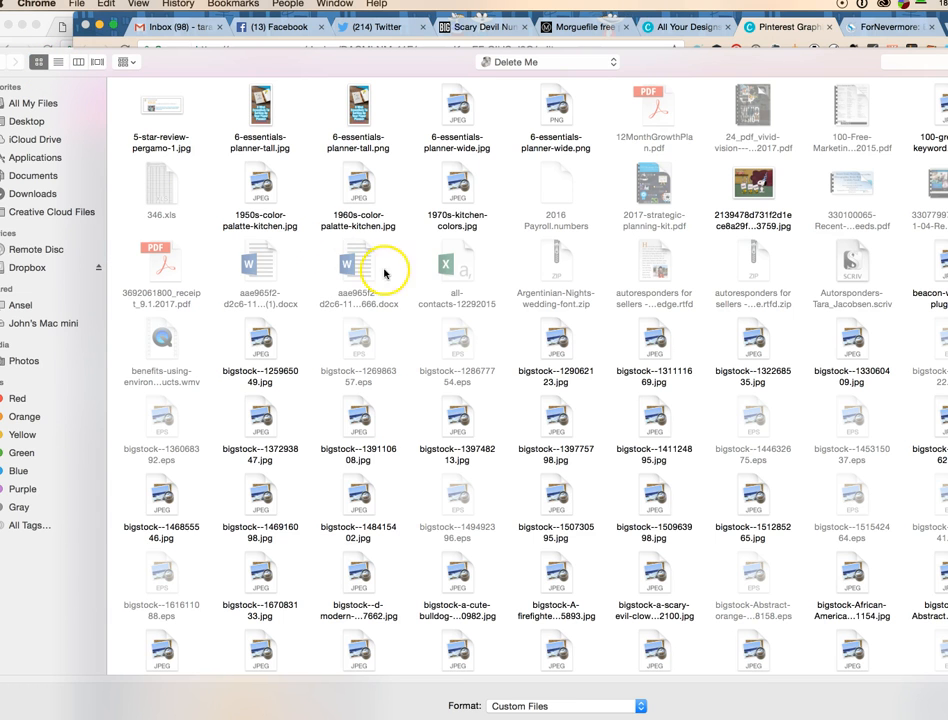
pyautogui.scroll(-3)
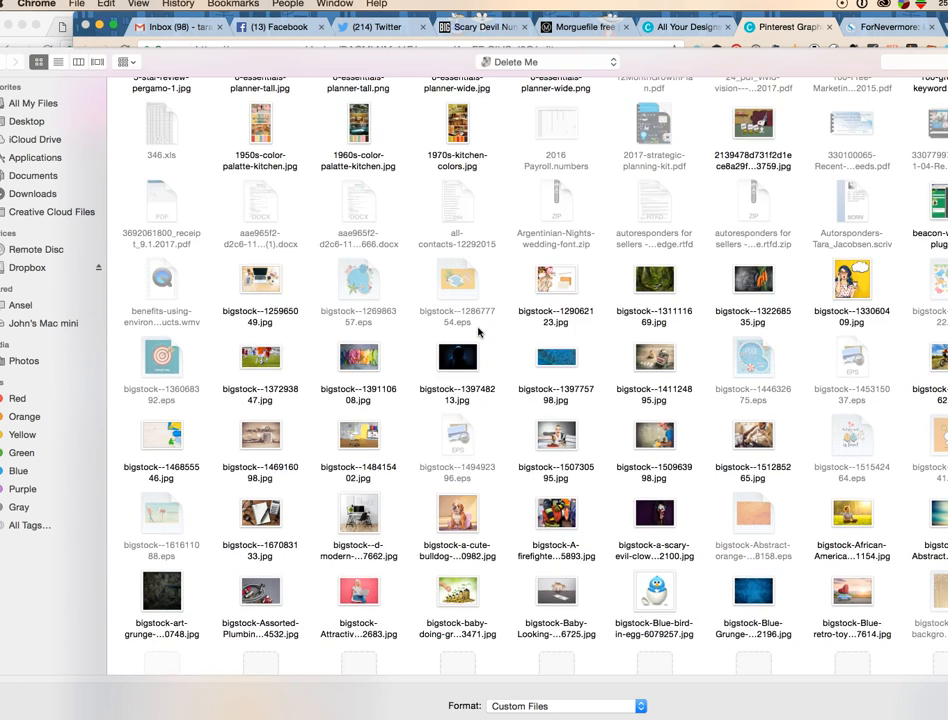
pyautogui.scroll(-3)
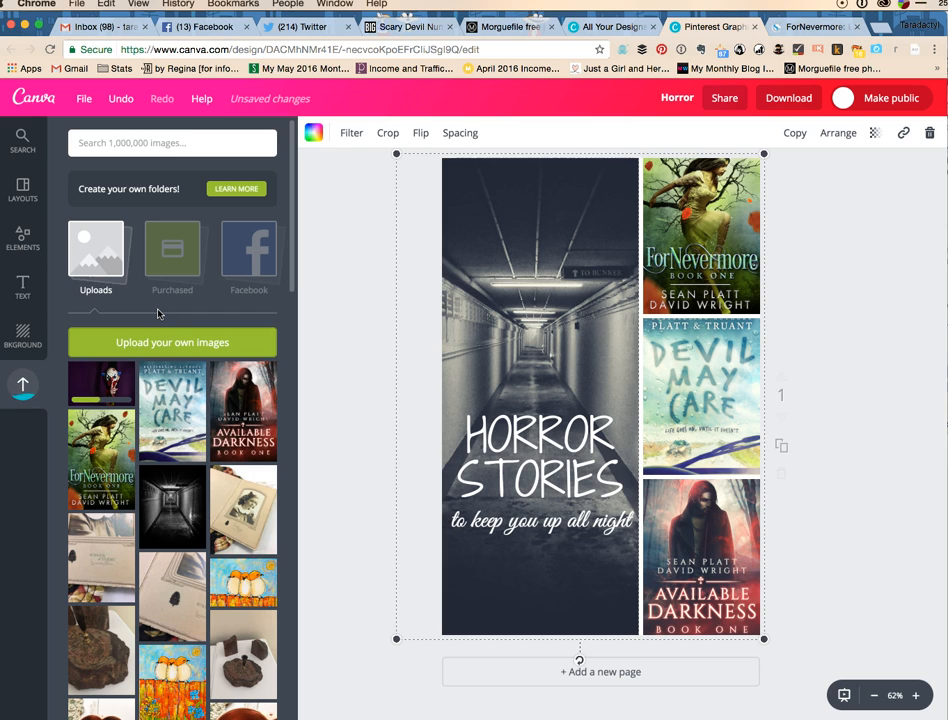
pyautogui.moveTo(383, 319)
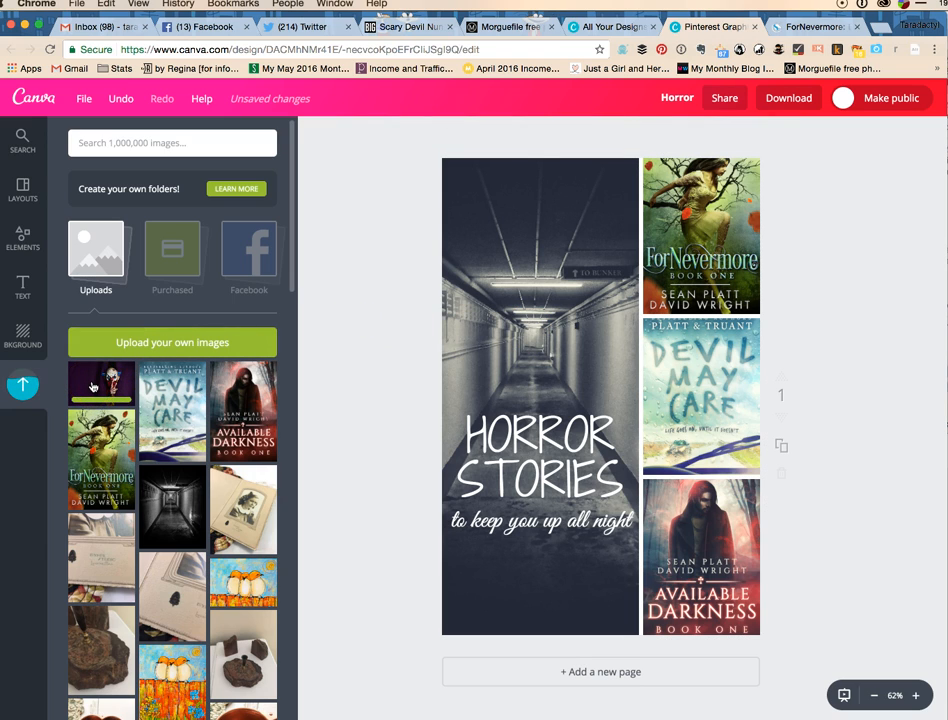
# - Drop the clown photo into the left frame, replacing the corridor image
pyautogui.moveTo(101, 385); pyautogui.dragTo(430, 375)
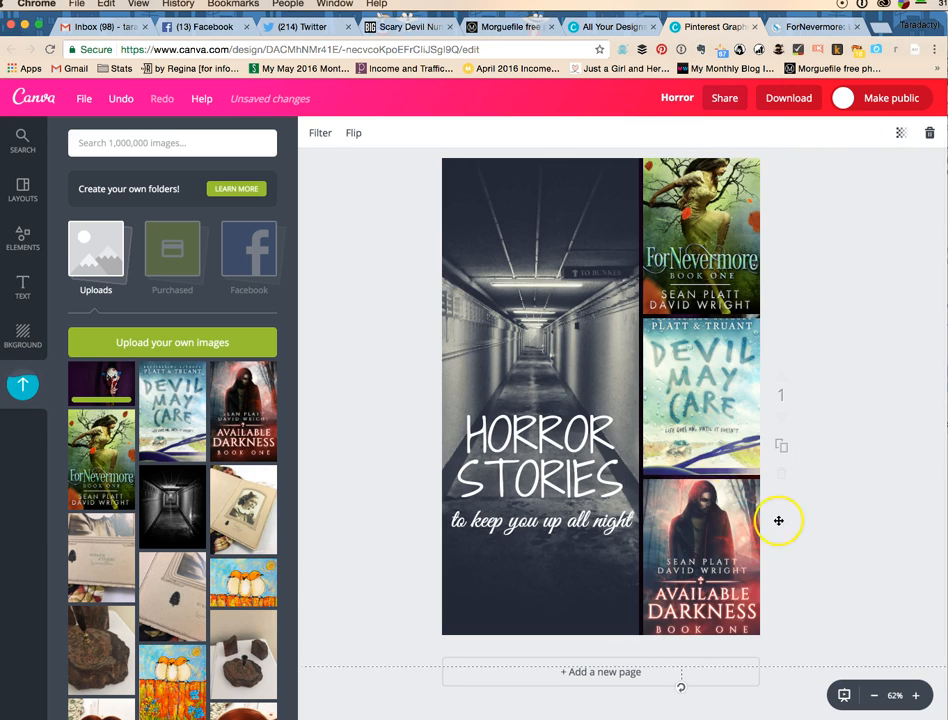
pyautogui.moveTo(297, 390)
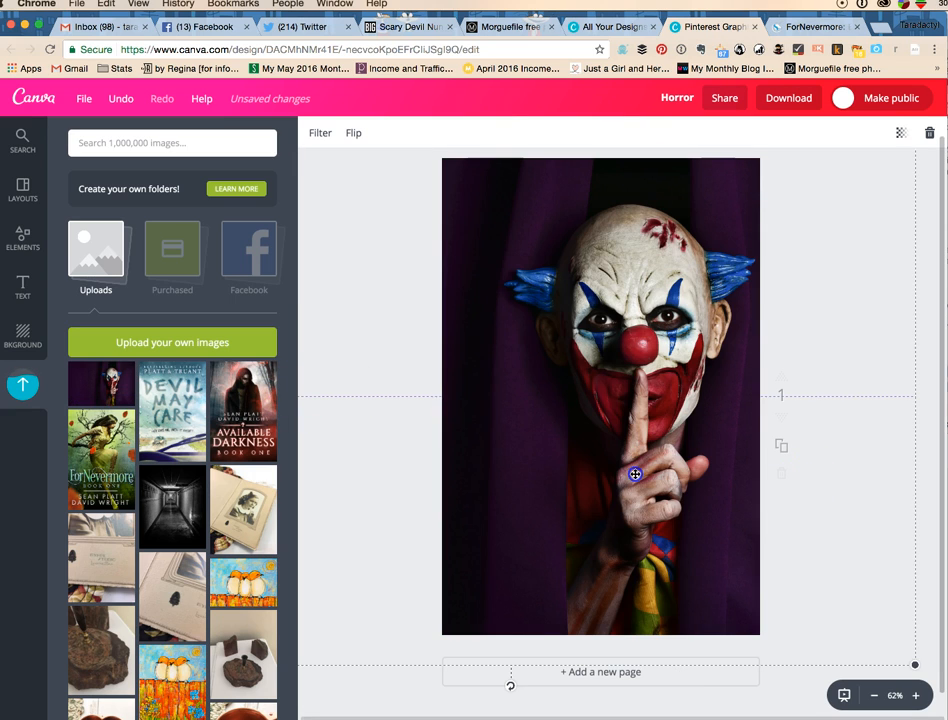
pyautogui.moveTo(635, 474); pyautogui.dragTo(527, 474)
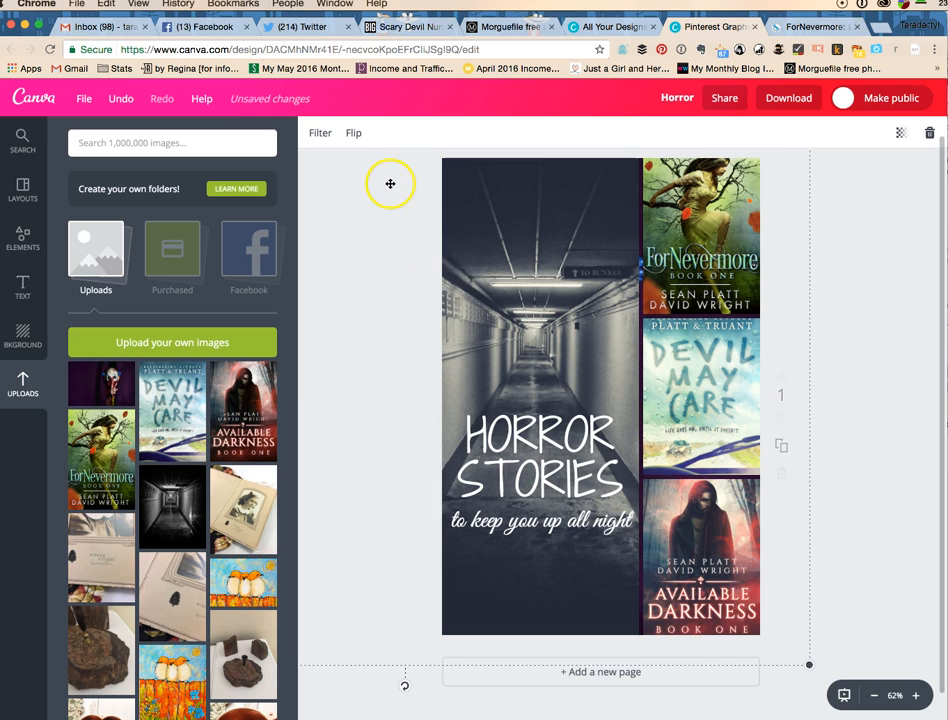
pyautogui.click(540, 395)
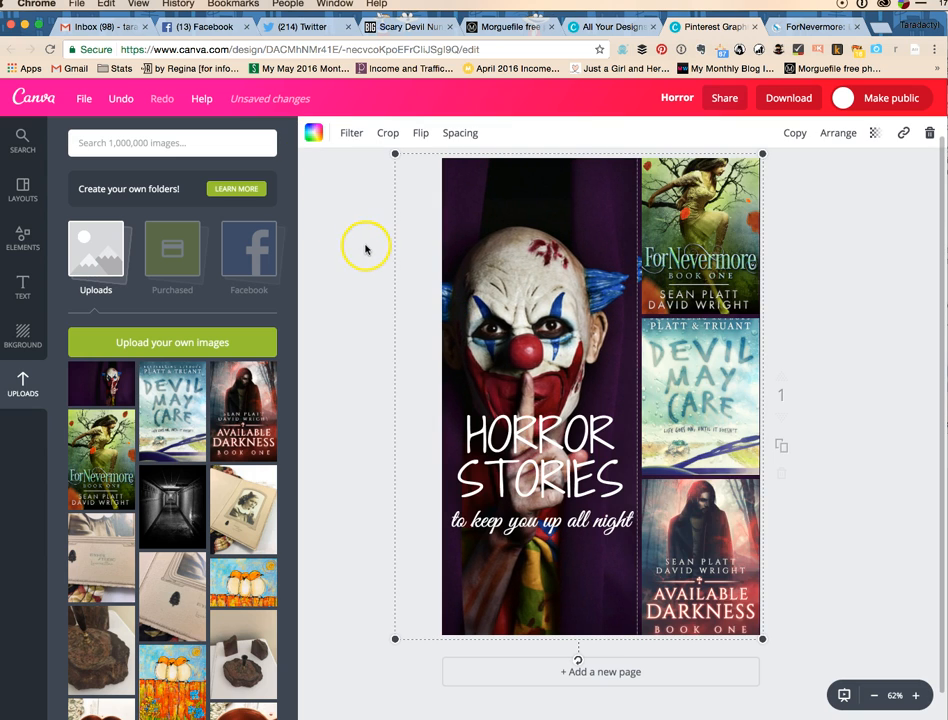
# - Lower the tagline and HORROR STORIES title near the bottom, then enter clown photo repositioning
pyautogui.doubleClick(540, 395)
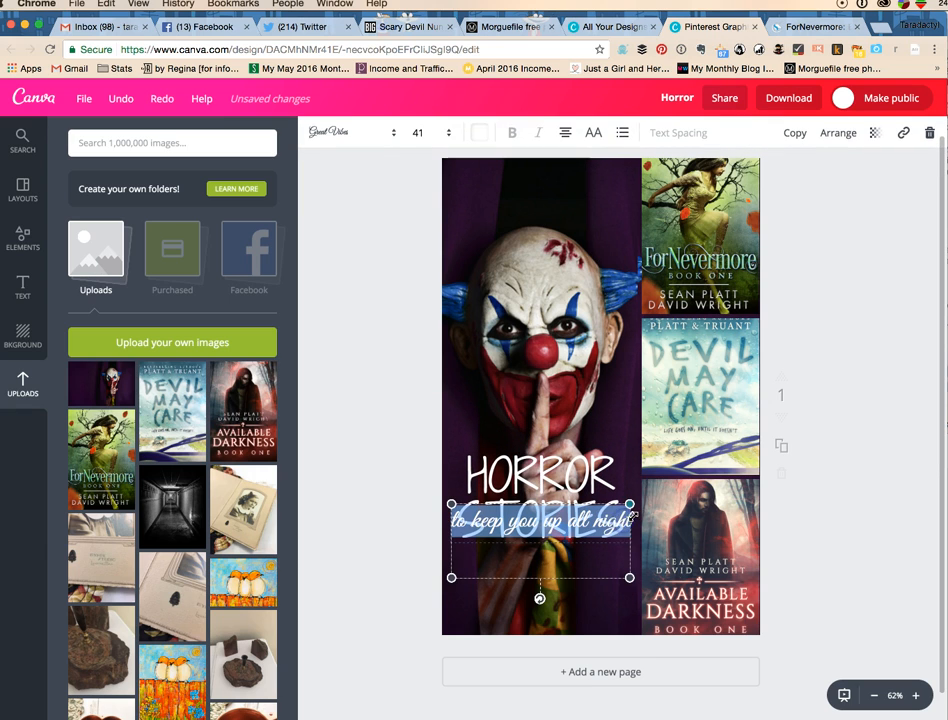
pyautogui.moveTo(540, 520); pyautogui.dragTo(531, 583)
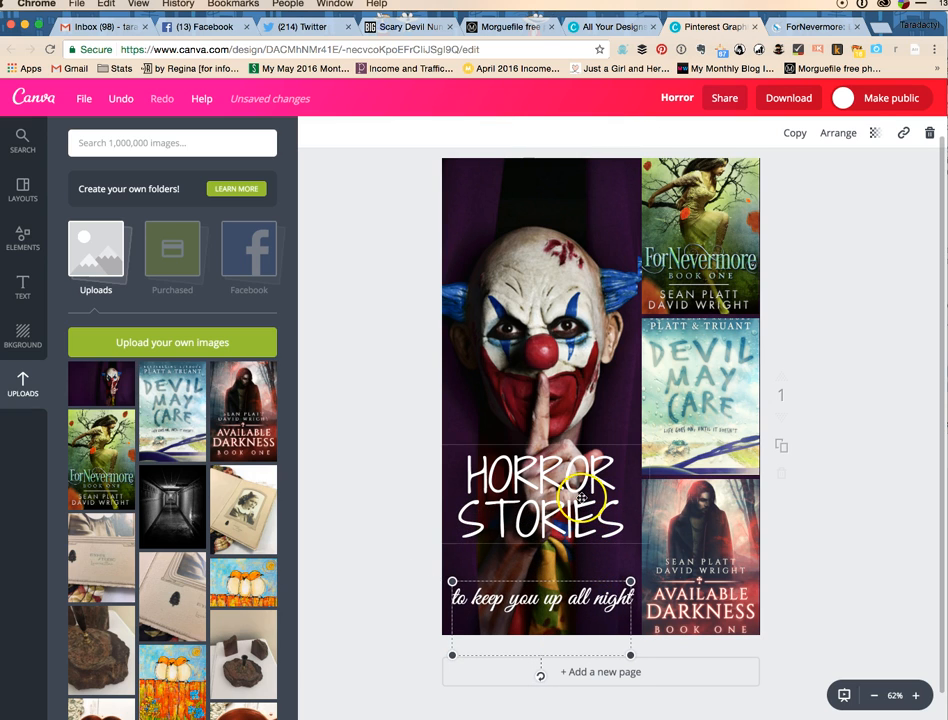
pyautogui.click(570, 495)
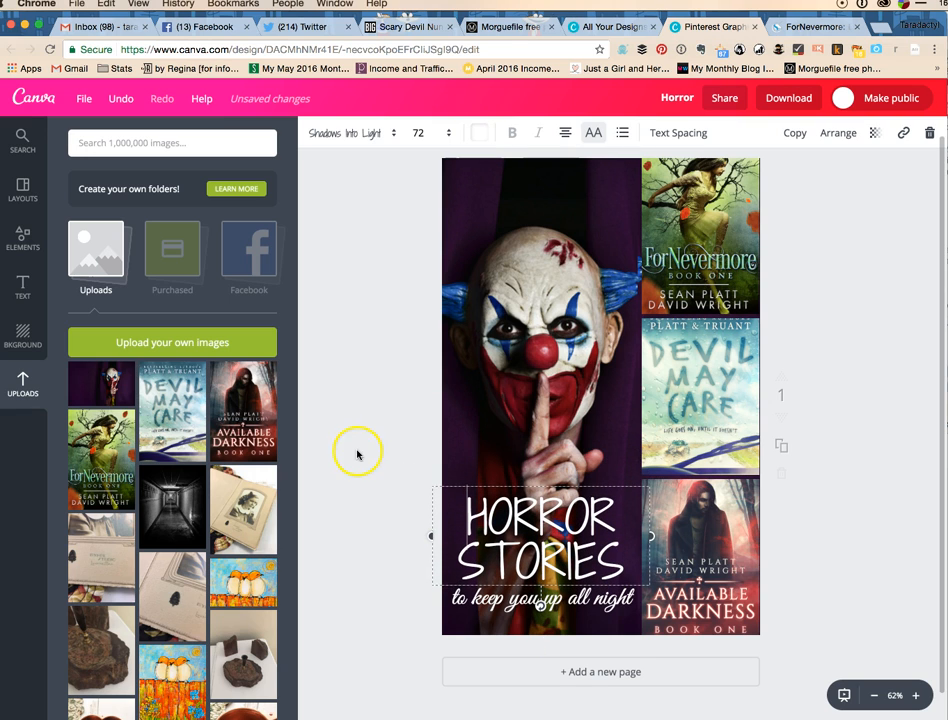
pyautogui.doubleClick(540, 320)
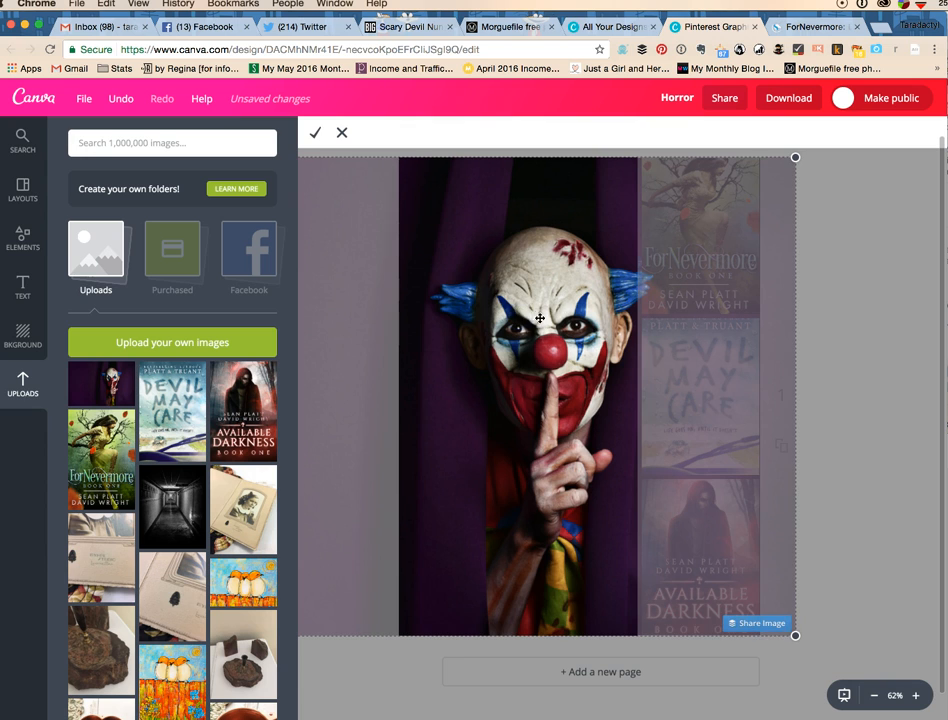
# - Shift the clown photo slightly left so its face shows above the title, then deselect
pyautogui.click(318, 132)
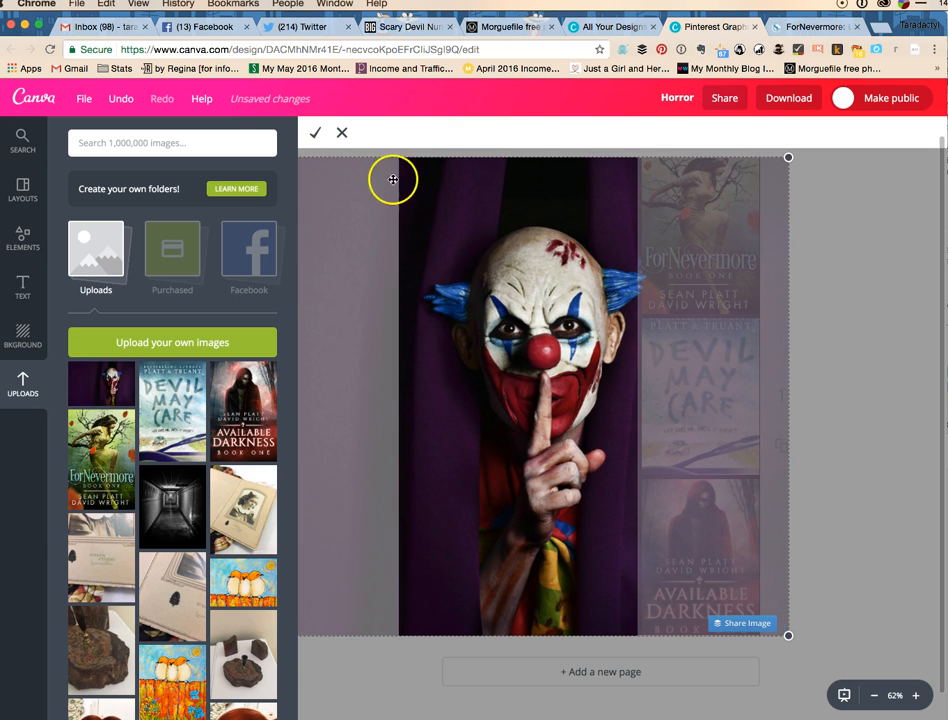
pyautogui.click(318, 132)
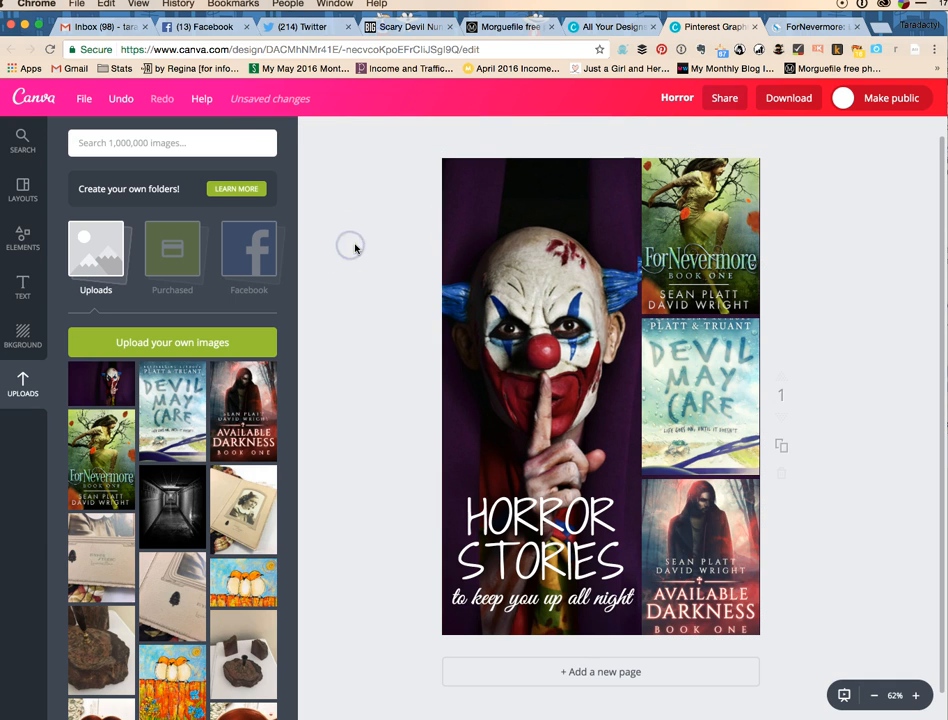
pyautogui.moveTo(383, 299)
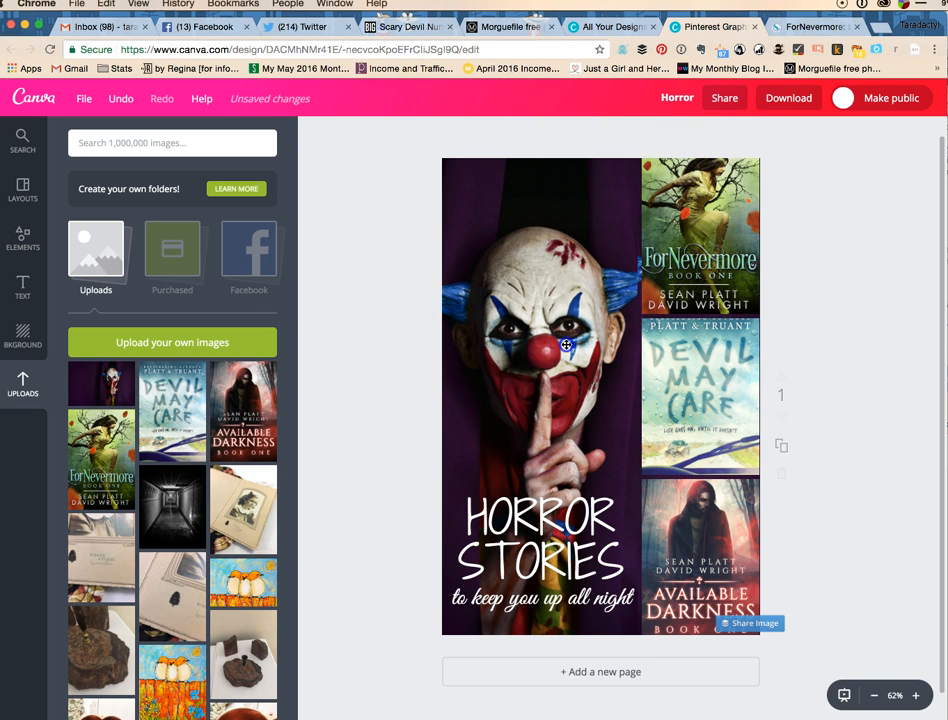
pyautogui.doubleClick(566, 347)
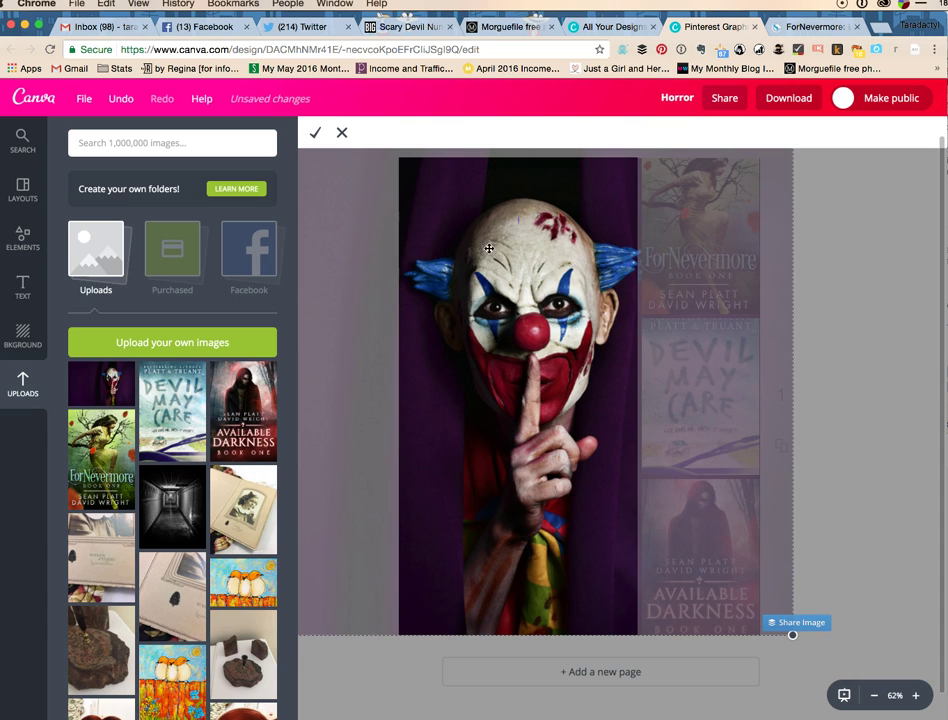
pyautogui.moveTo(488, 248); pyautogui.dragTo(477, 242)
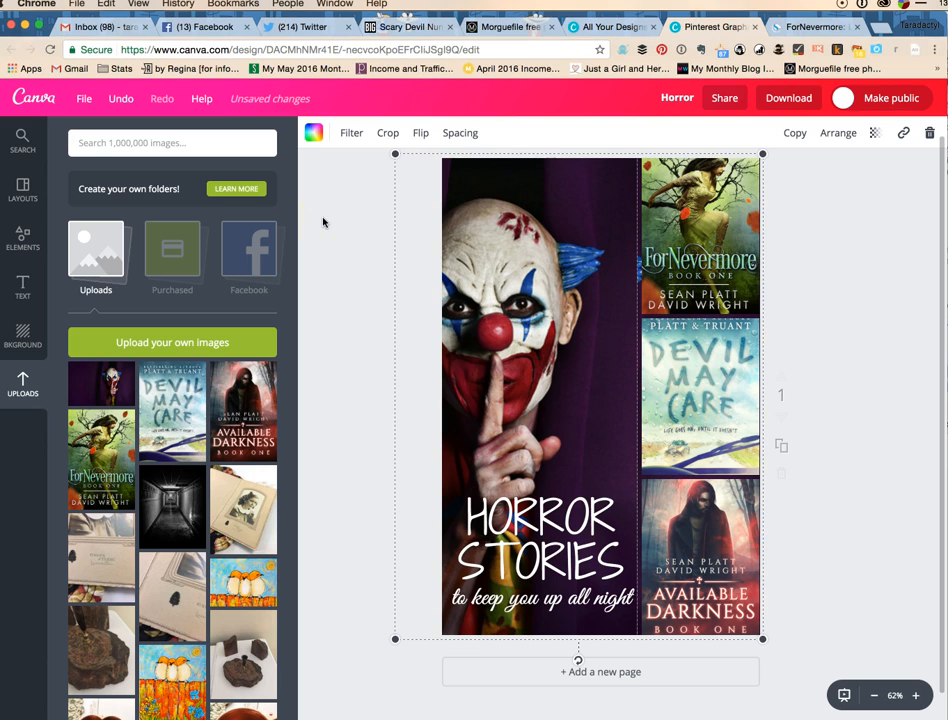
pyautogui.doubleClick(515, 390)
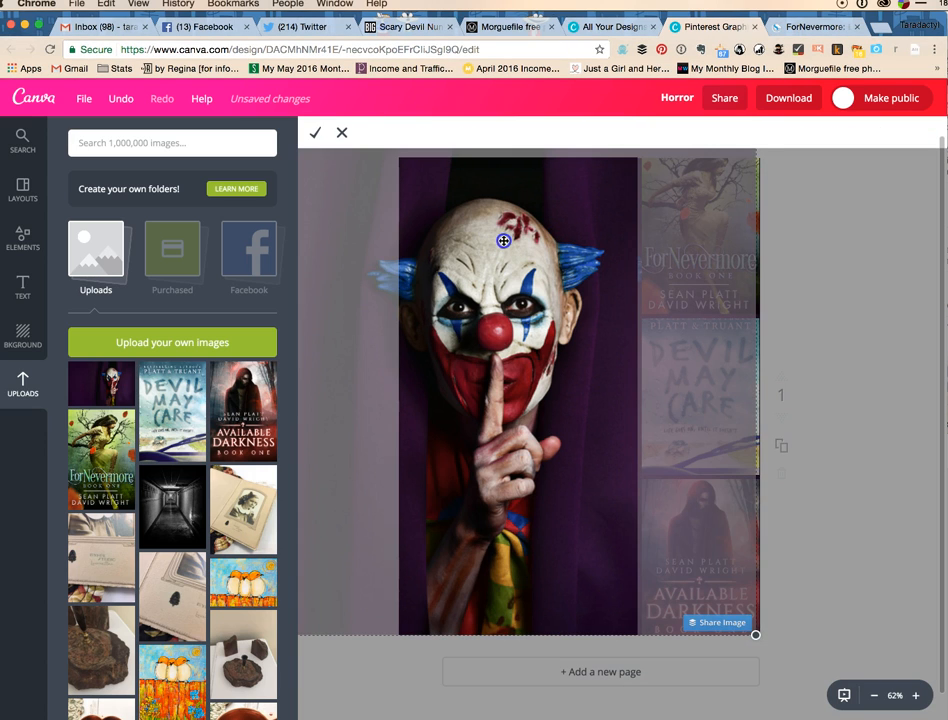
pyautogui.click(315, 133)
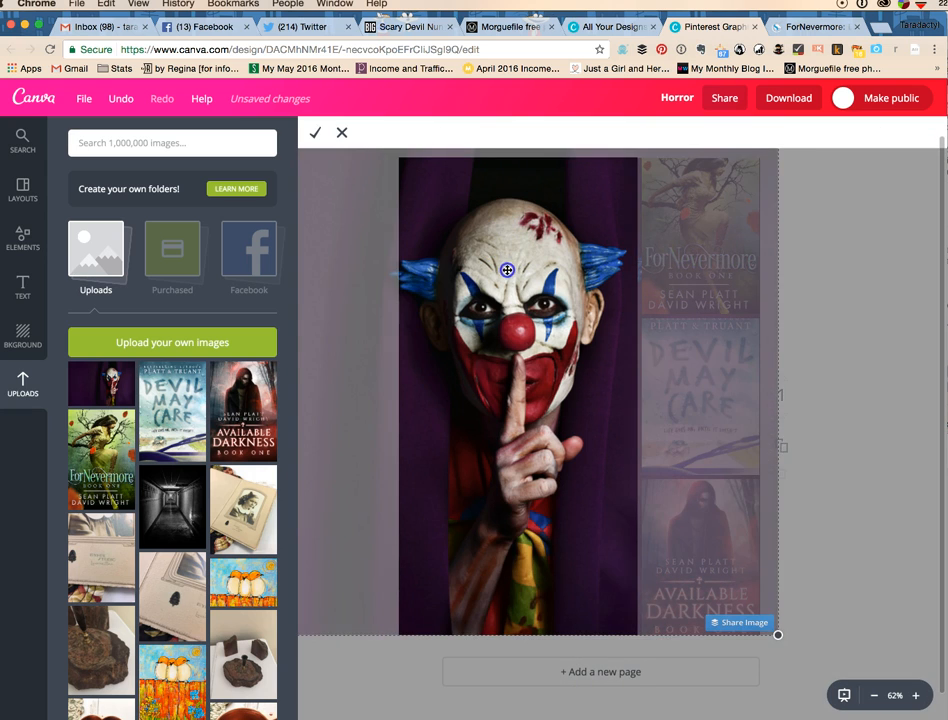
pyautogui.click(320, 133)
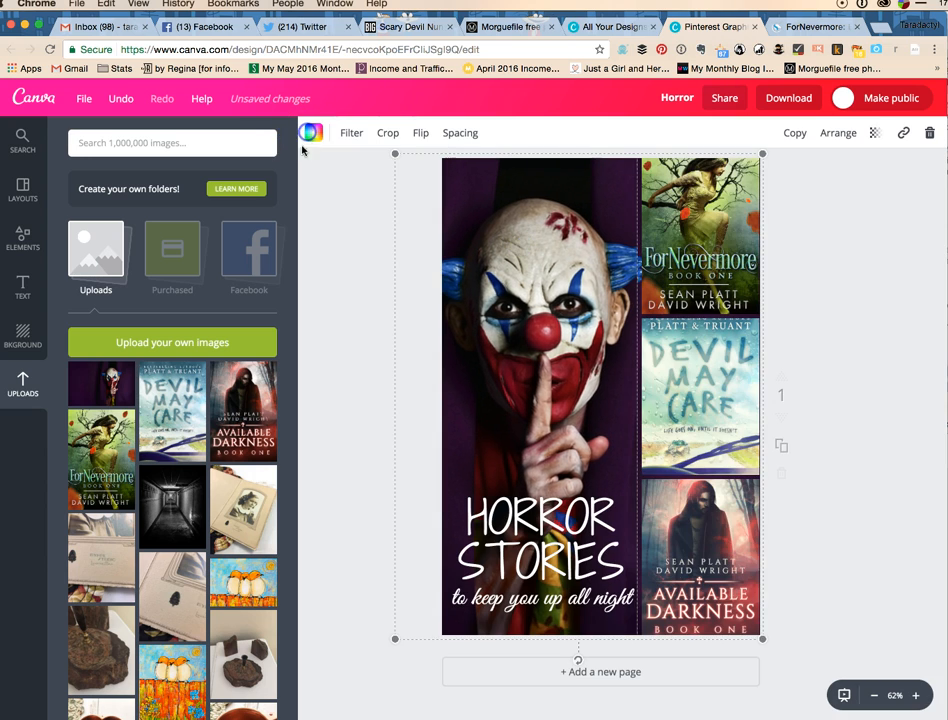
pyautogui.click(349, 213)
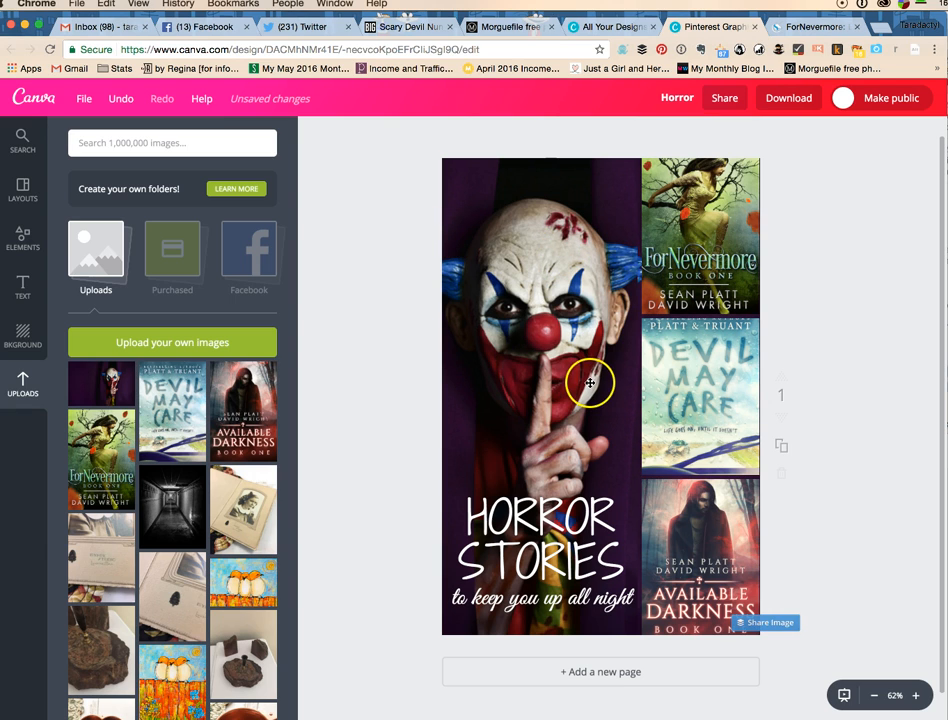
pyautogui.moveTo(527, 104)
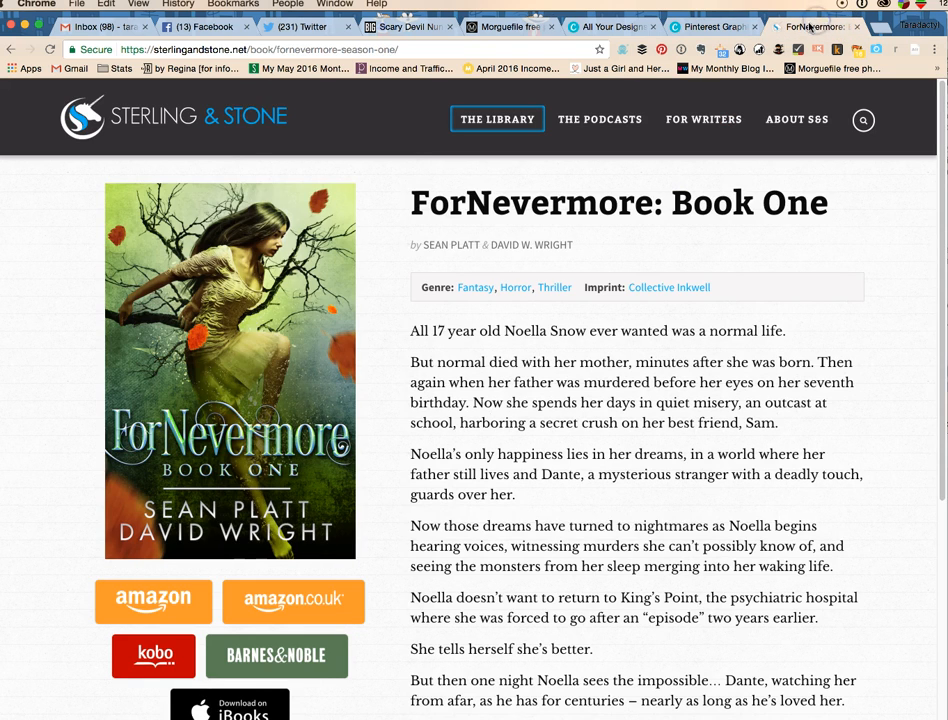
# - Bring up the image options menu on the Sterling & Stone logo
pyautogui.rightClick(218, 118)
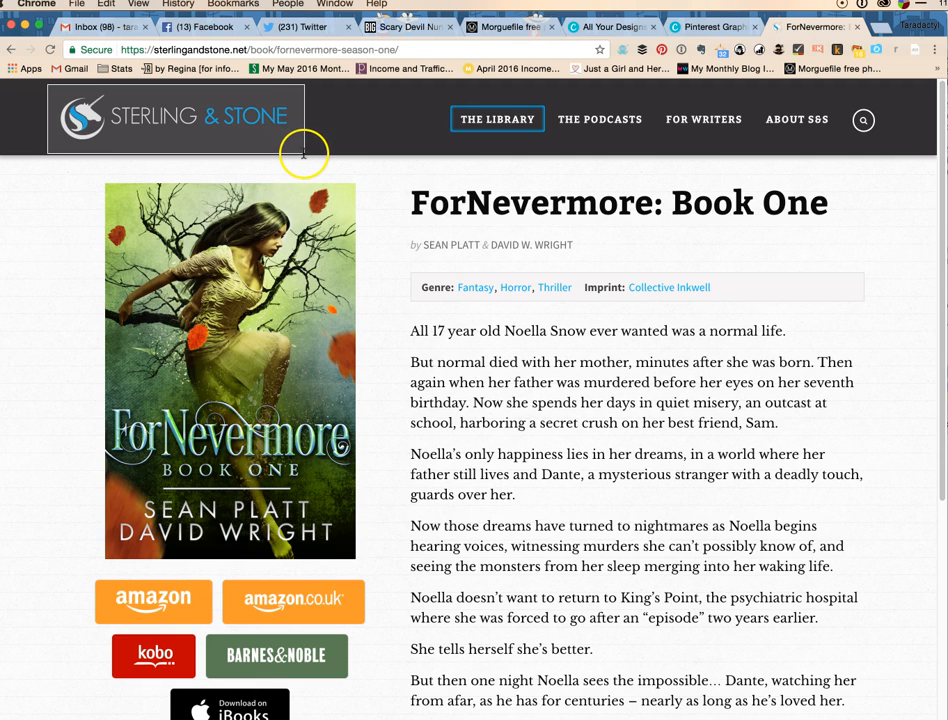
pyautogui.moveTo(307, 150)
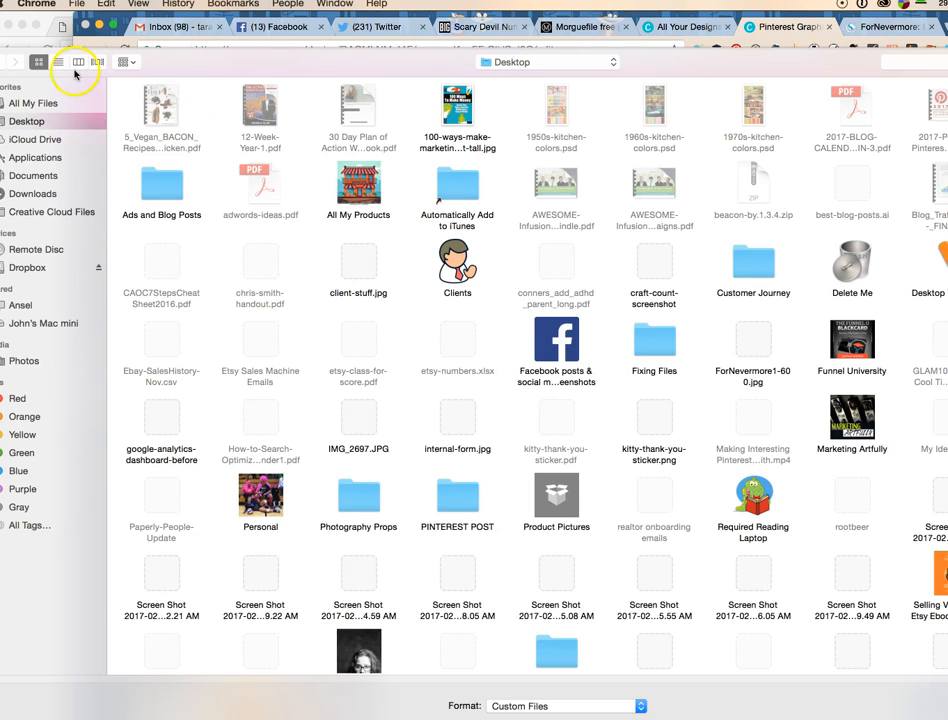
# - Change the file picker's desktop view to locate the Sterling & Stone logo file
pyautogui.click(68, 62)
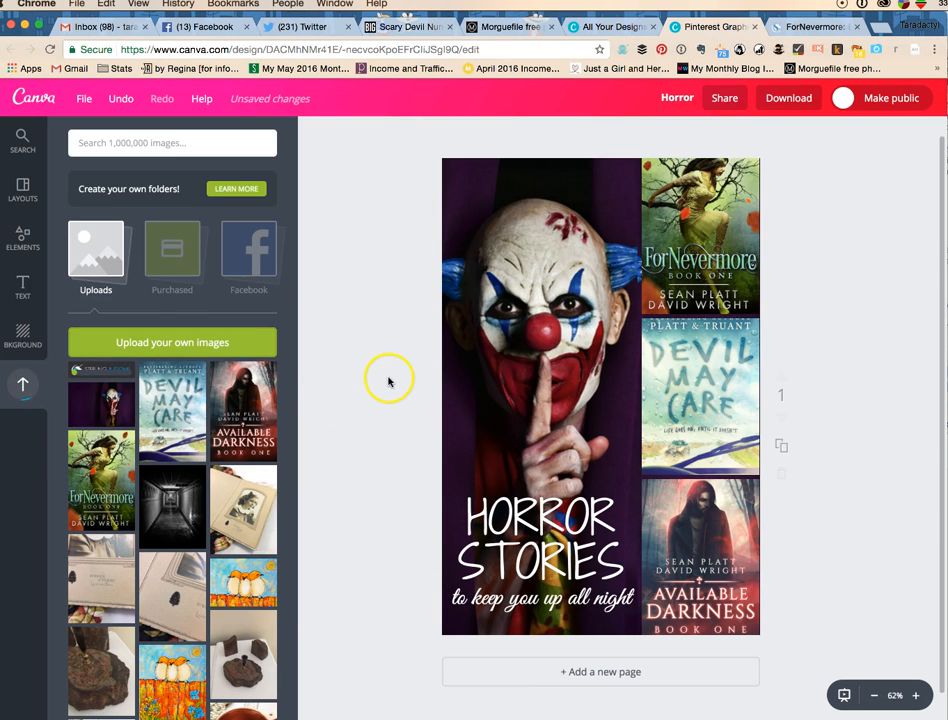
pyautogui.moveTo(115, 395)
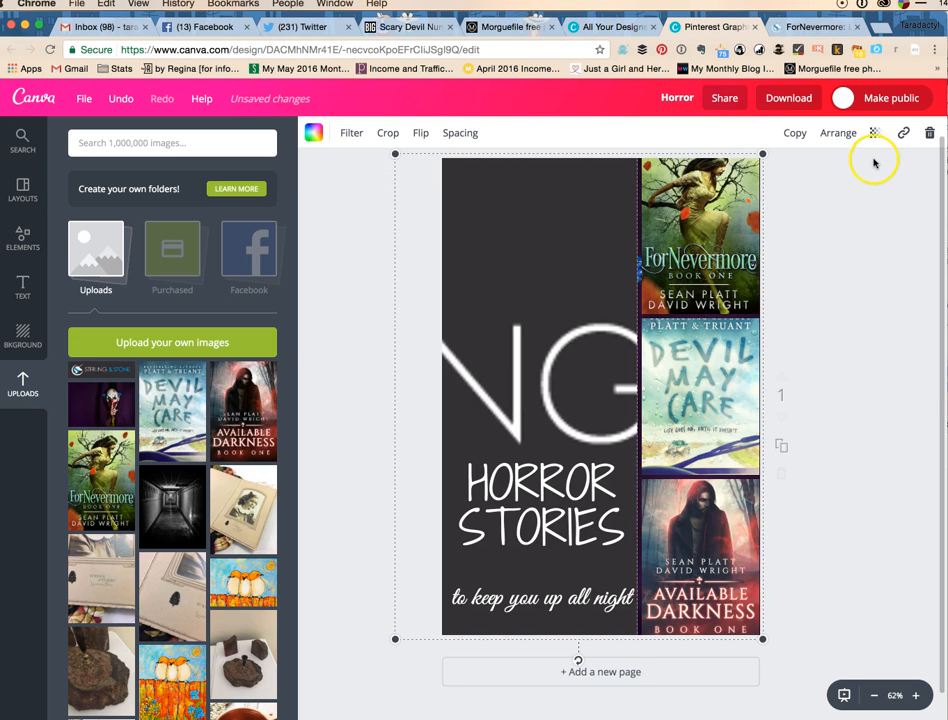
pyautogui.moveTo(602, 621)
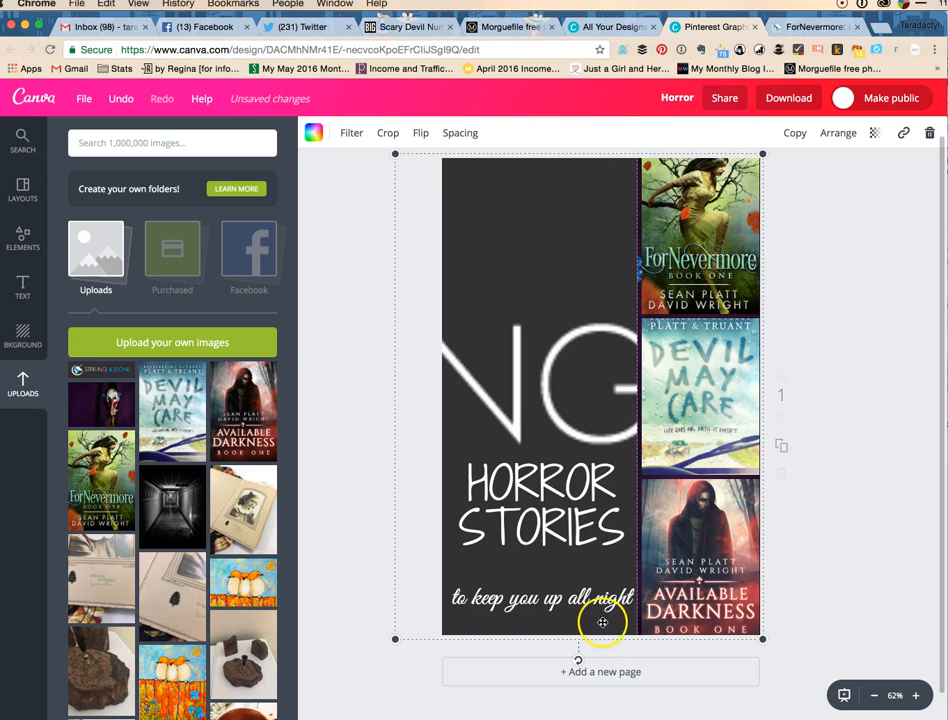
# - Select the oversized Sterling & Stone logo instead of the HORROR STORIES title
pyautogui.click(540, 505)
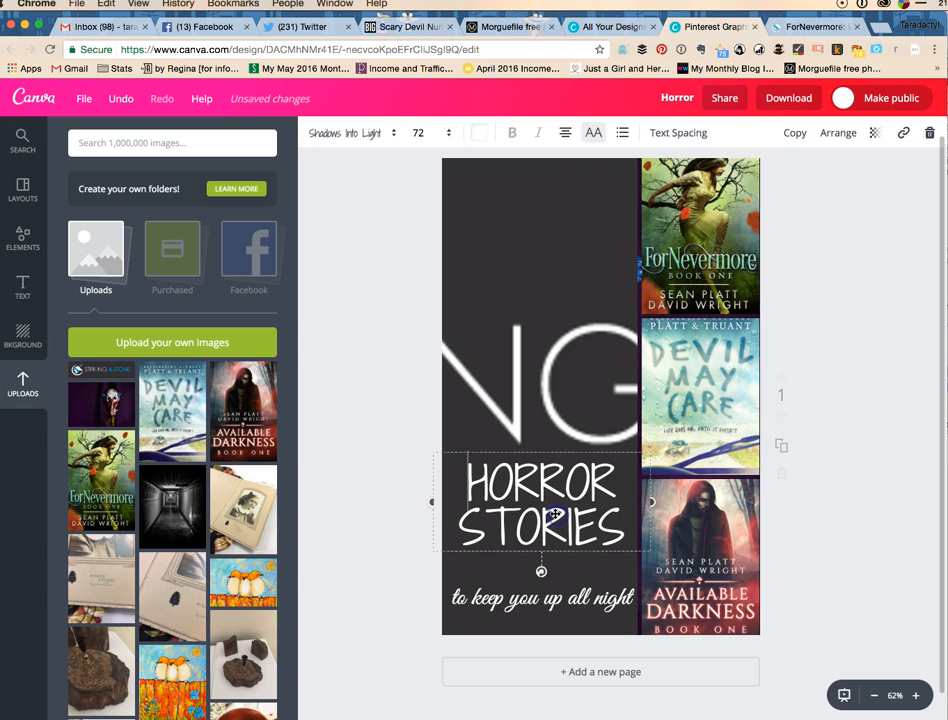
pyautogui.click(551, 325)
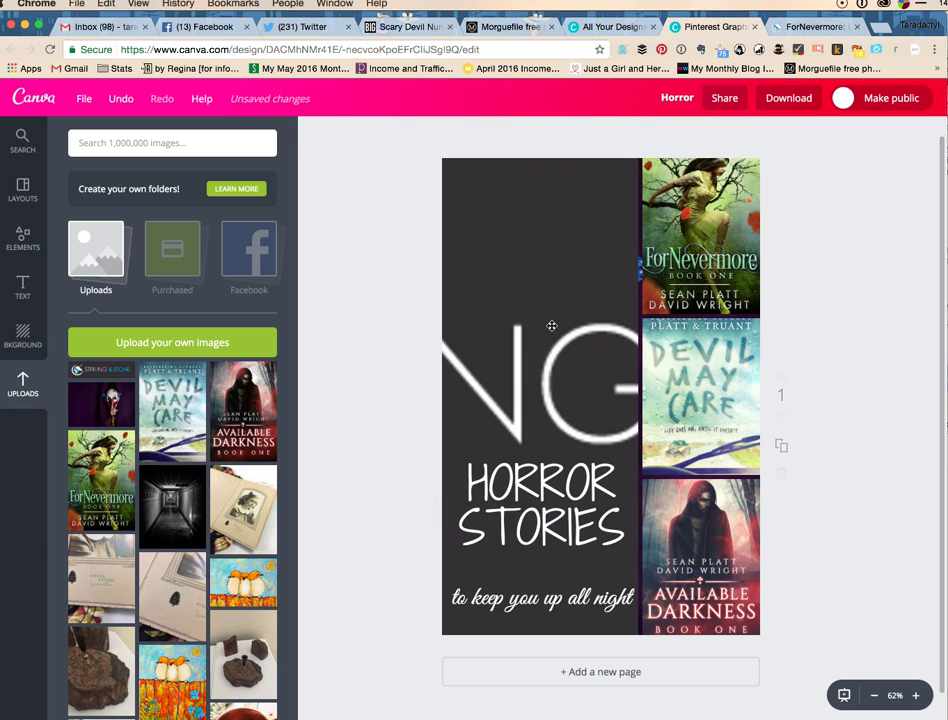
pyautogui.click(551, 325)
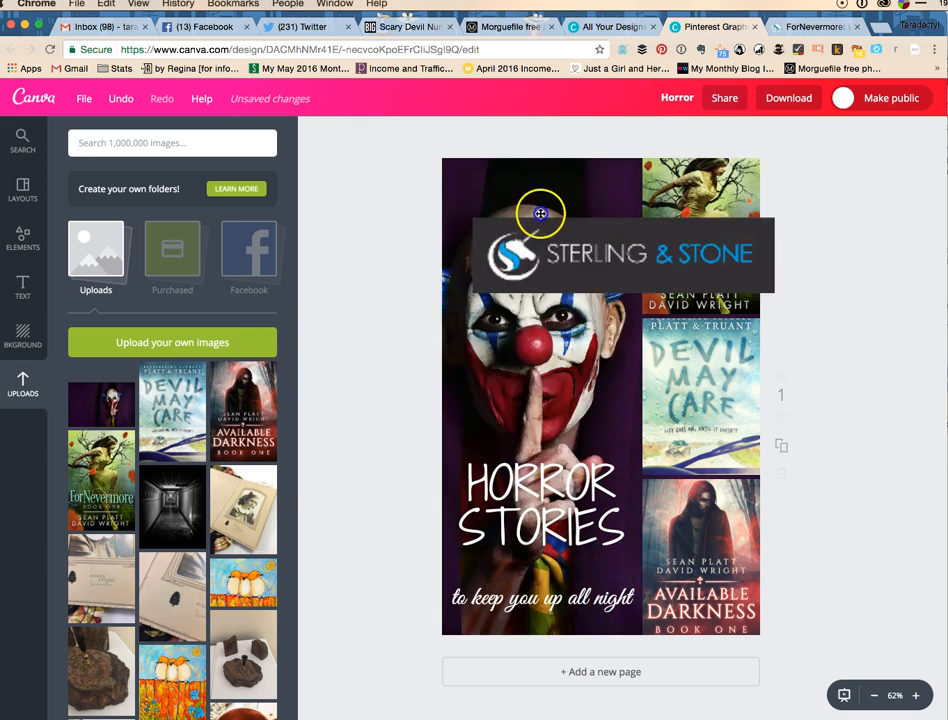
# - Place the logo at the column bottom, with tagline and HORROR STORIES title stacked above
pyautogui.moveTo(540, 213); pyautogui.dragTo(540, 598)
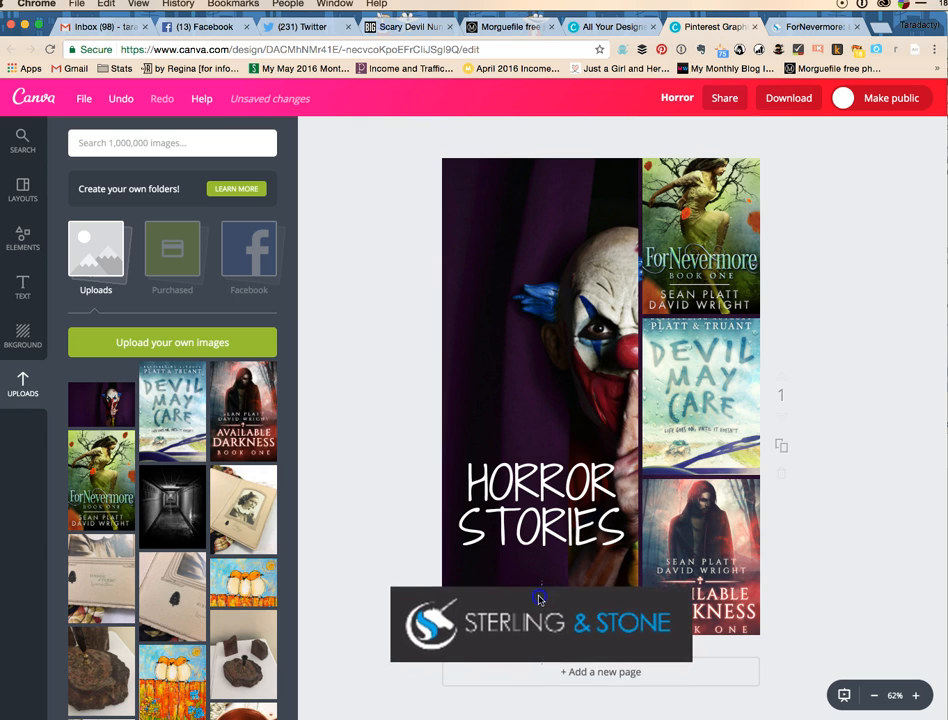
pyautogui.click(538, 607)
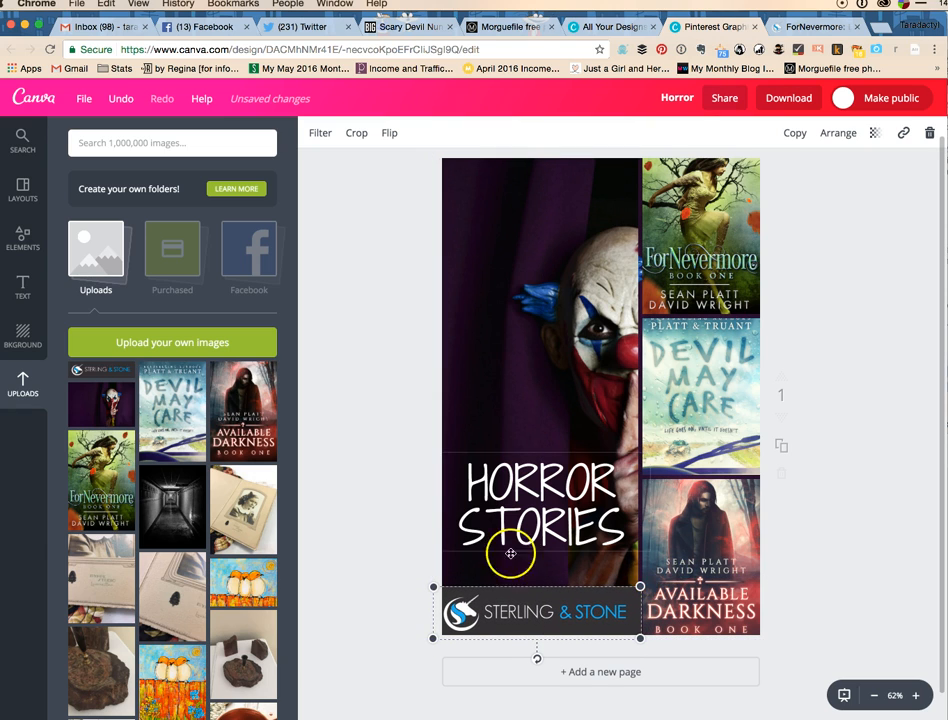
pyautogui.click(535, 510)
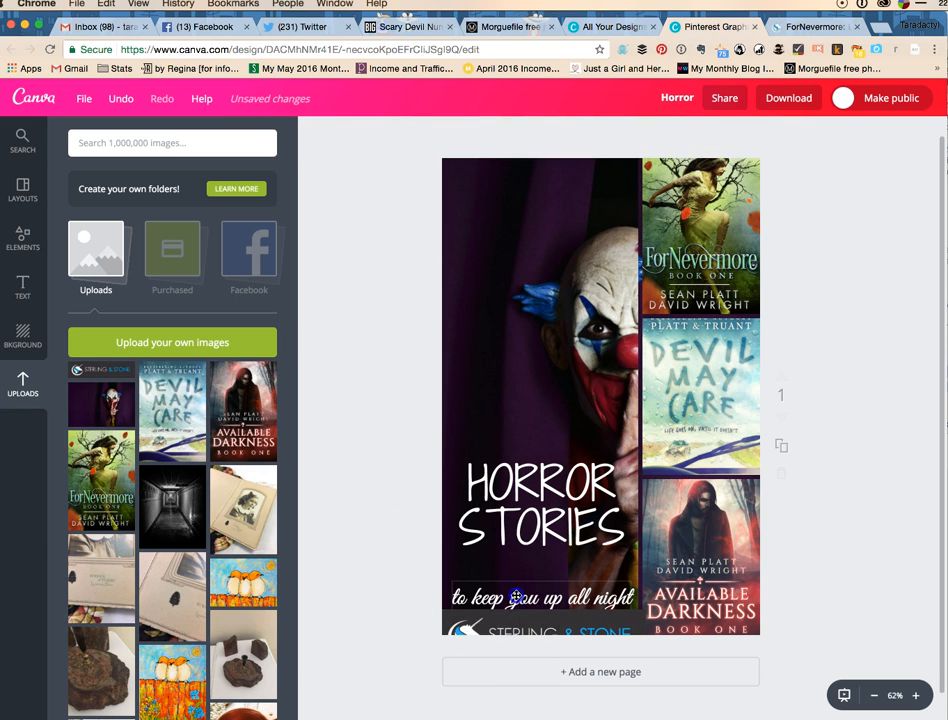
pyautogui.click(522, 596)
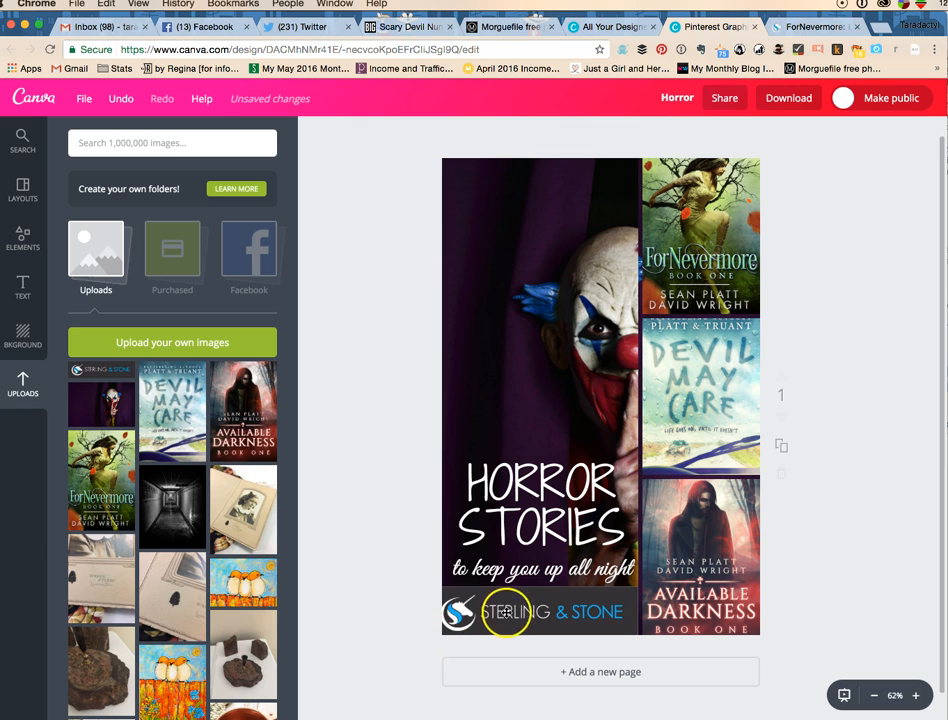
pyautogui.click(505, 612)
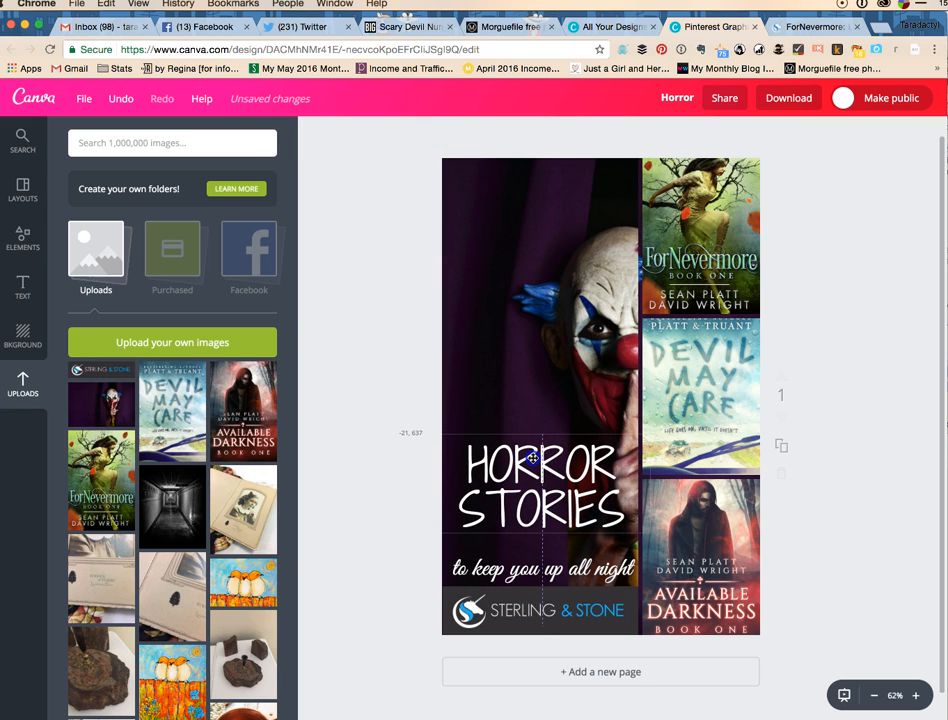
pyautogui.click(540, 568)
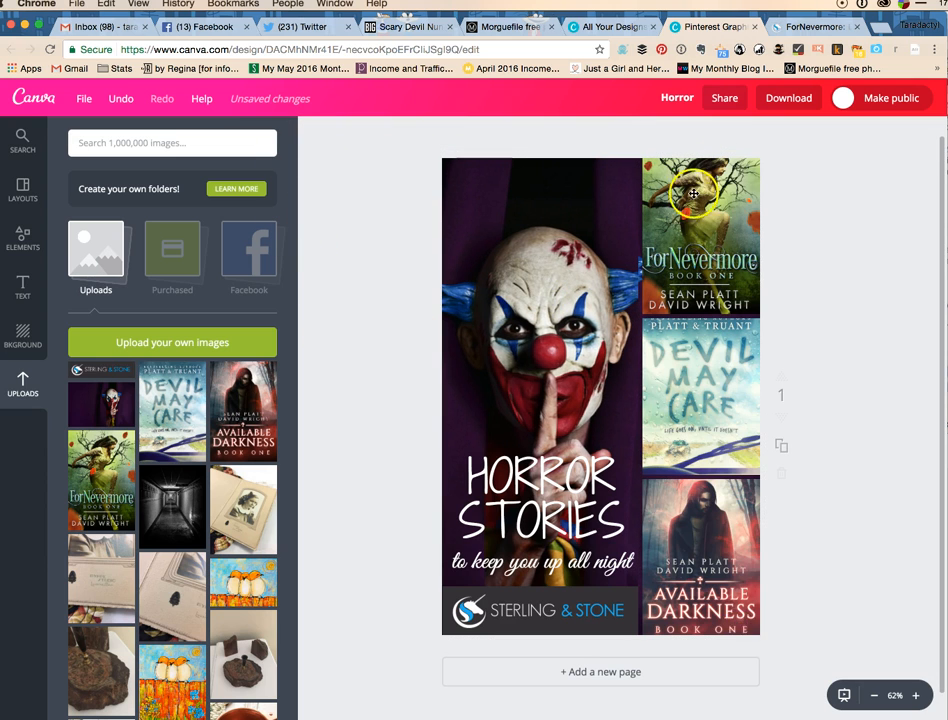
# - Download the pin with the PNG (Recommended) file type
pyautogui.click(786, 98)
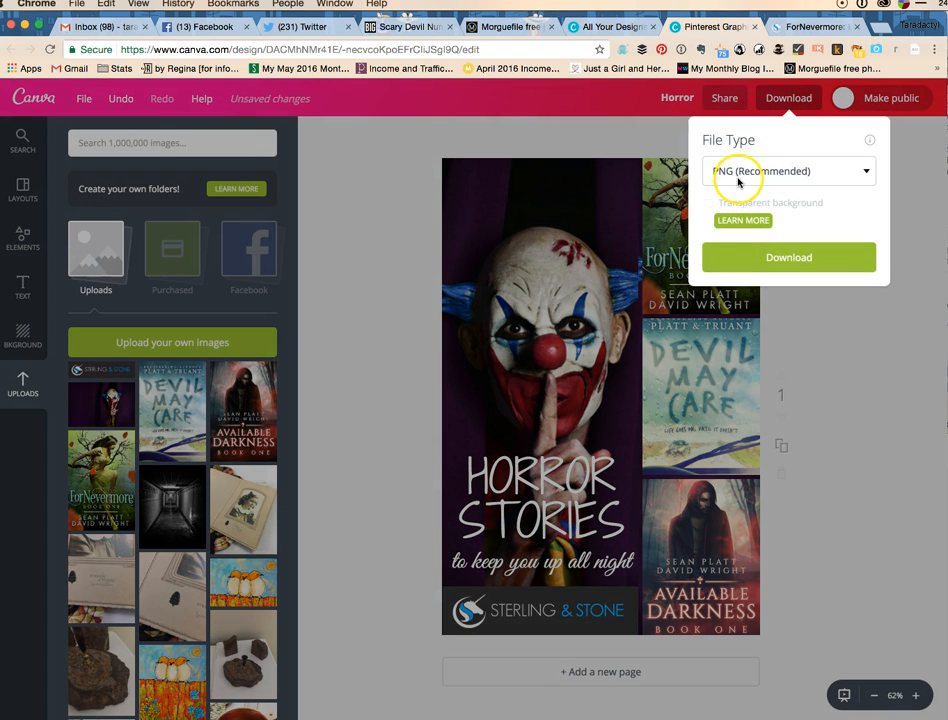
pyautogui.click(788, 257)
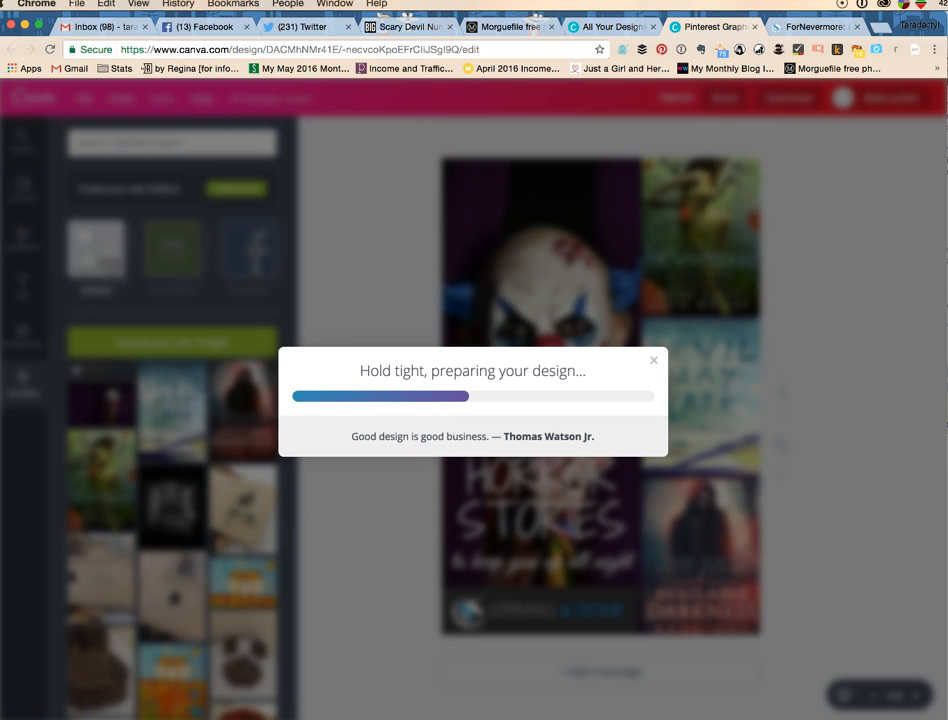
pyautogui.moveTo(189, 635)
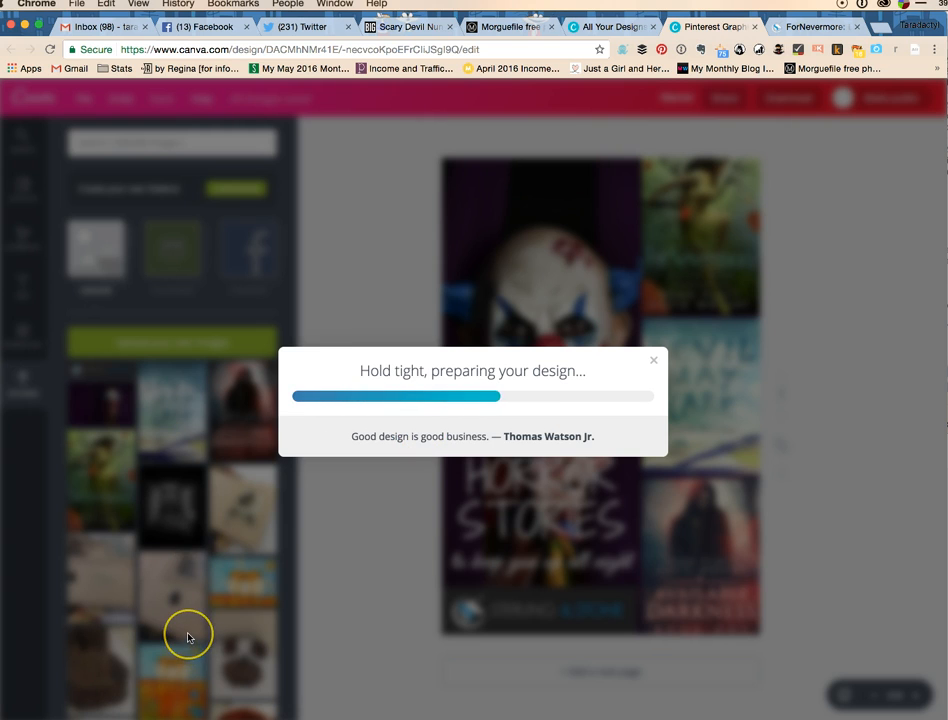